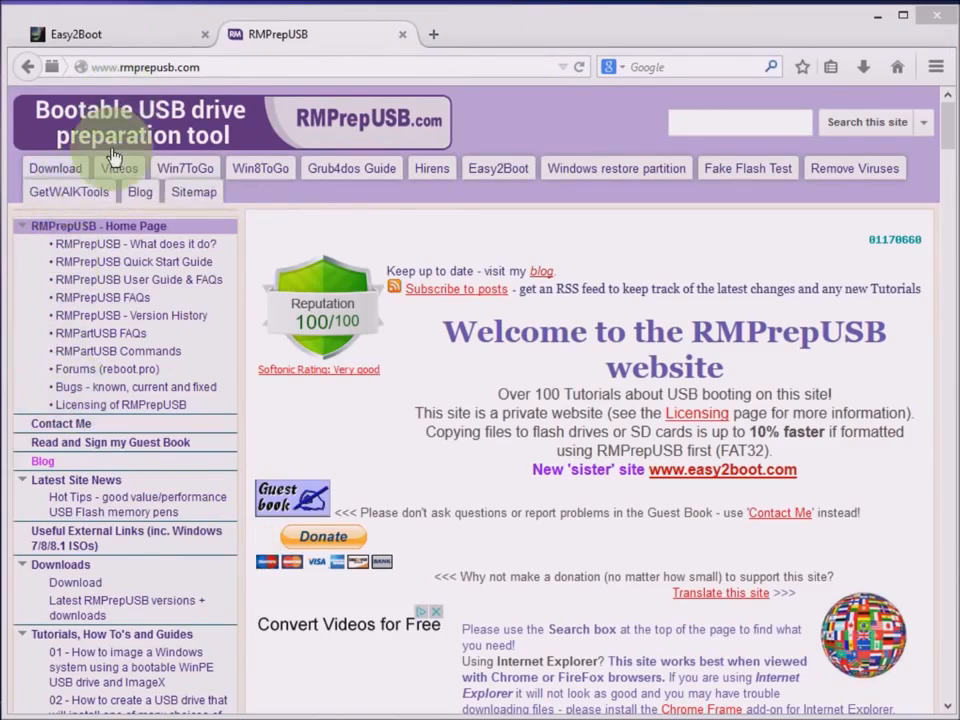
# Open RMPrepUSB's latest versions download page, then switch to the Easy2Boot homepage tab.
pyautogui.click(120, 607)
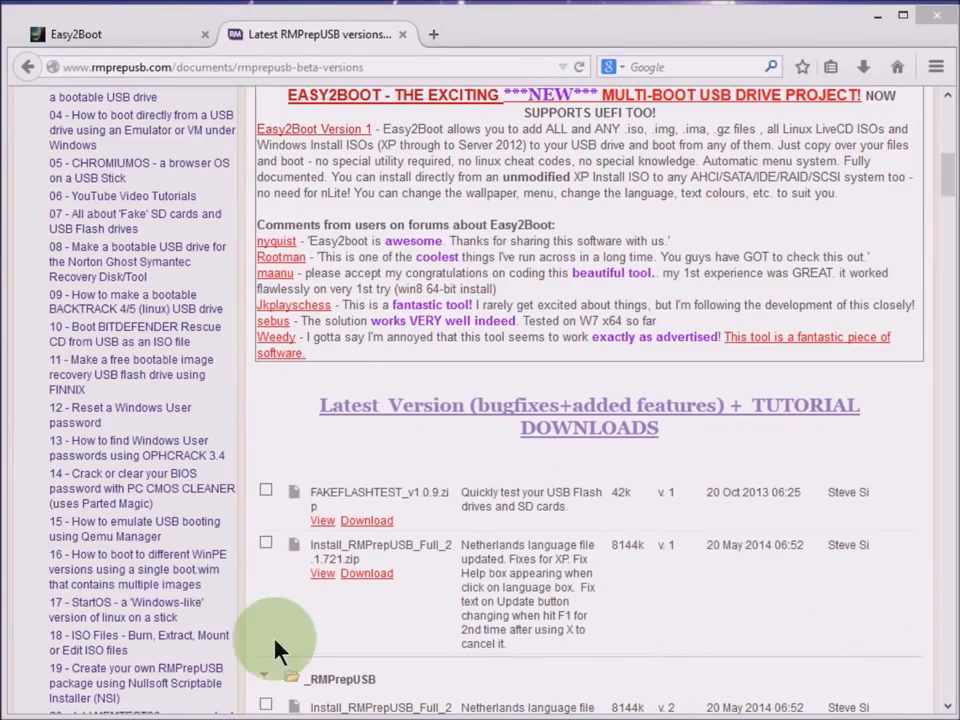
pyautogui.click(75, 34)
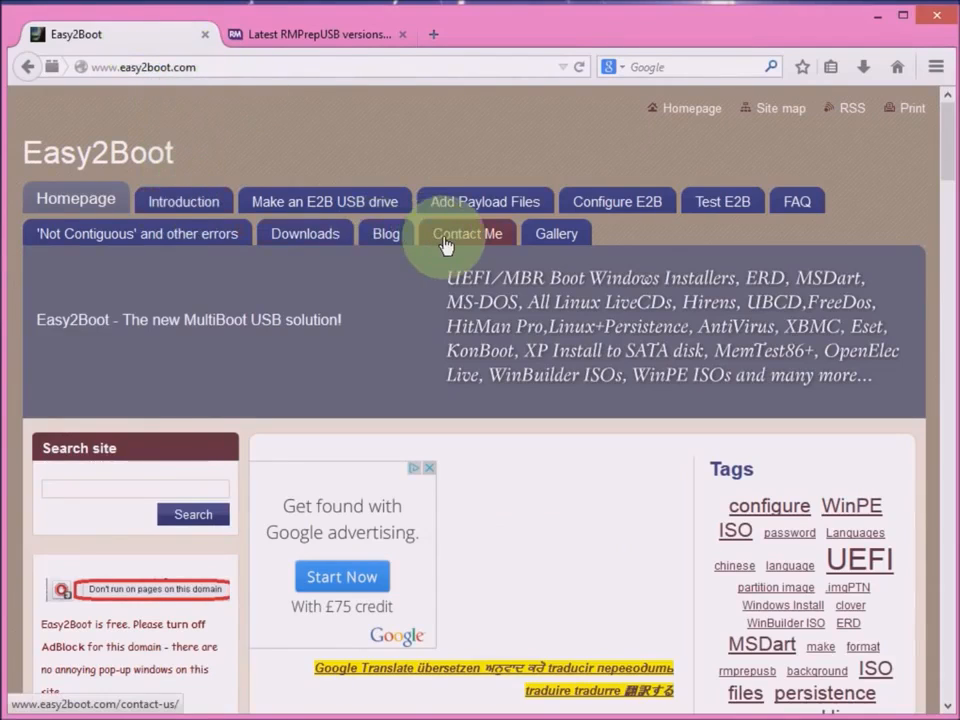
# Open Easy2Boot Downloads and review the v1.40 zips with and without XP drivers.
pyautogui.click(305, 233)
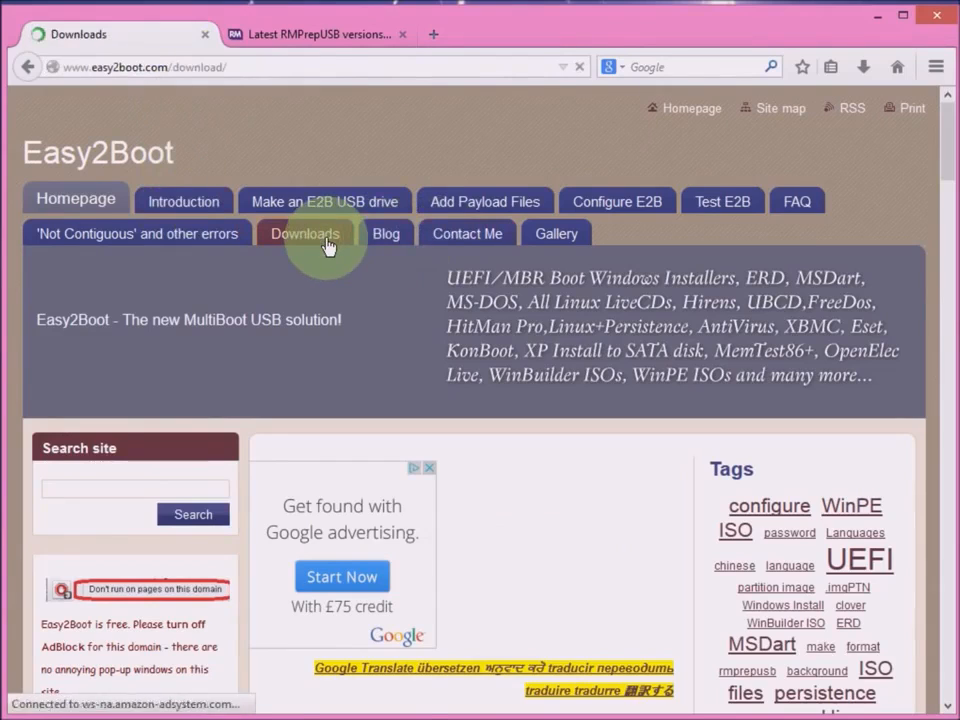
pyautogui.click(305, 233)
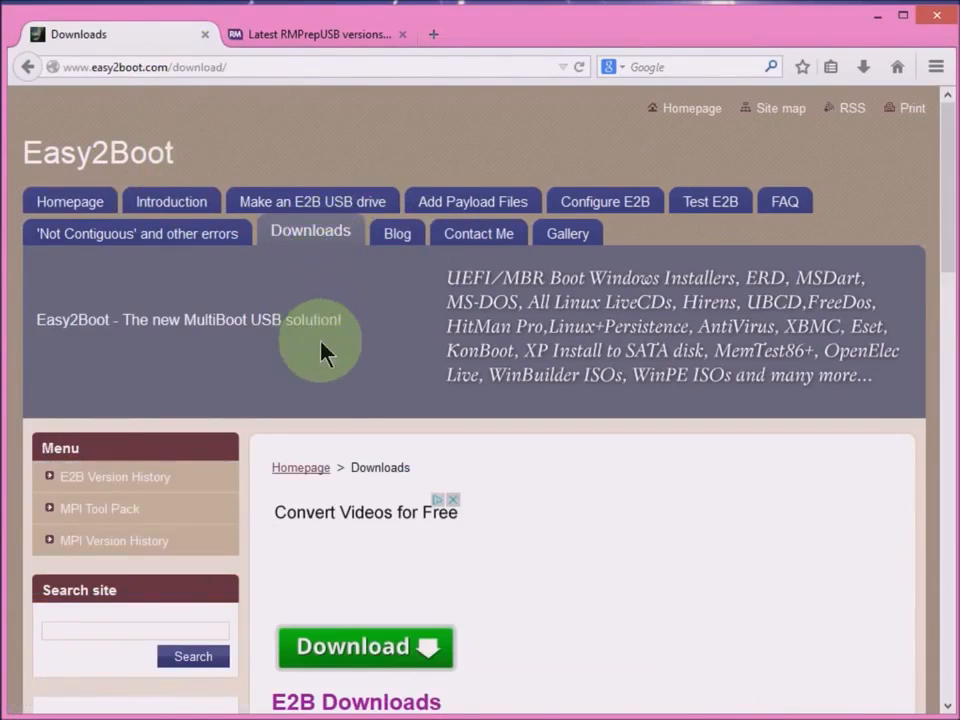
pyautogui.scroll(-3)
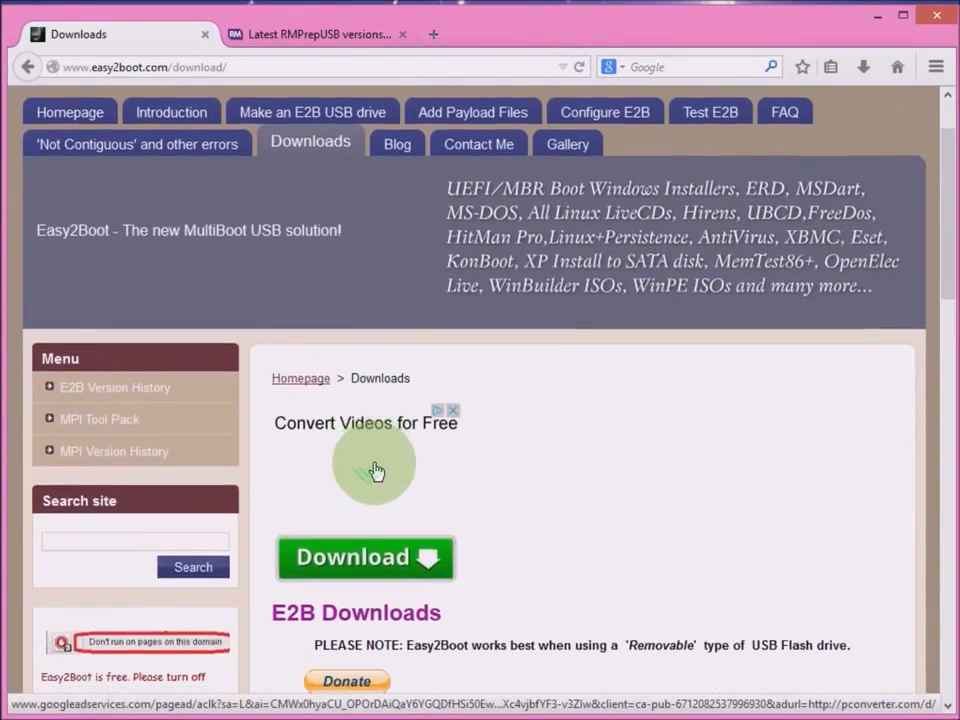
pyautogui.scroll(-3)
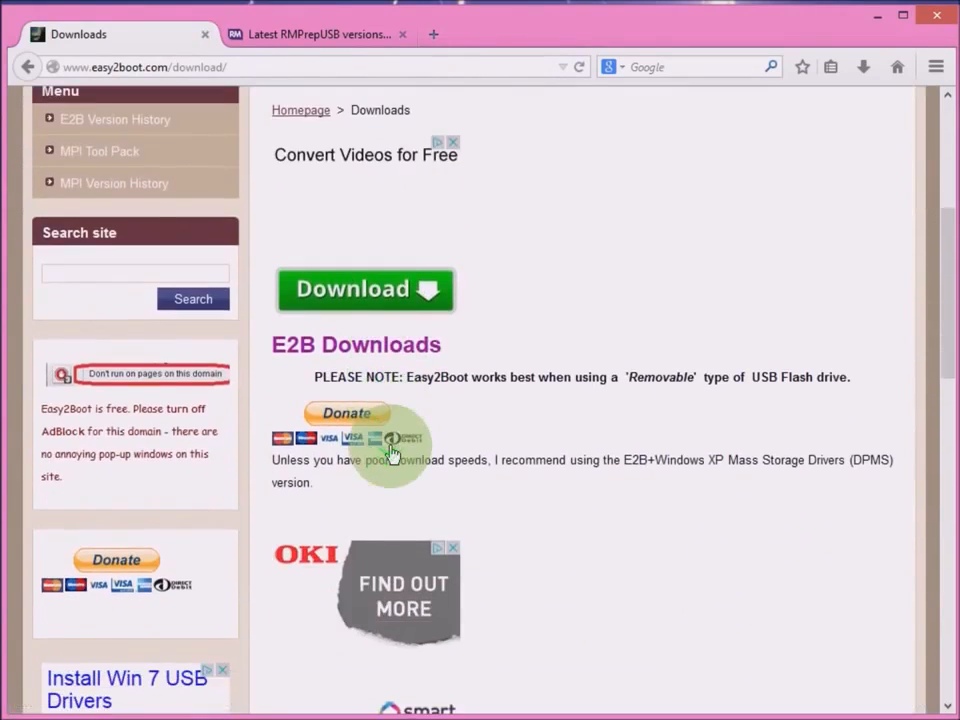
pyautogui.scroll(-3)
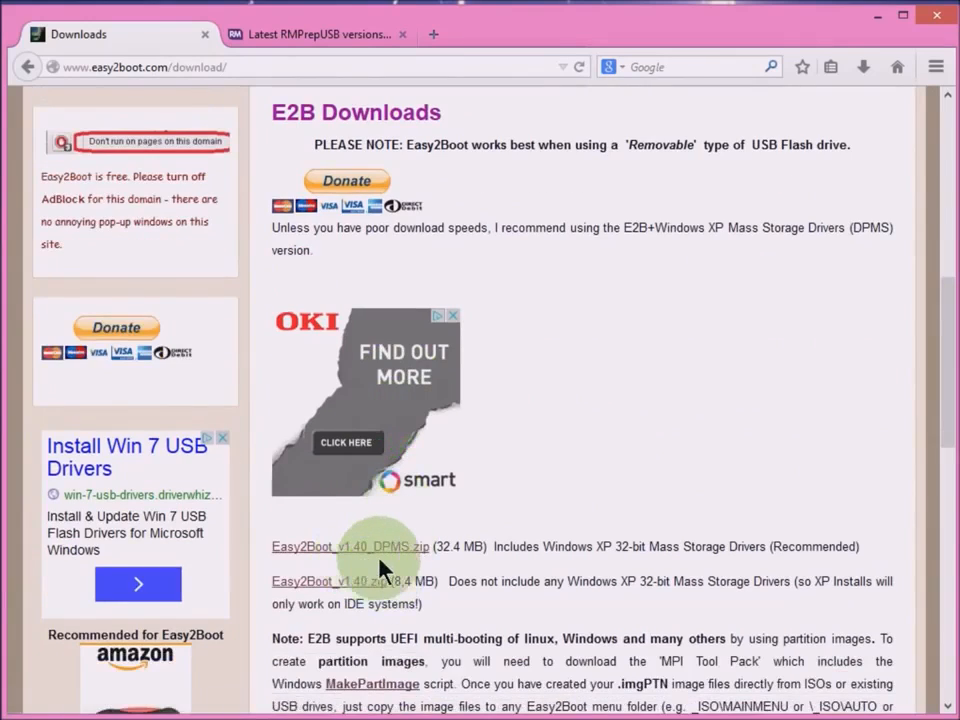
pyautogui.moveTo(575, 567)
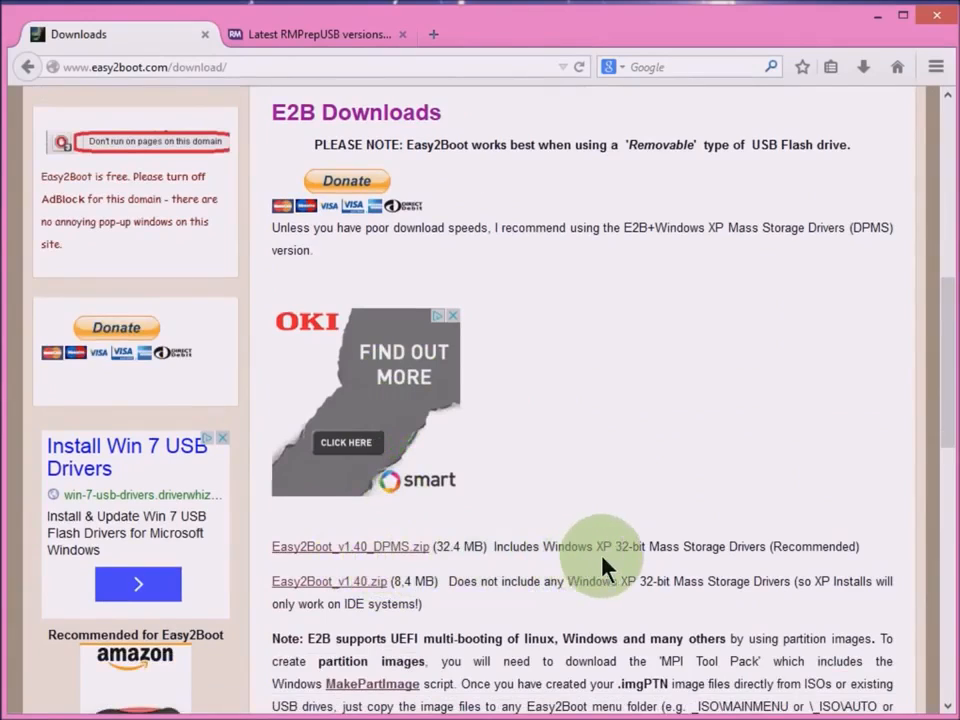
pyautogui.moveTo(573, 568)
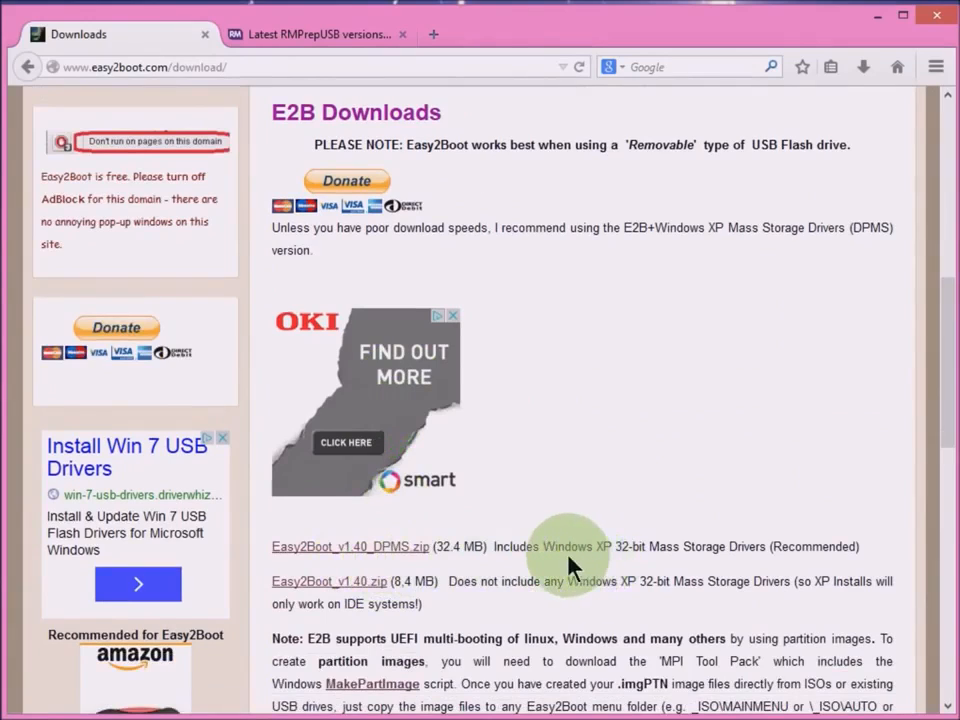
pyautogui.moveTo(600, 553)
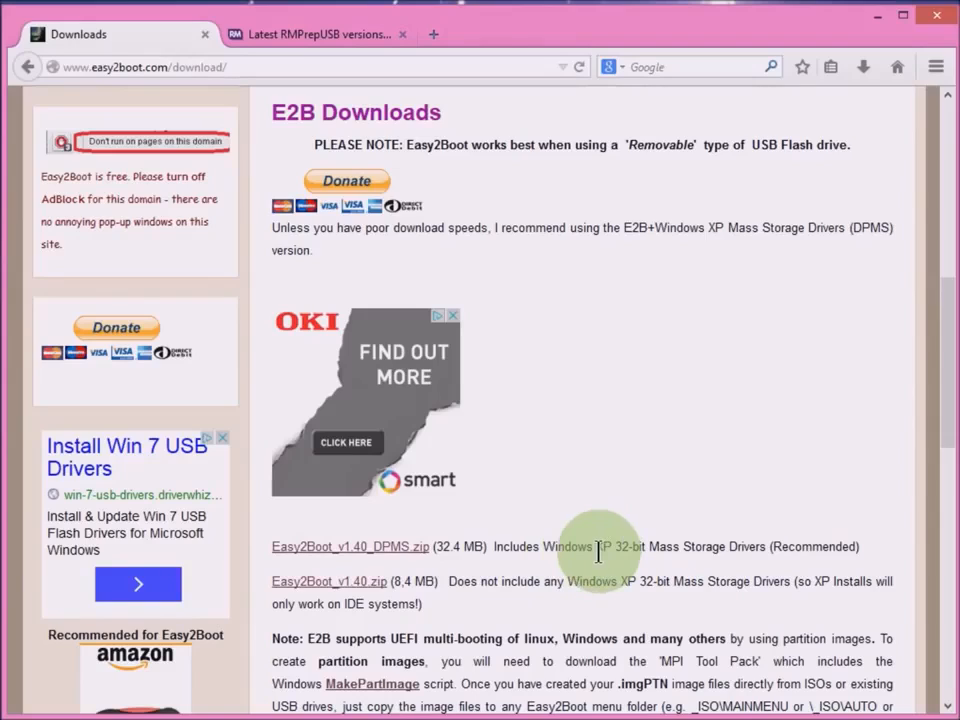
pyautogui.moveTo(528, 573)
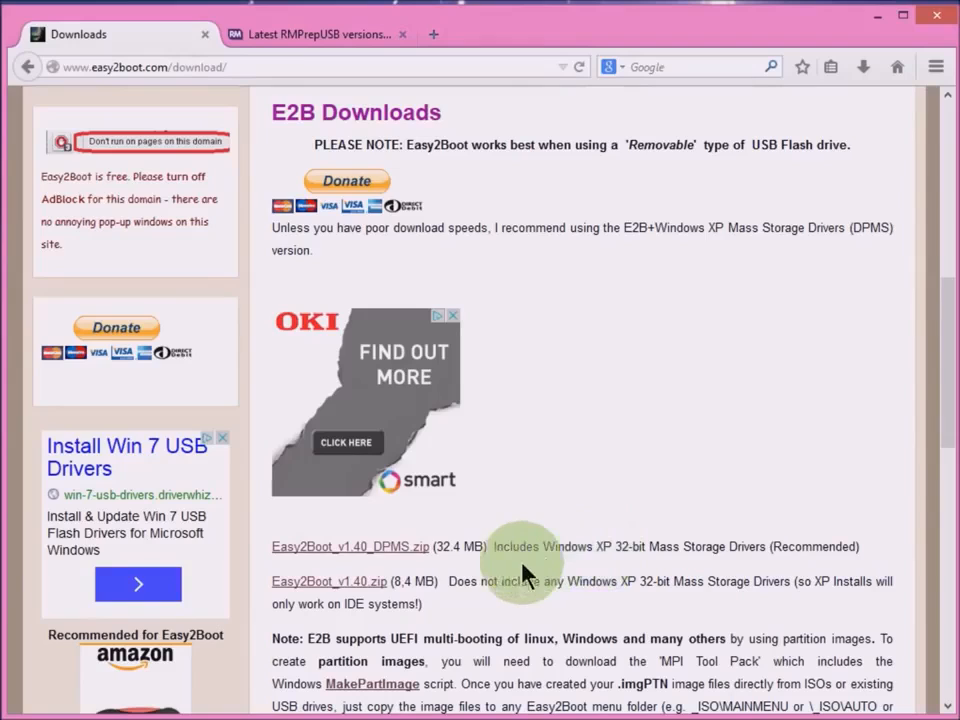
pyautogui.moveTo(420, 546)
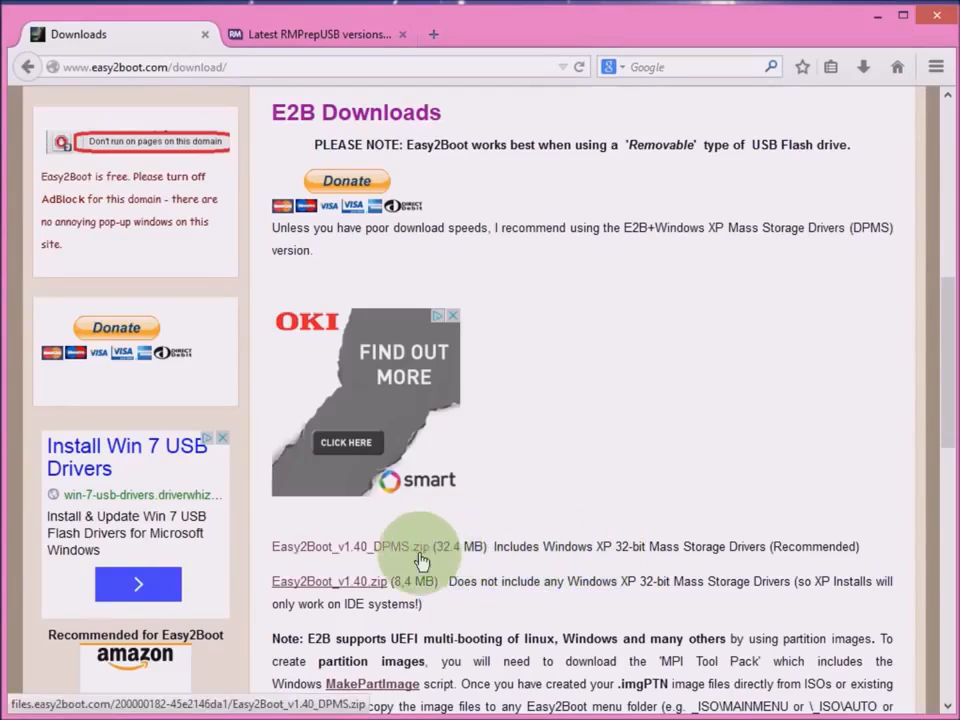
pyautogui.moveTo(310, 600)
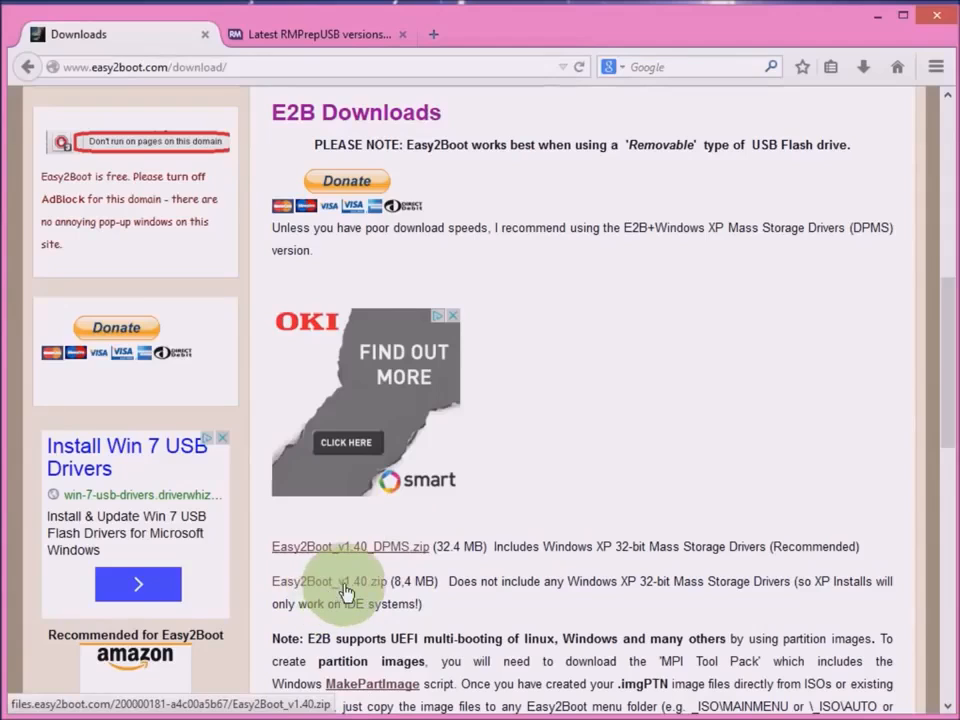
pyautogui.moveTo(940, 378)
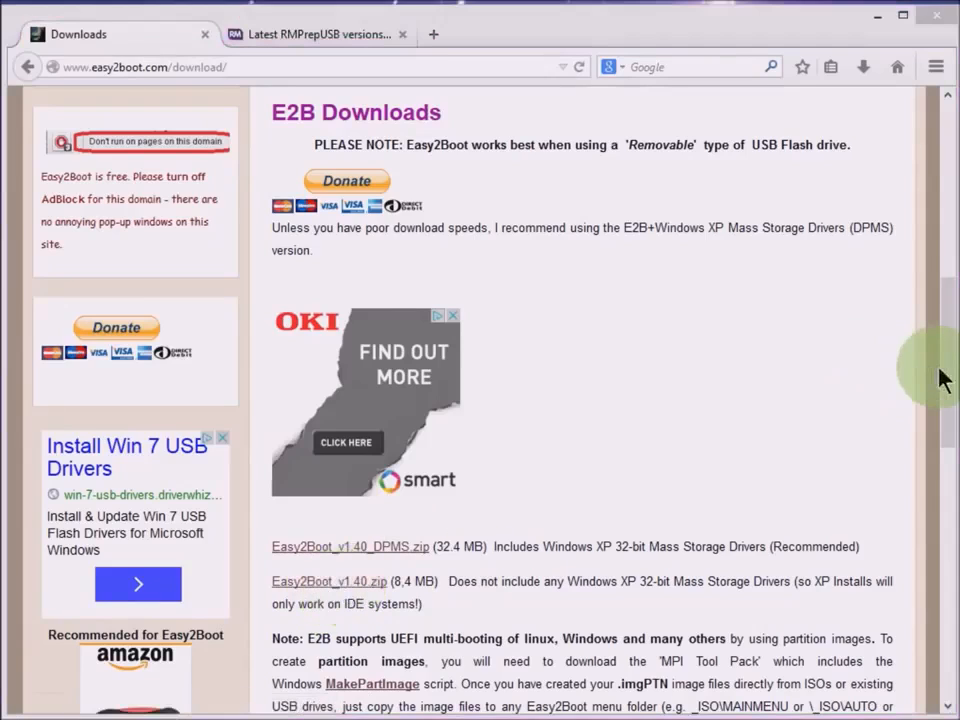
pyautogui.scroll(3)
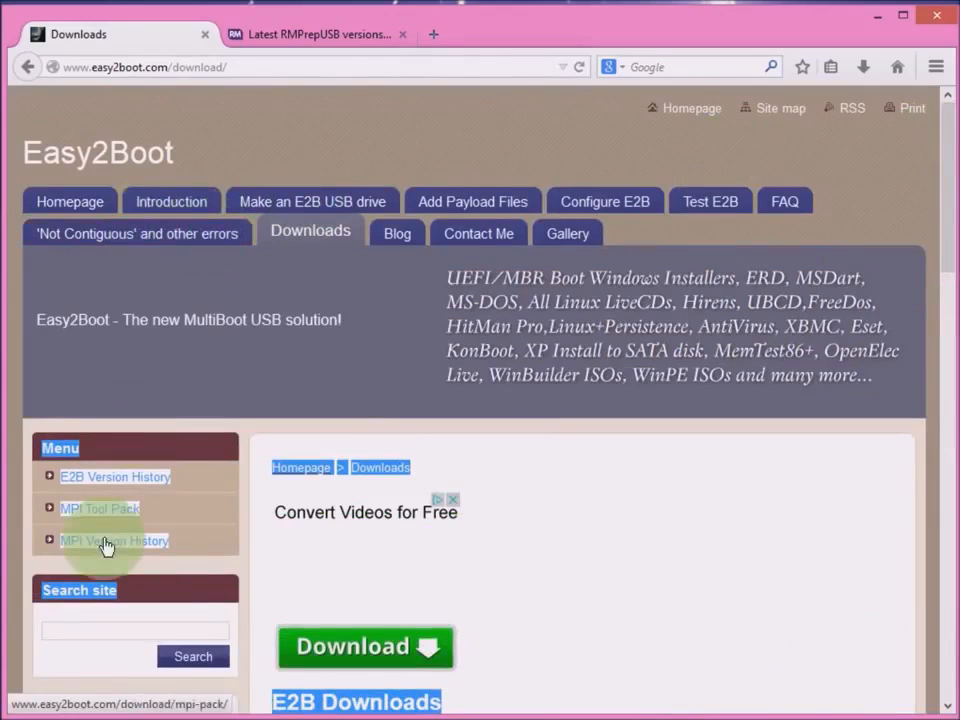
# Open the MPI Tool Pack page and scroll to the MPI Tool Pack + Clover Lite v0.034 download.
pyautogui.click(98, 508)
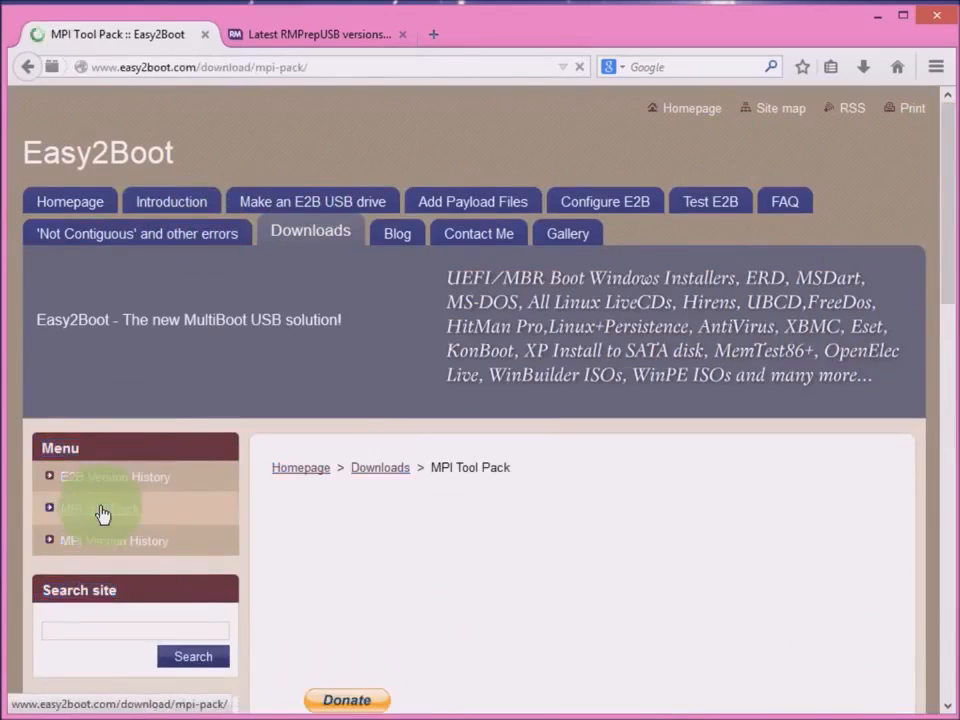
pyautogui.click(98, 508)
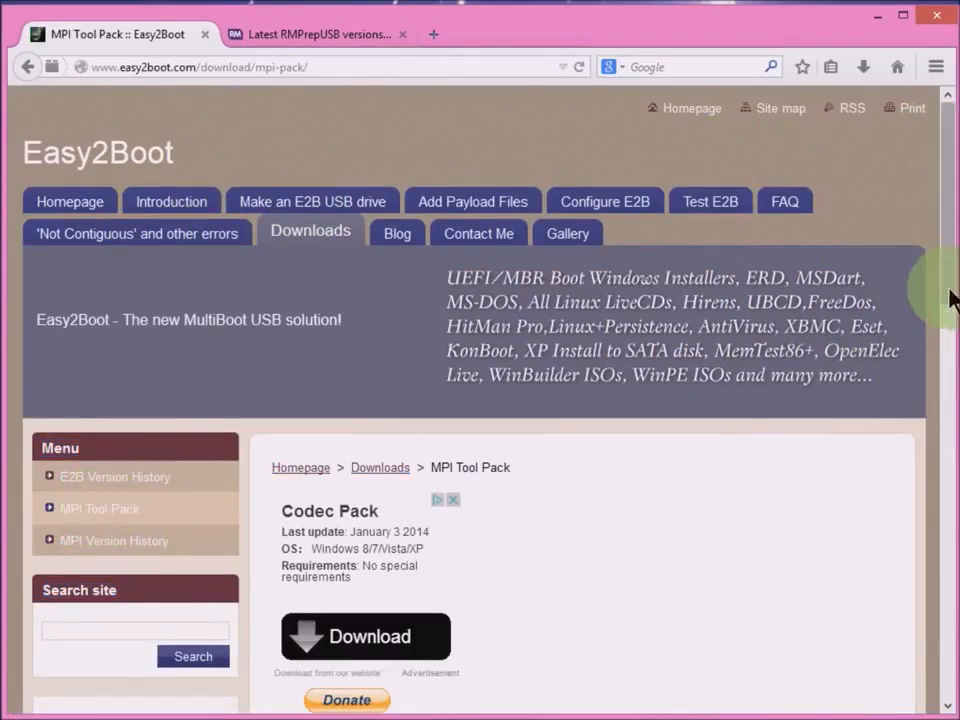
pyautogui.scroll(-3)
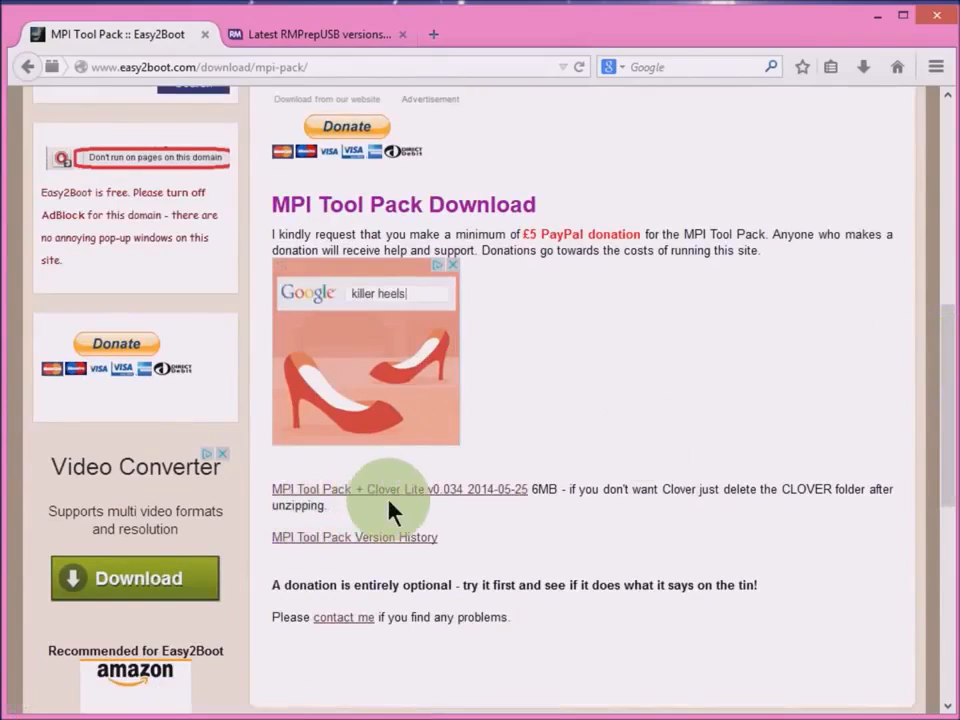
pyautogui.moveTo(490, 489)
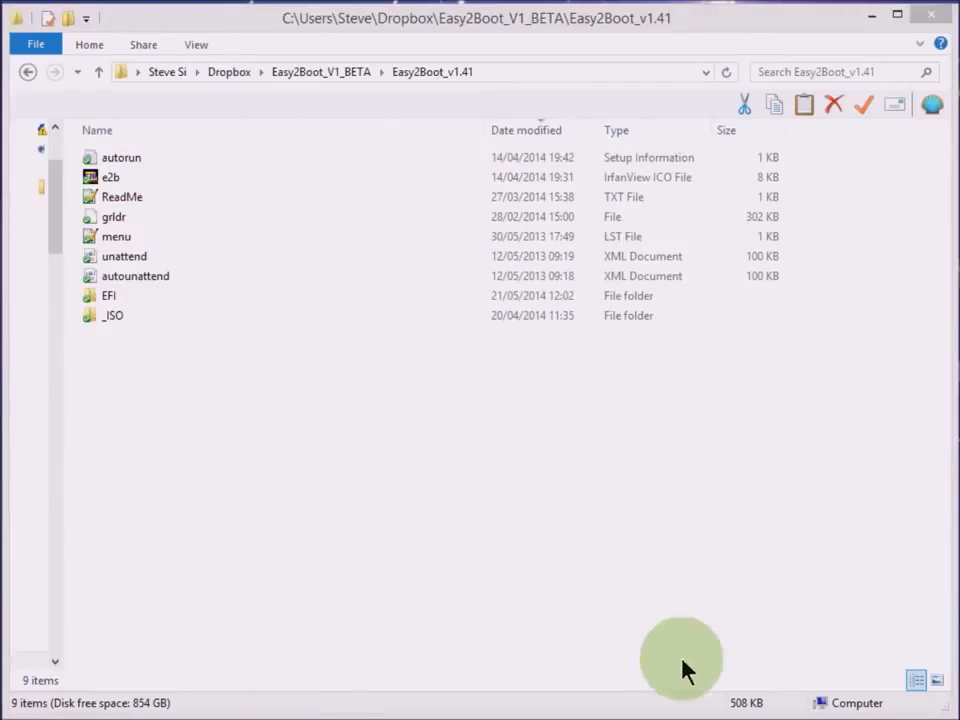
pyautogui.moveTo(325, 135)
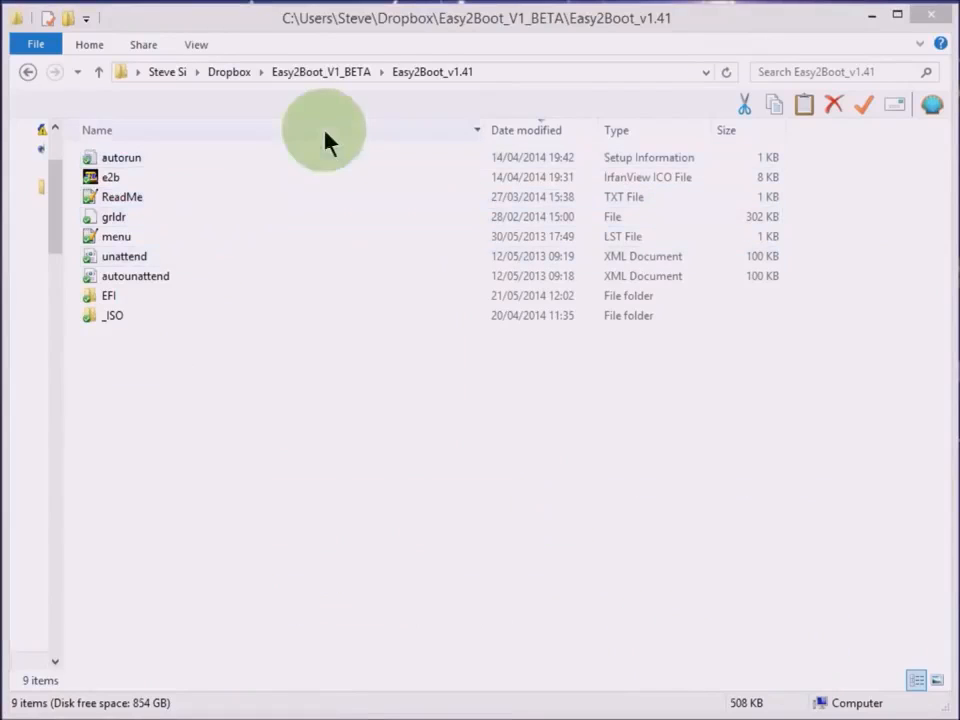
pyautogui.moveTo(122, 345)
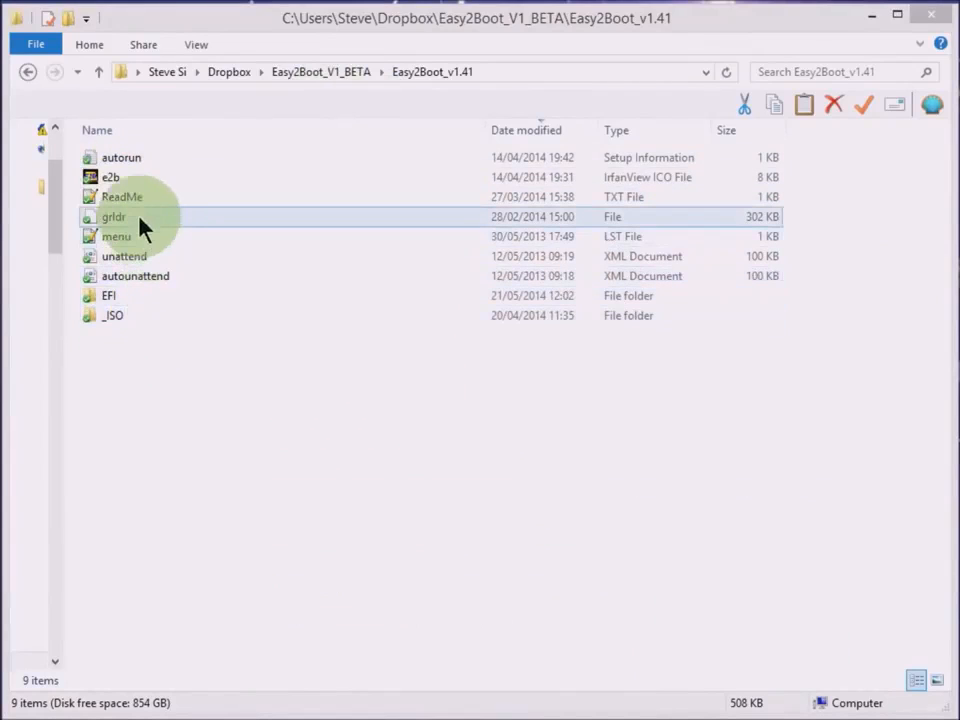
# Navigate through _ISO and docs into the Make_E2B_USB_Drive folder of Easy2Boot v1.41.
pyautogui.click(113, 315)
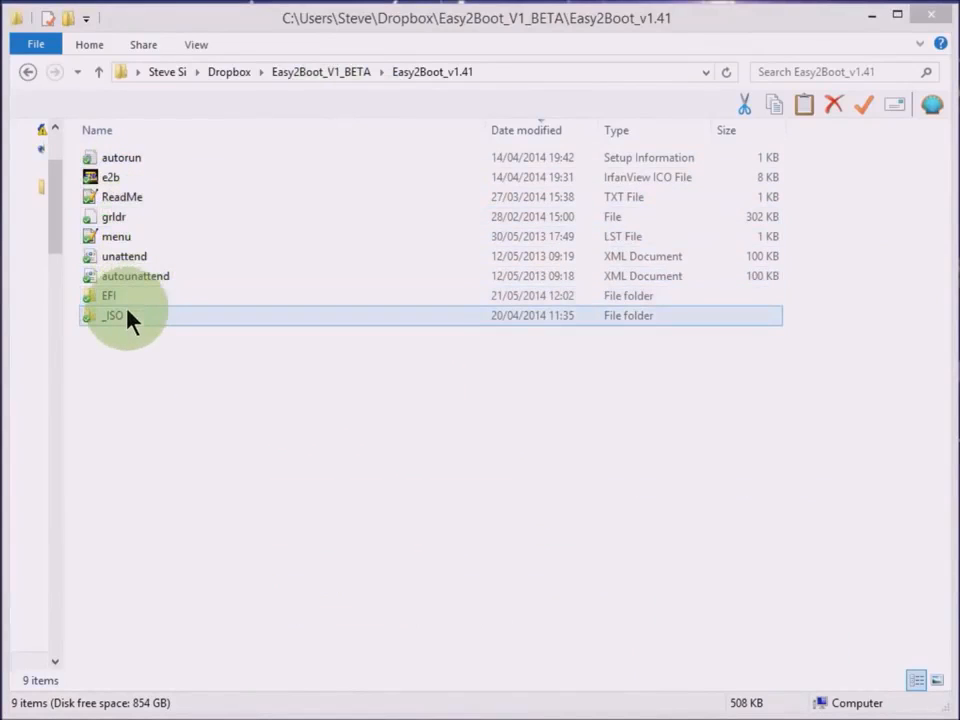
pyautogui.doubleClick(113, 315)
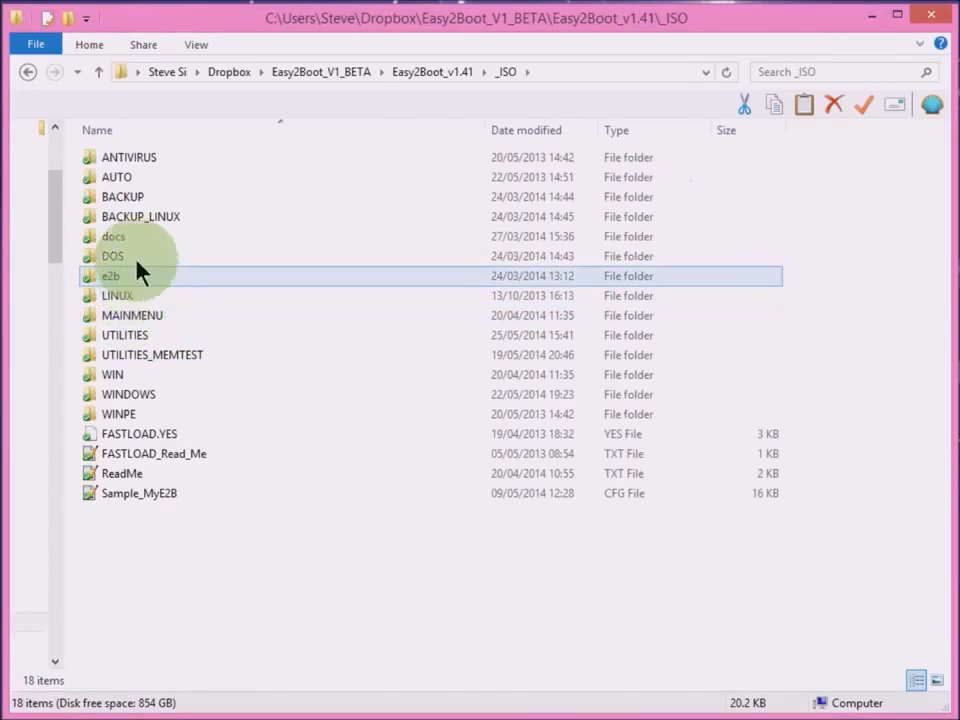
pyautogui.doubleClick(113, 236)
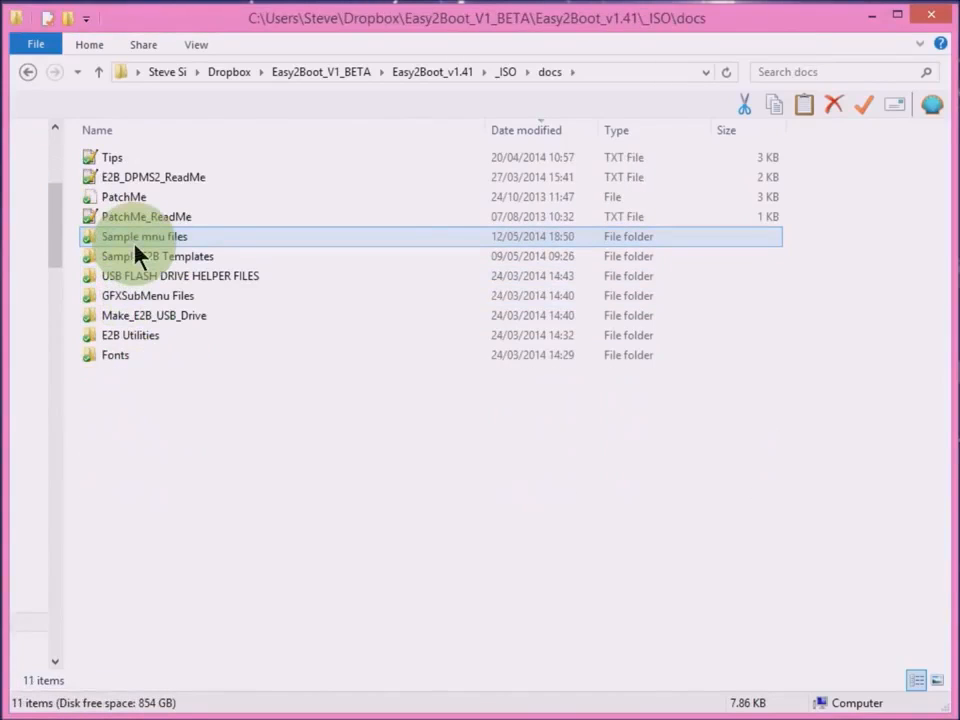
pyautogui.click(167, 410)
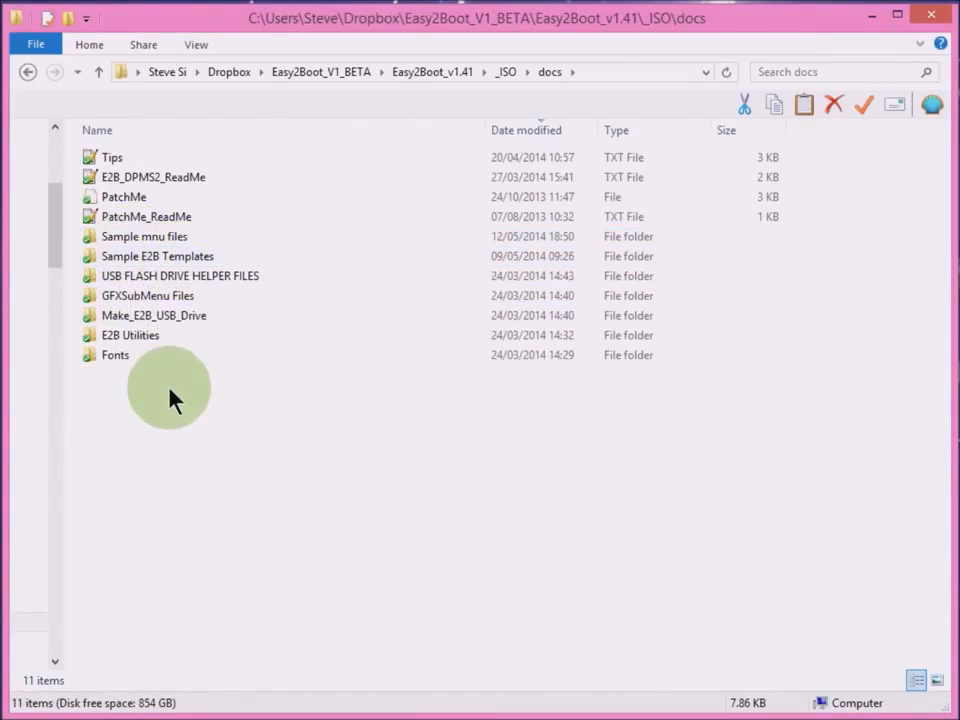
pyautogui.moveTo(175, 365)
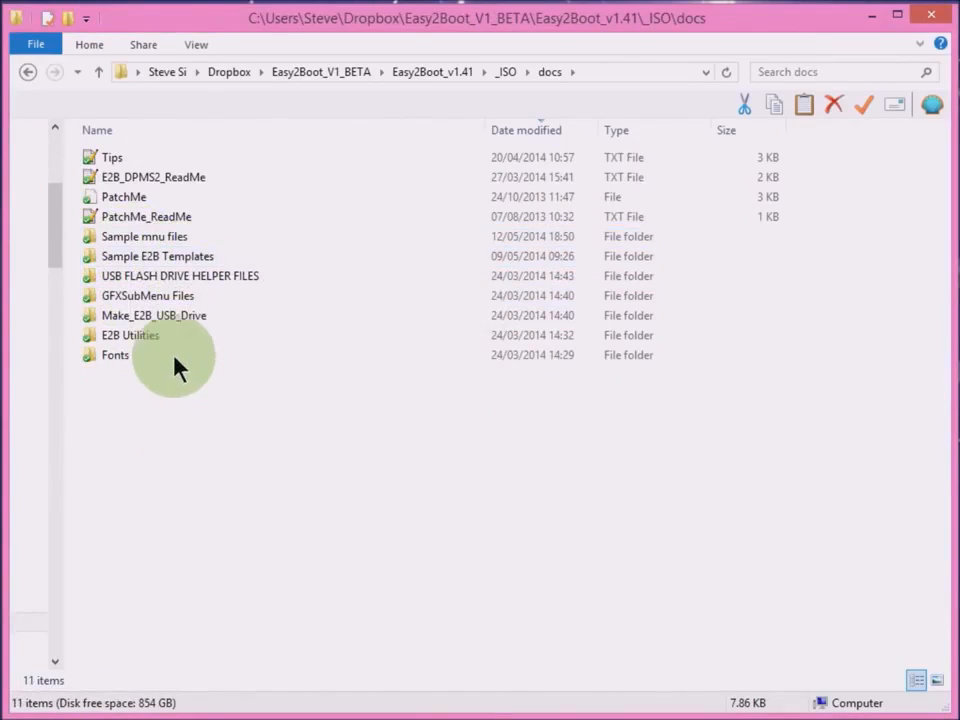
pyautogui.doubleClick(154, 315)
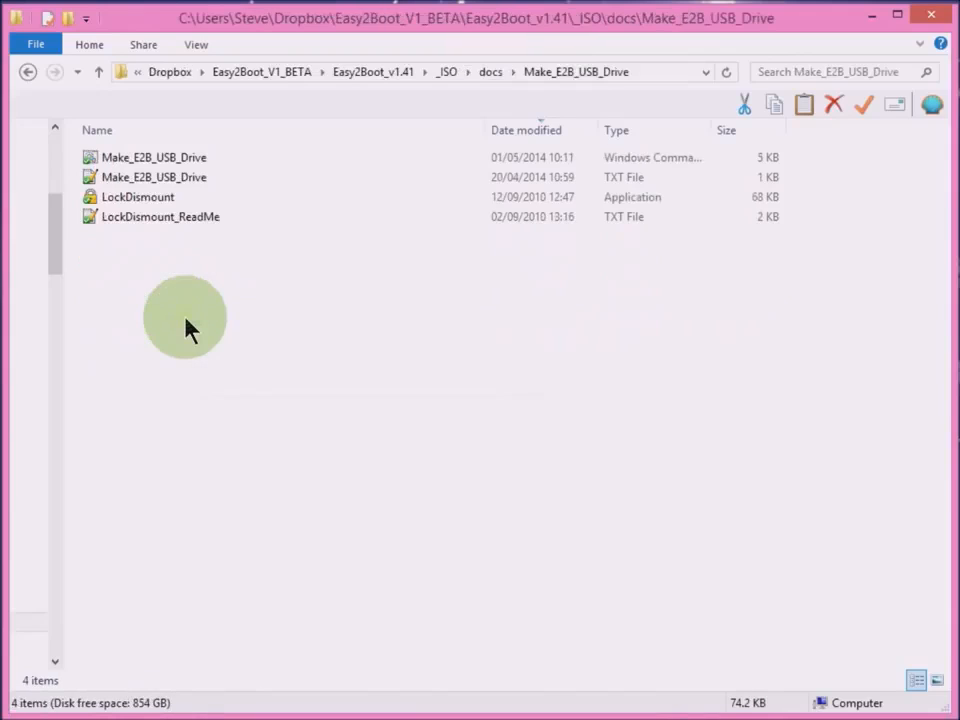
pyautogui.click(154, 177)
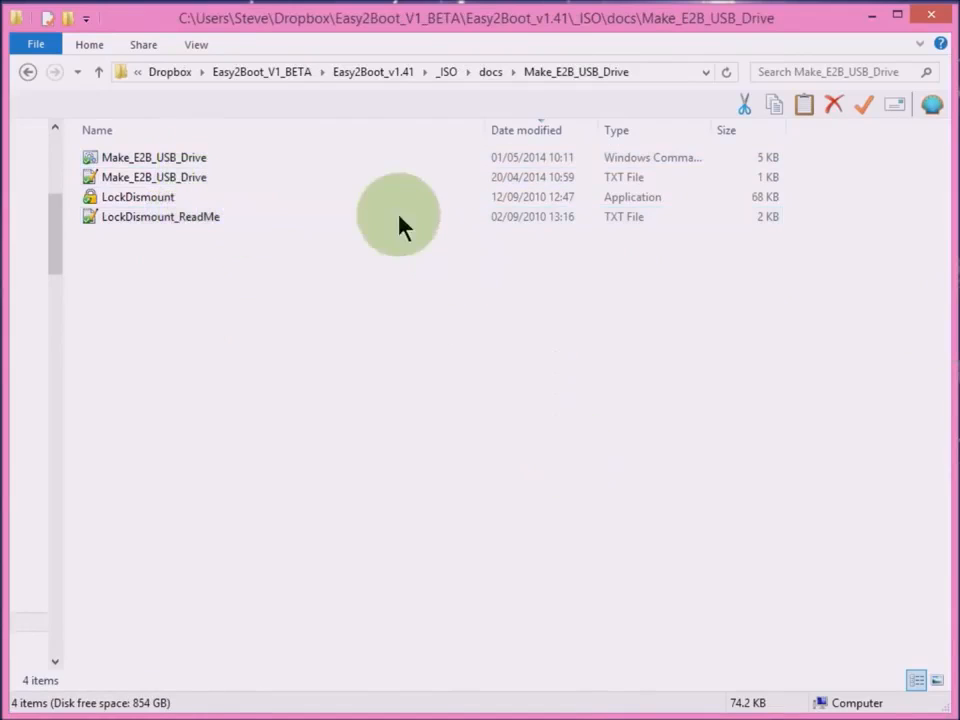
# Turn on File name extensions in the View options.
pyautogui.click(196, 44)
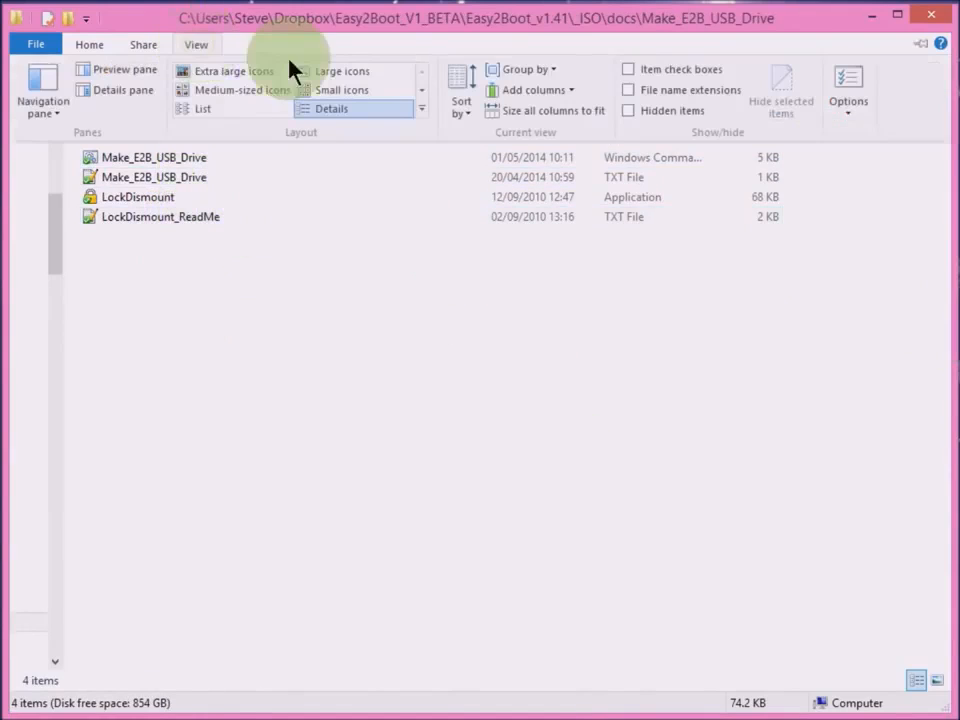
pyautogui.moveTo(620, 115)
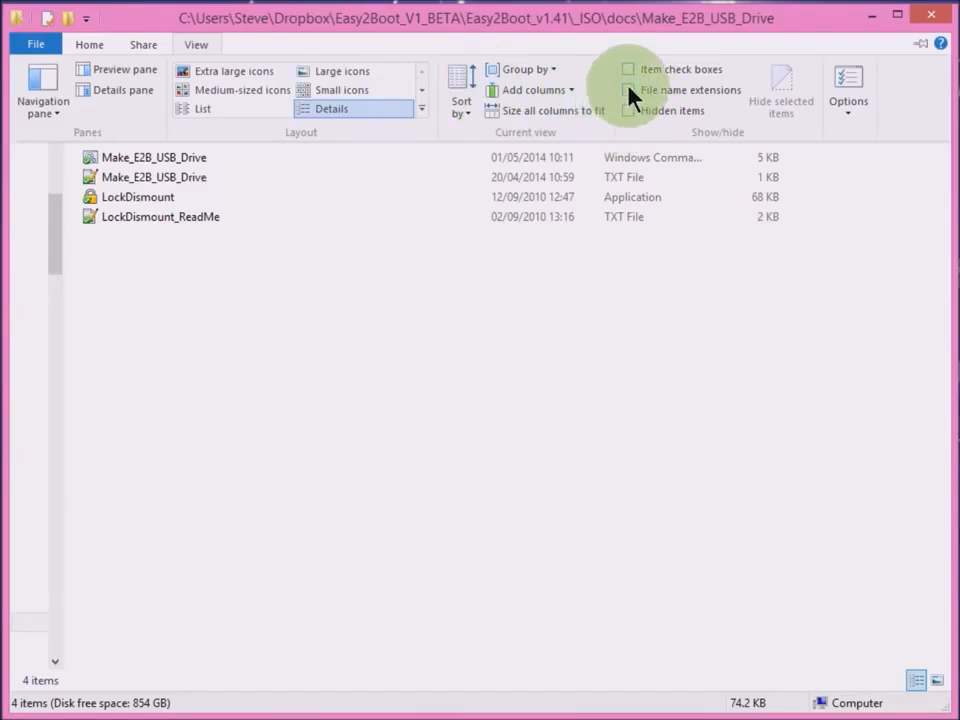
pyautogui.click(629, 90)
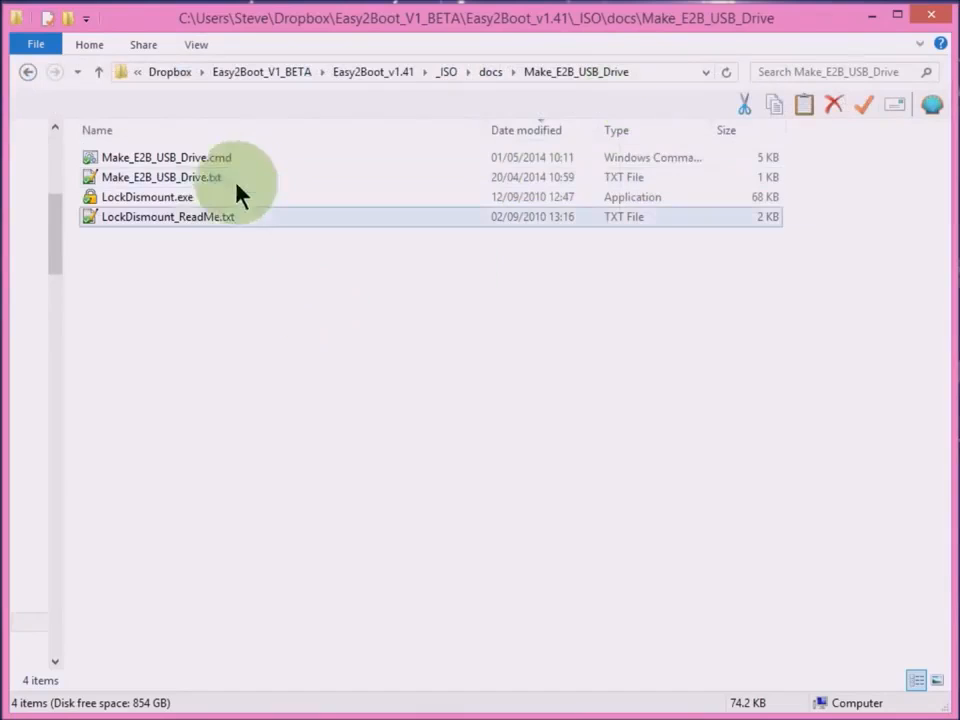
pyautogui.click(161, 177)
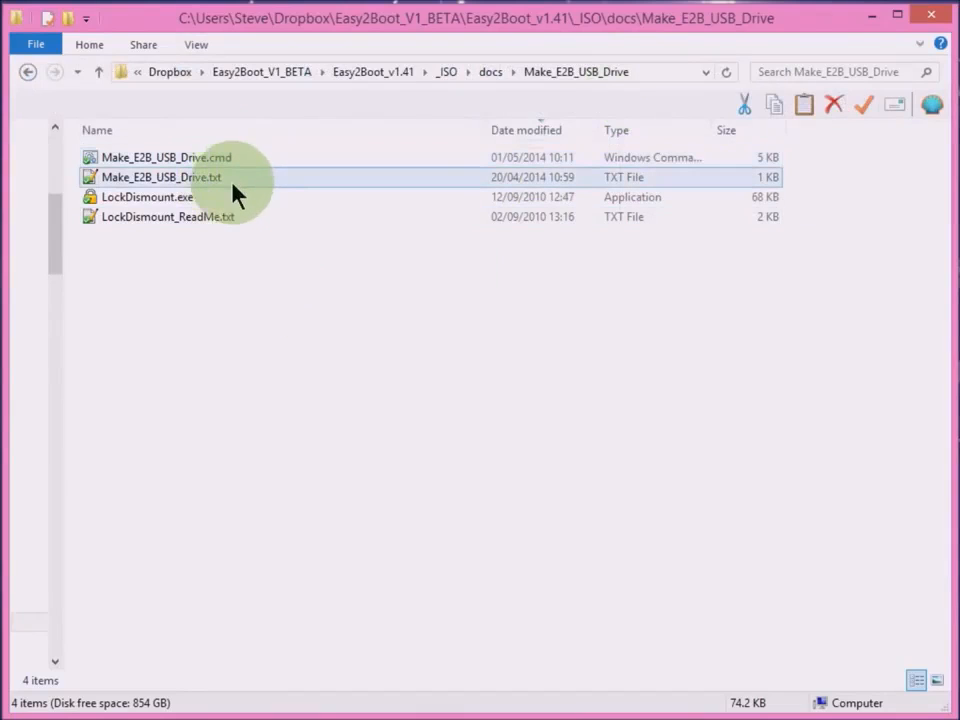
# Run Make_E2B_USB_Drive.cmd as administrator.
pyautogui.click(166, 157)
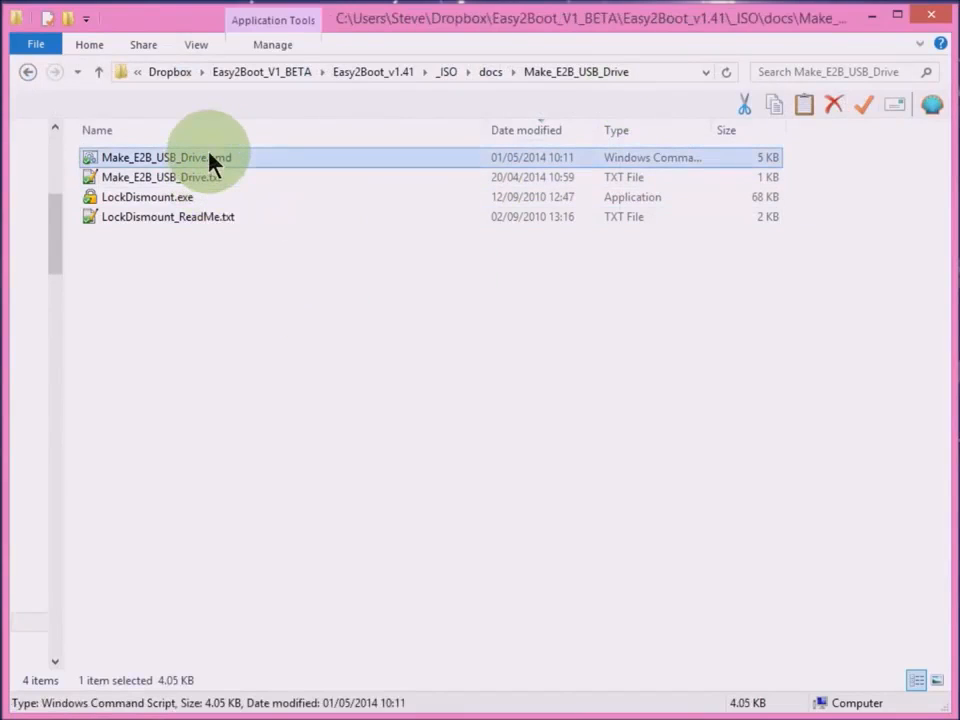
pyautogui.rightClick(165, 157)
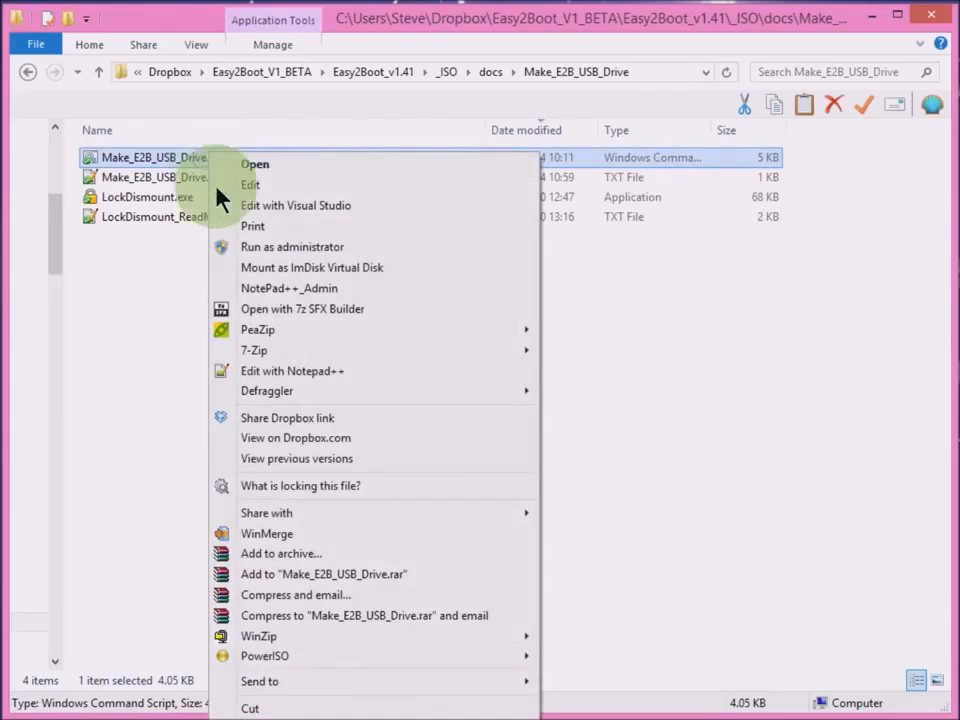
pyautogui.moveTo(250, 247)
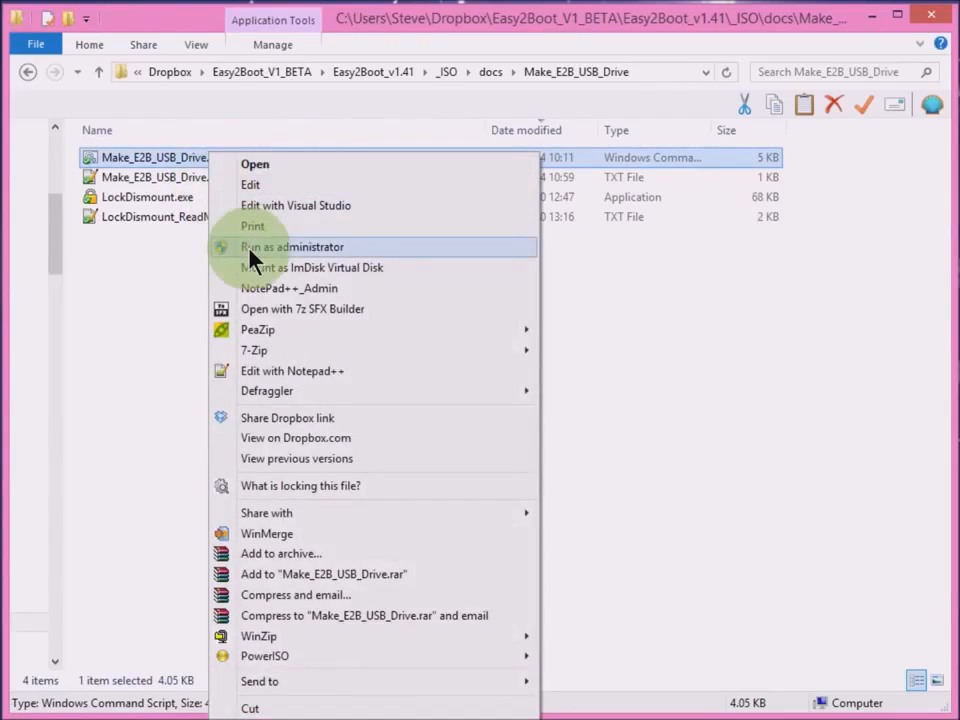
pyautogui.click(292, 247)
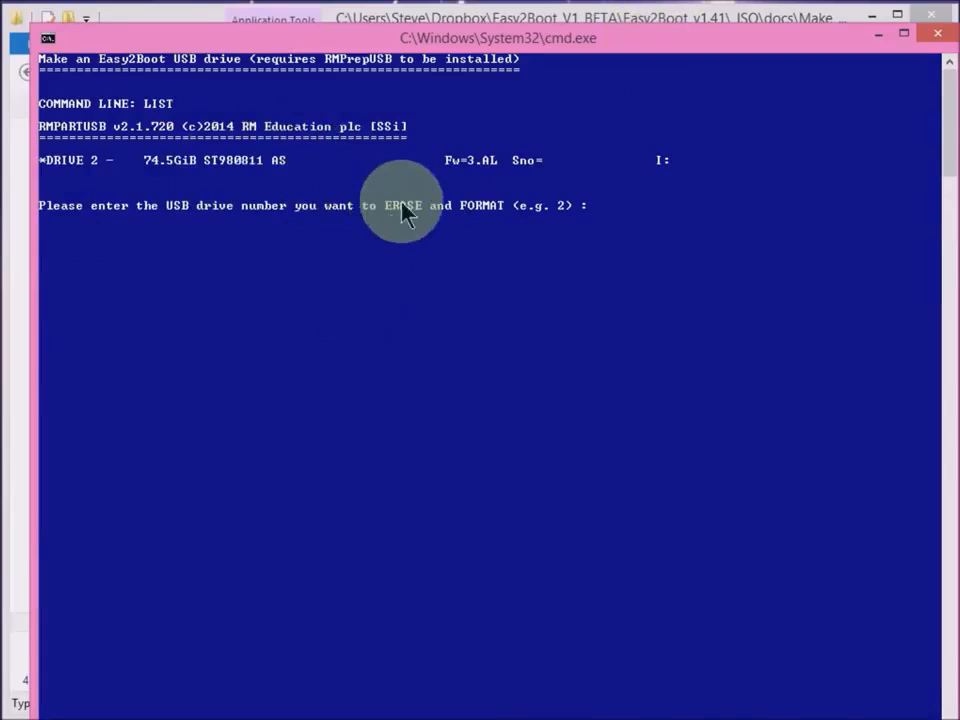
pyautogui.moveTo(575, 243)
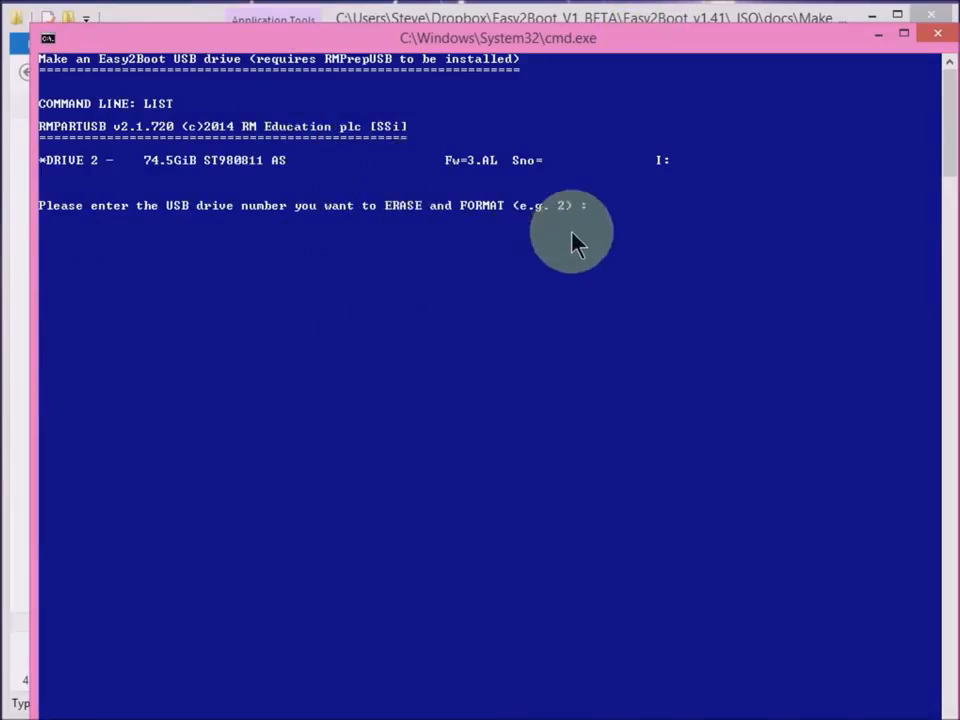
pyautogui.moveTo(460, 390)
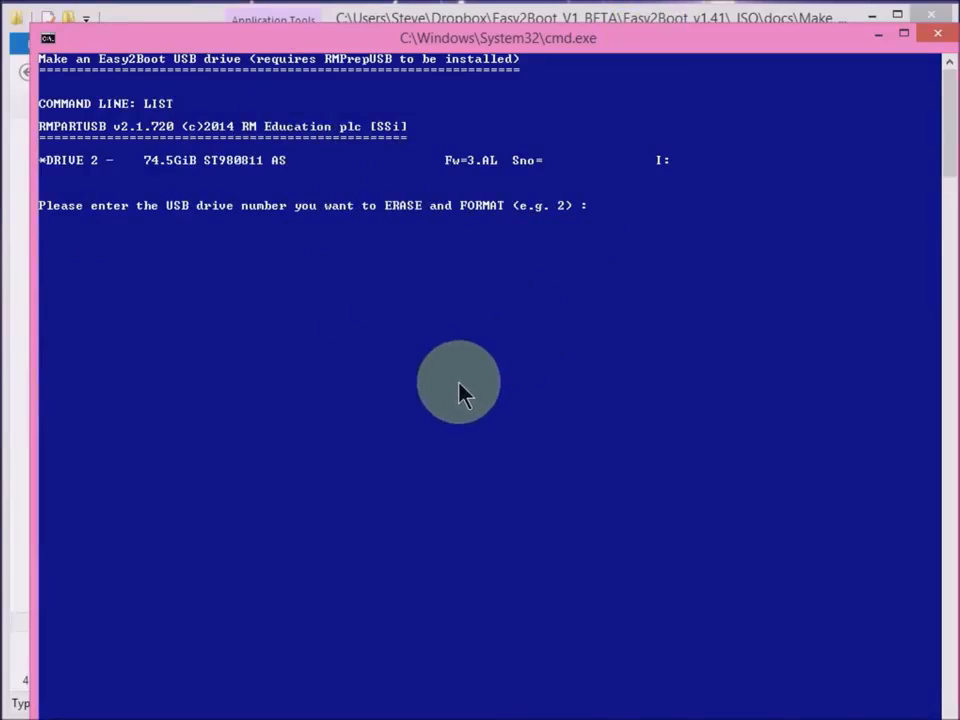
pyautogui.moveTo(462, 345)
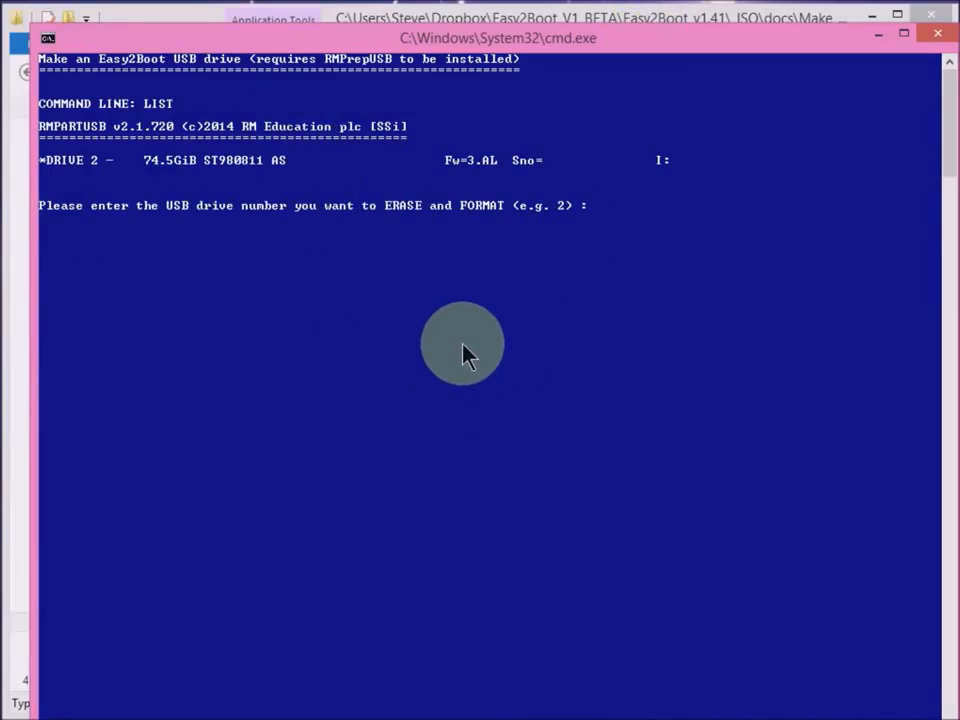
pyautogui.moveTo(432, 320)
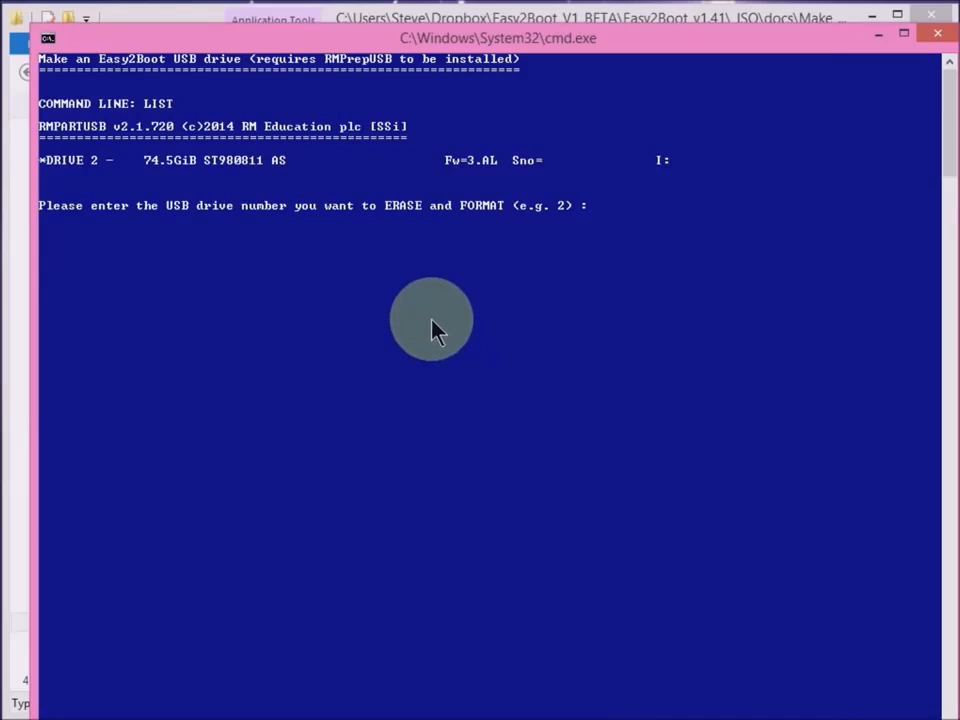
pyautogui.moveTo(920, 95)
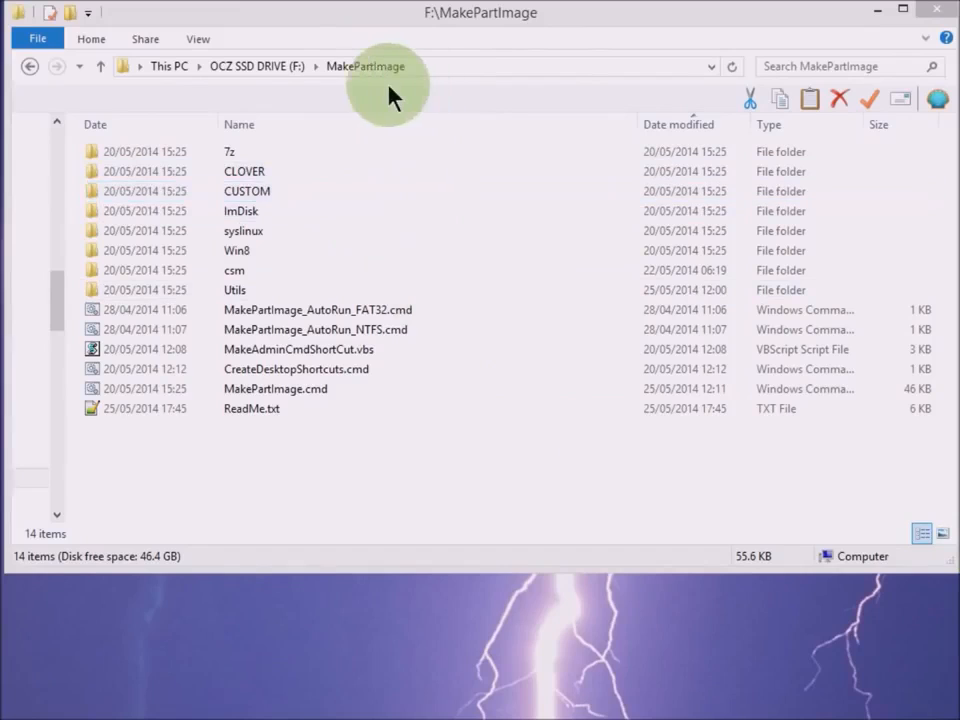
# Open the ImDisk folder in F:\MakePartImage and select imdiskinst.exe.
pyautogui.click(316, 309)
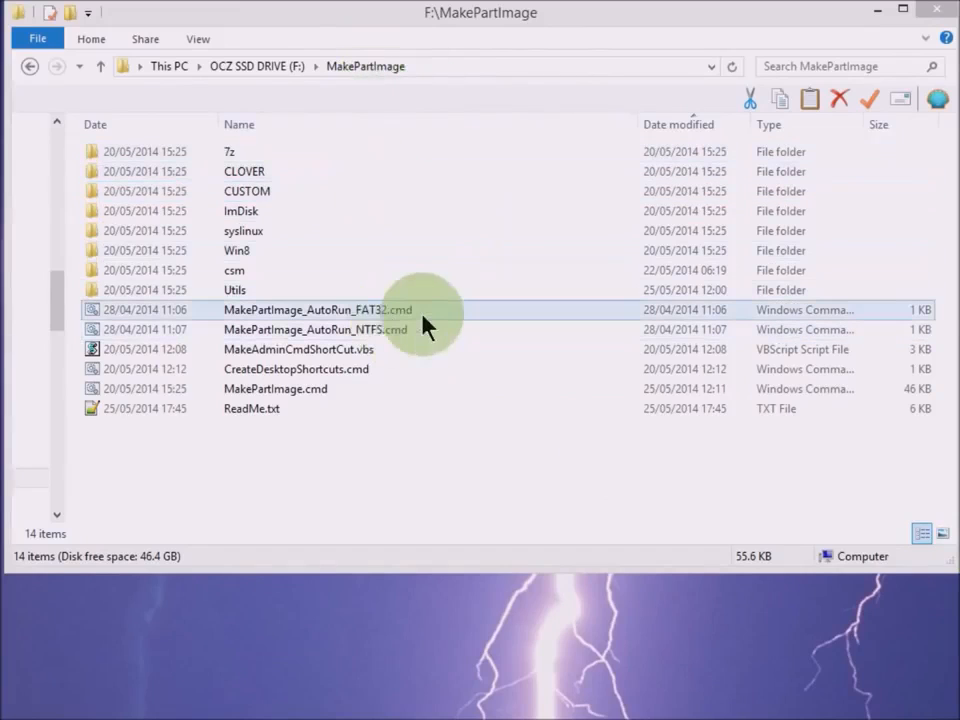
pyautogui.click(275, 389)
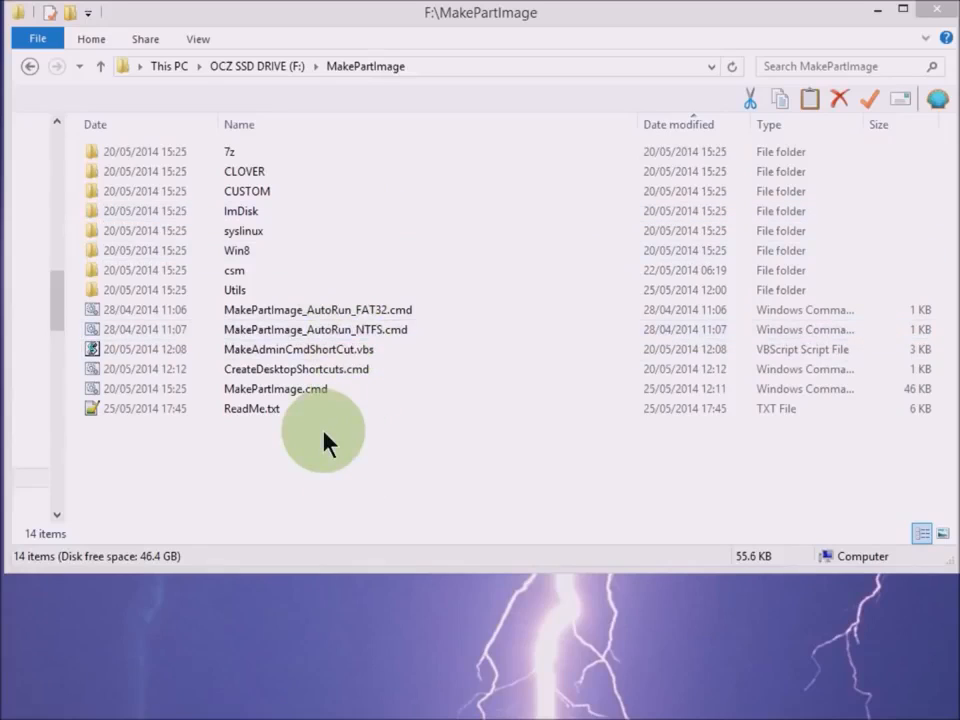
pyautogui.click(241, 211)
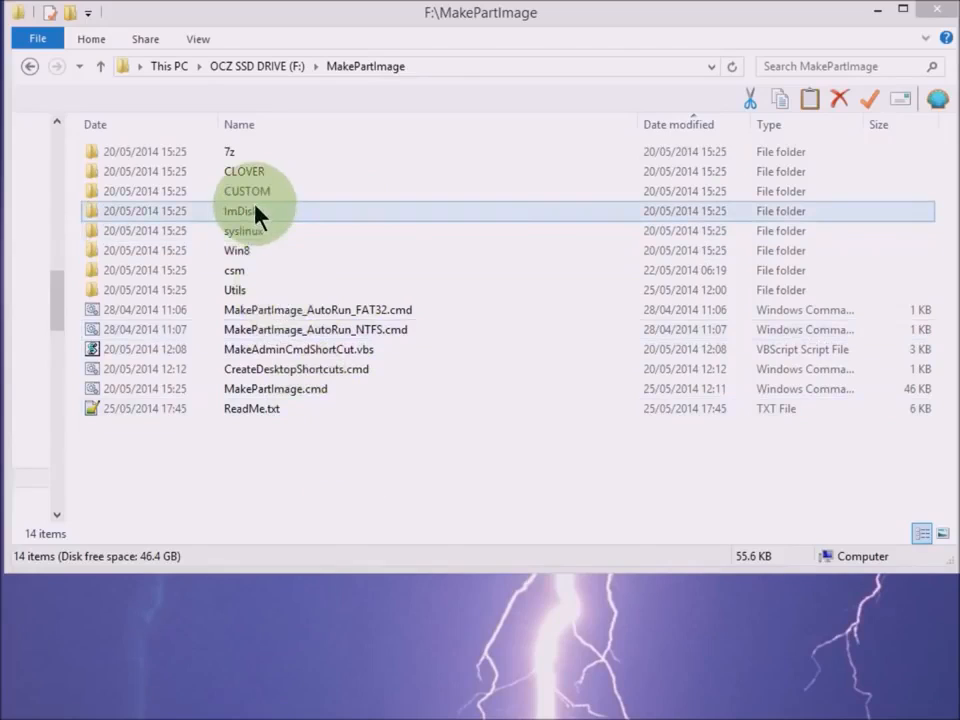
pyautogui.doubleClick(240, 211)
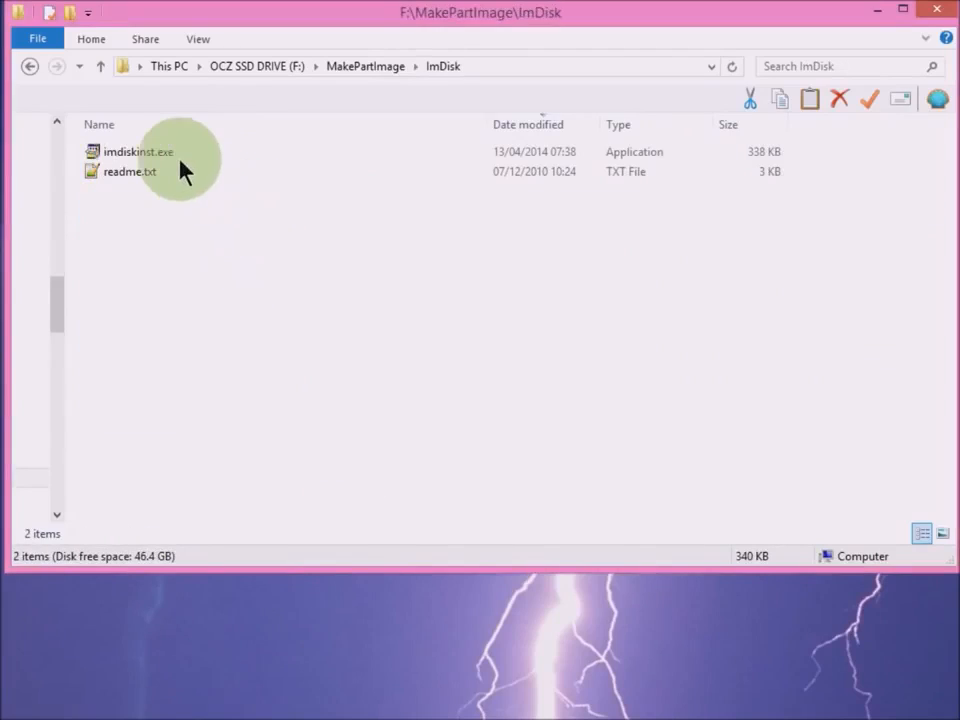
pyautogui.click(138, 151)
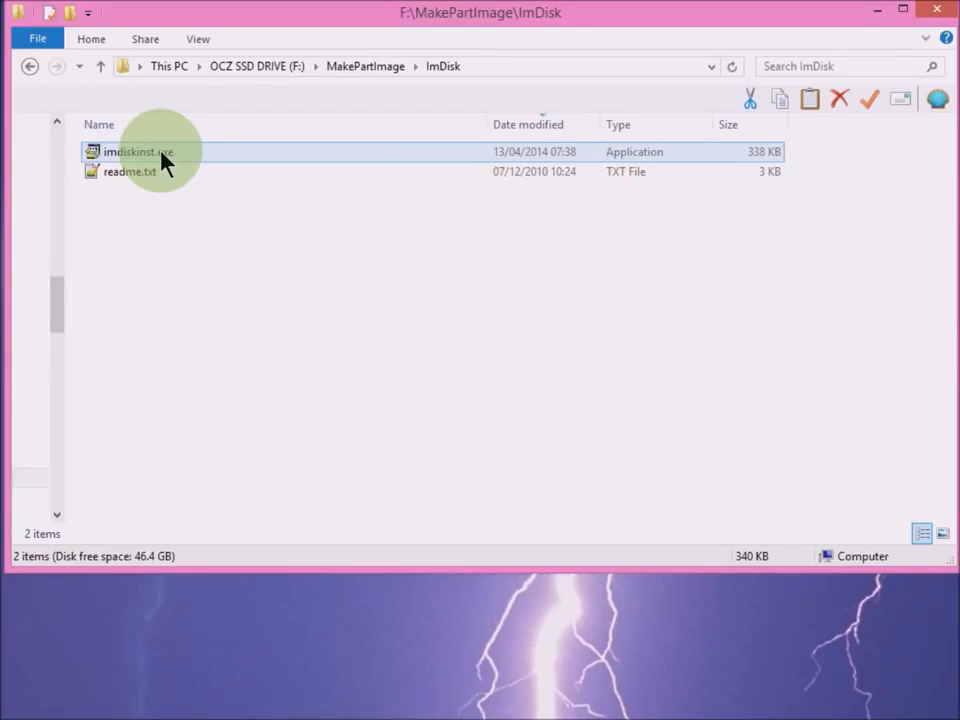
pyautogui.moveTo(190, 185)
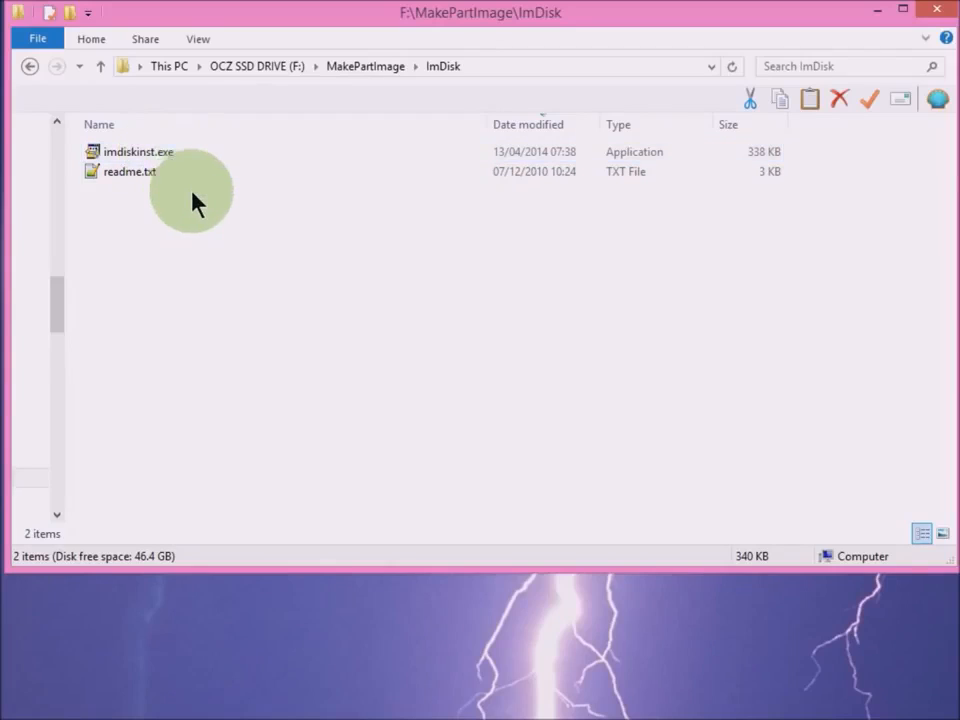
# Return to F:\MakePartImage and bring up the actions menu for CreateDesktopShortcuts.cmd.
pyautogui.click(365, 66)
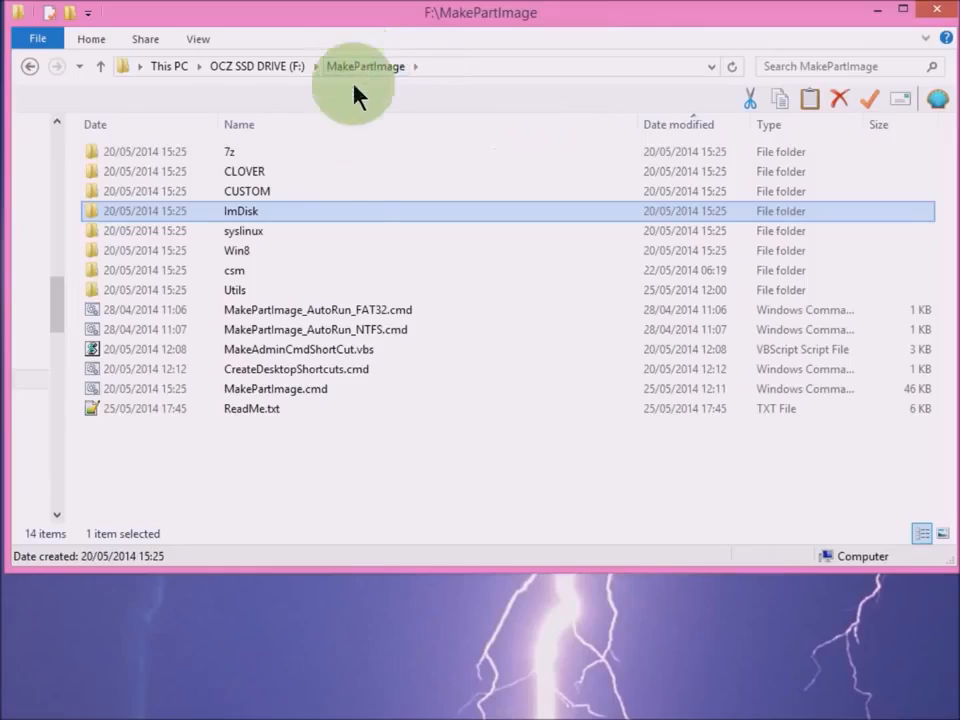
pyautogui.moveTo(350, 420)
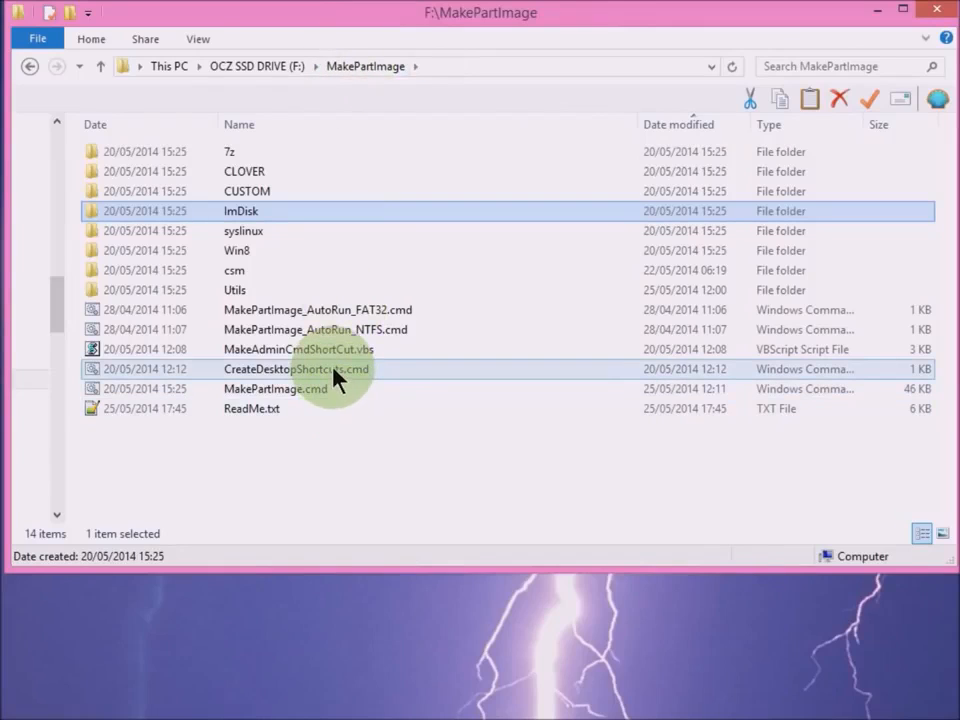
pyautogui.click(296, 369)
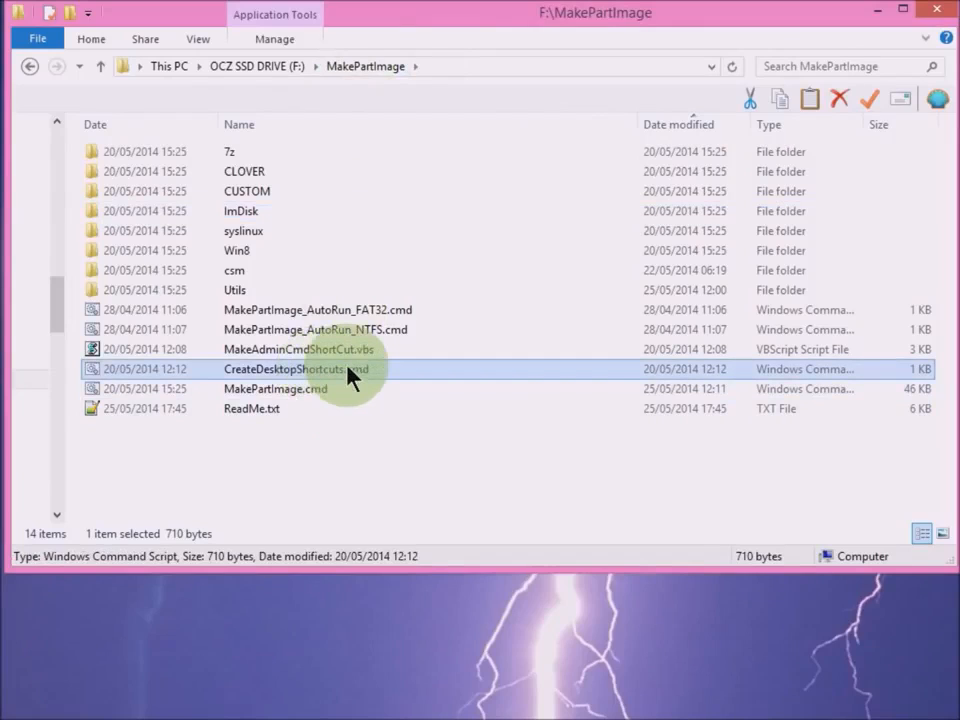
pyautogui.moveTo(348, 375)
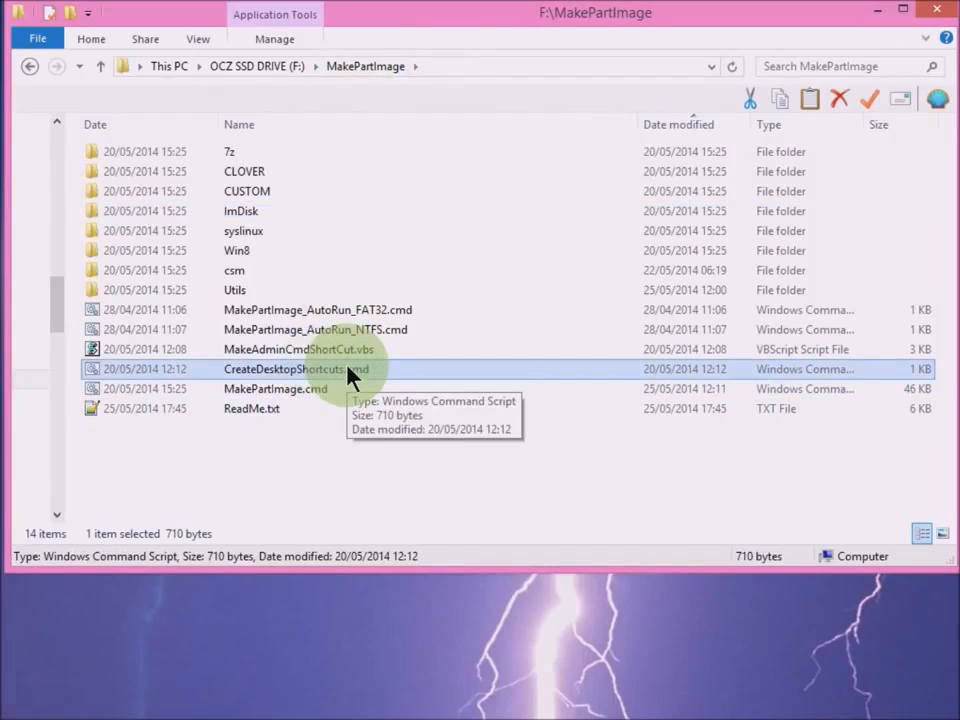
pyautogui.rightClick(295, 369)
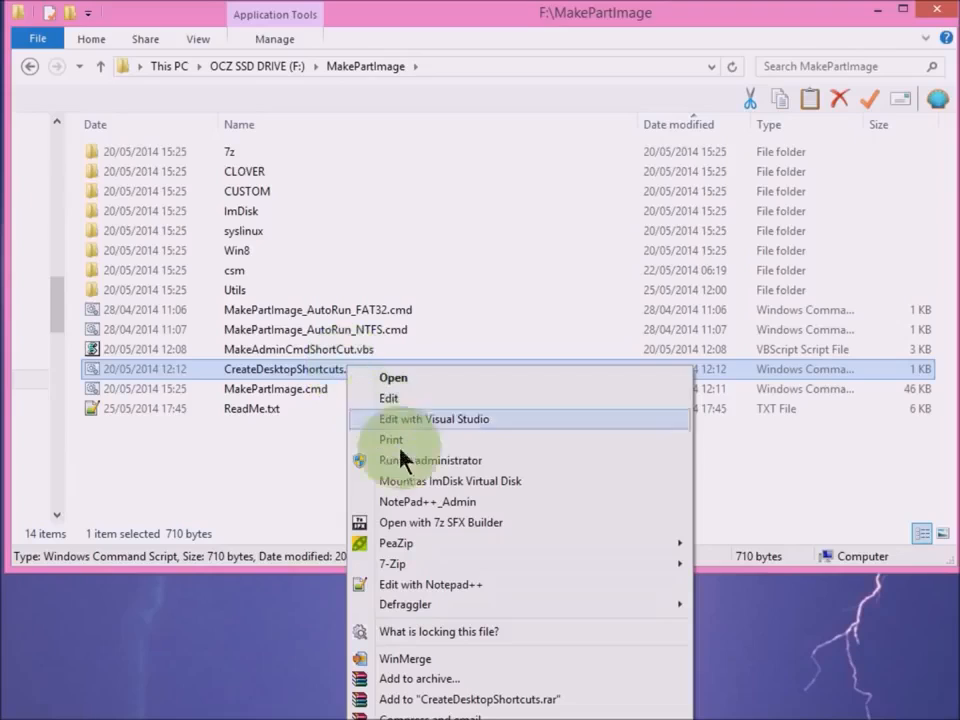
pyautogui.moveTo(405, 470)
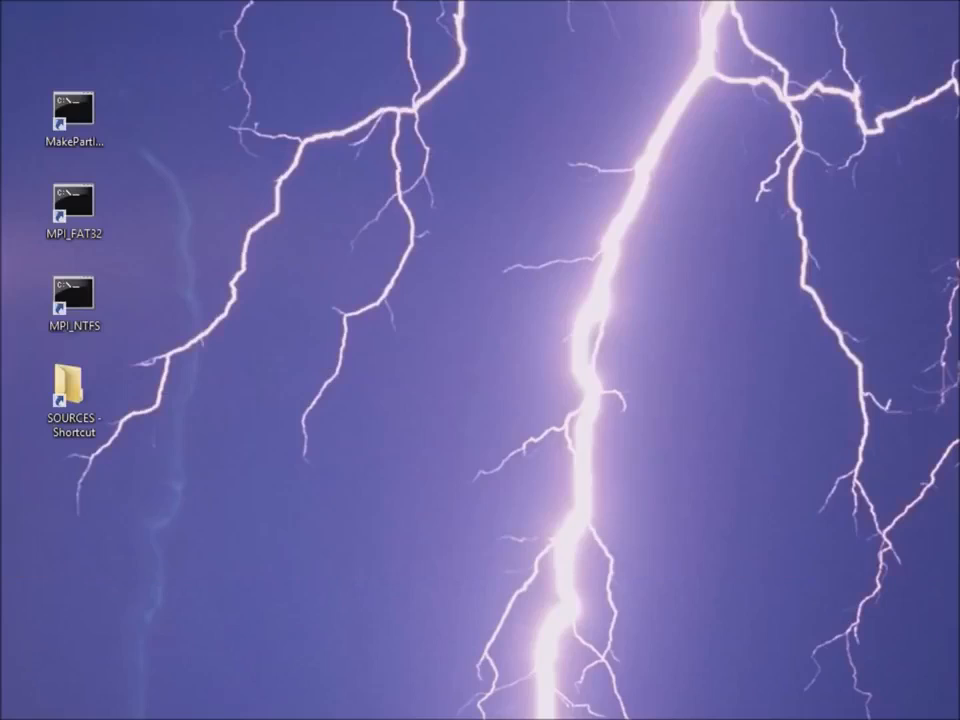
pyautogui.click(70, 110)
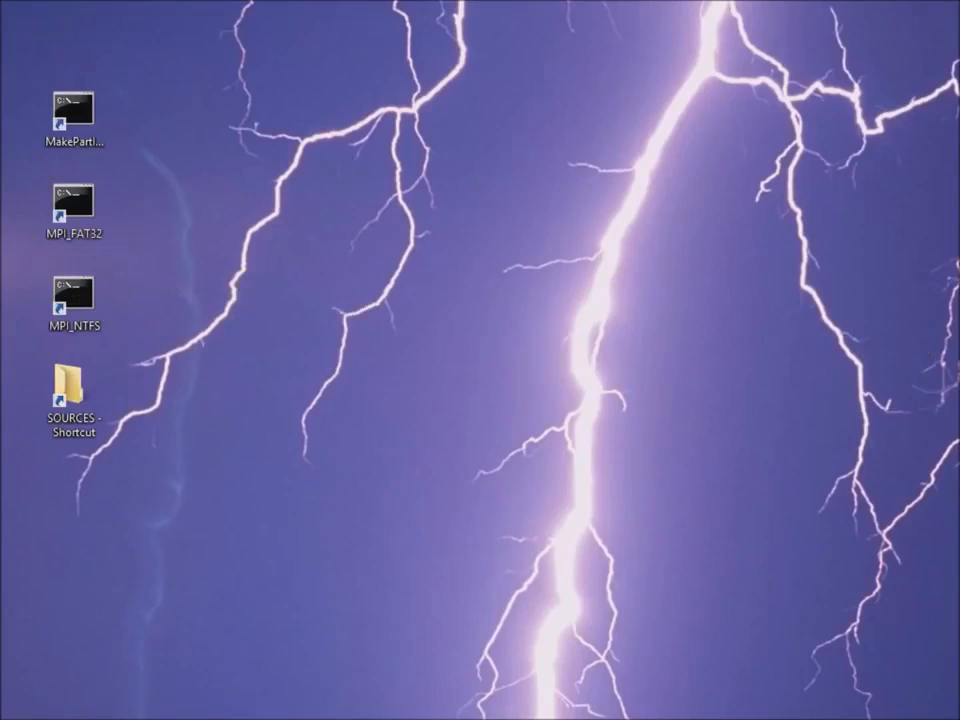
# Open SOURCES from the desktop, selecting the Fedora Live ISO, then hpacuoffline-8.75-12.0.iso.
pyautogui.doubleClick(65, 388)
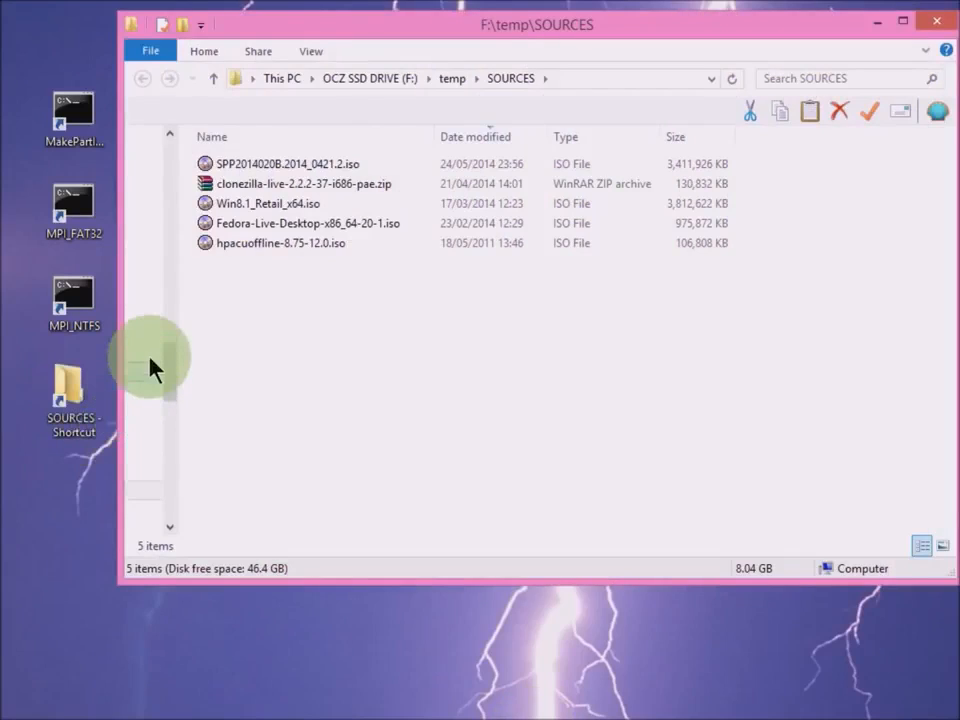
pyautogui.moveTo(250, 262)
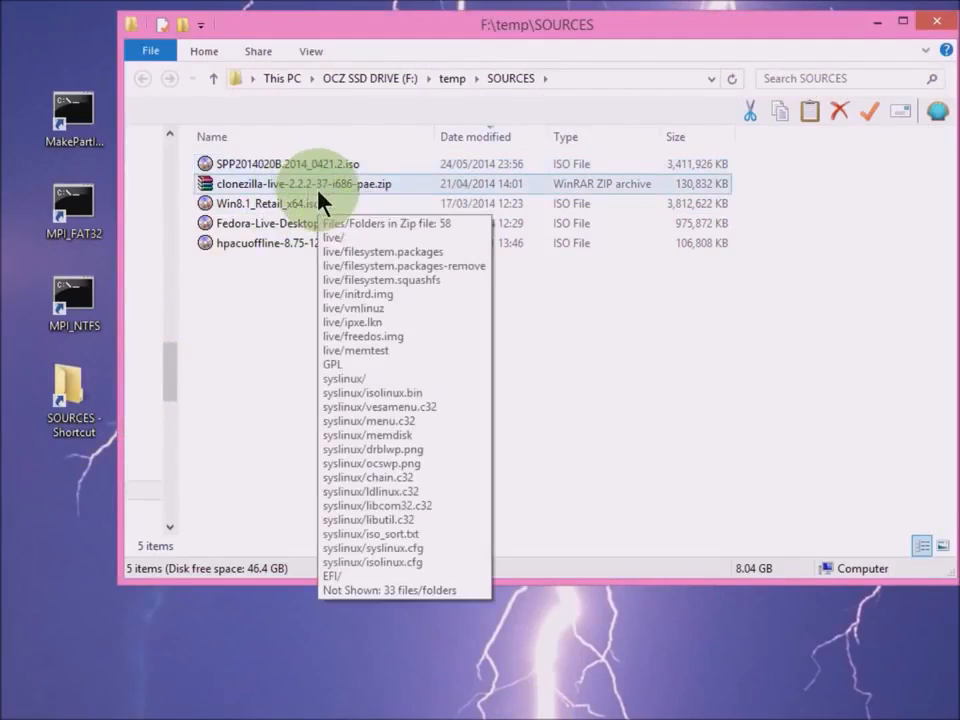
pyautogui.moveTo(372, 205)
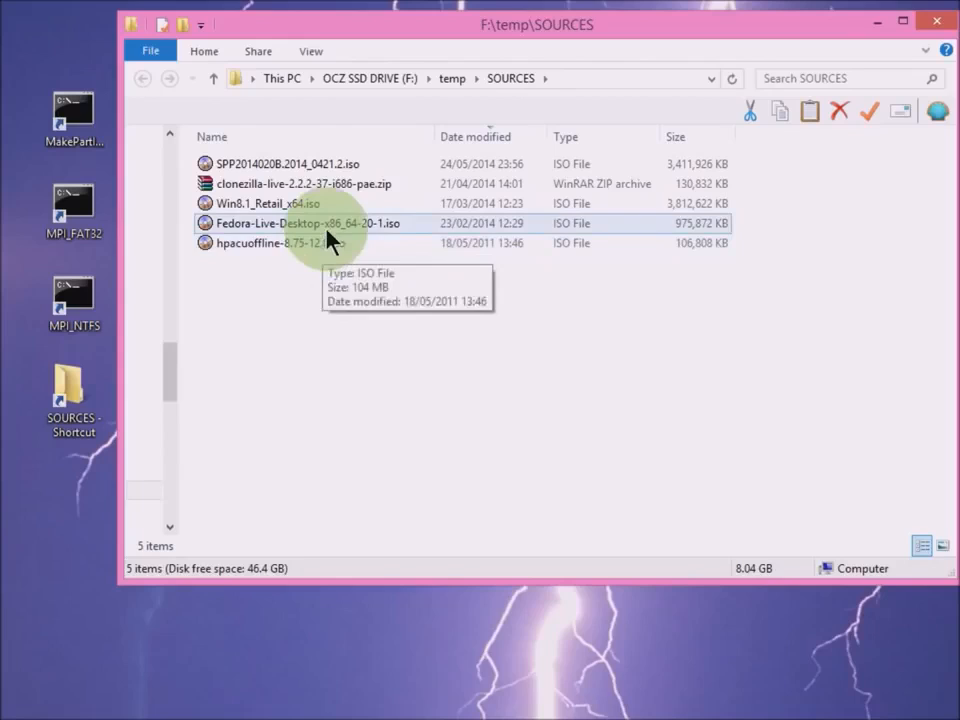
pyautogui.click(310, 223)
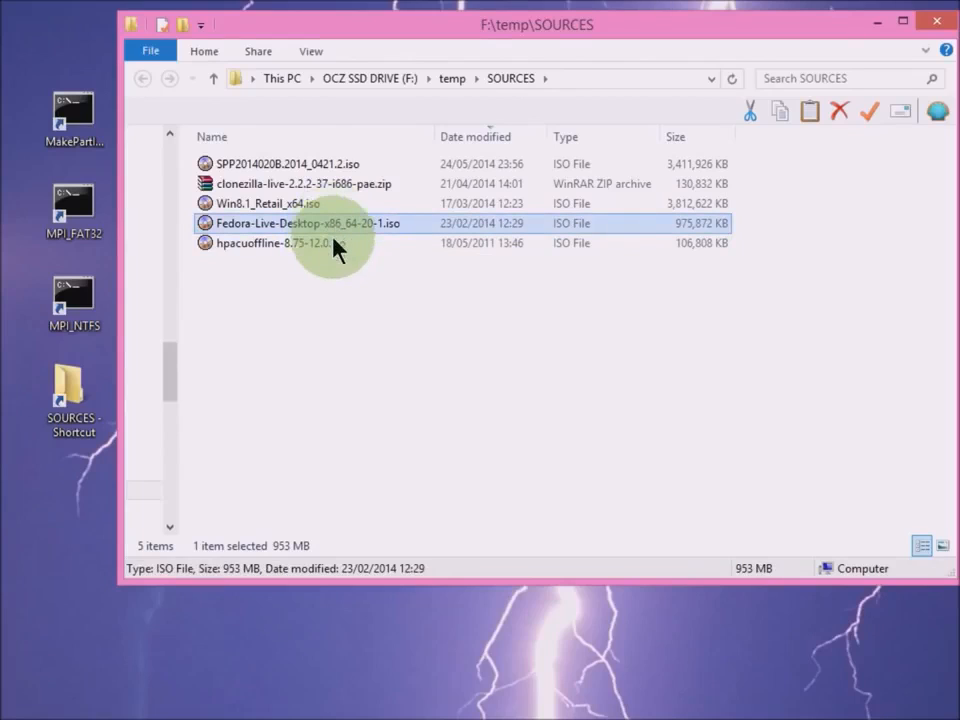
pyautogui.moveTo(295, 265)
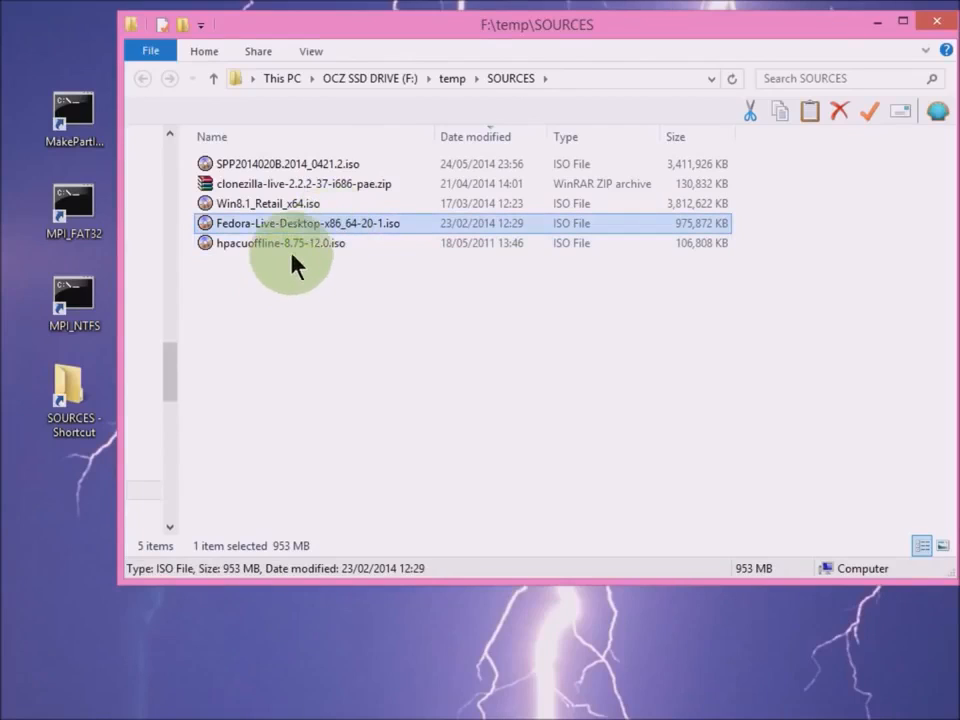
pyautogui.click(280, 243)
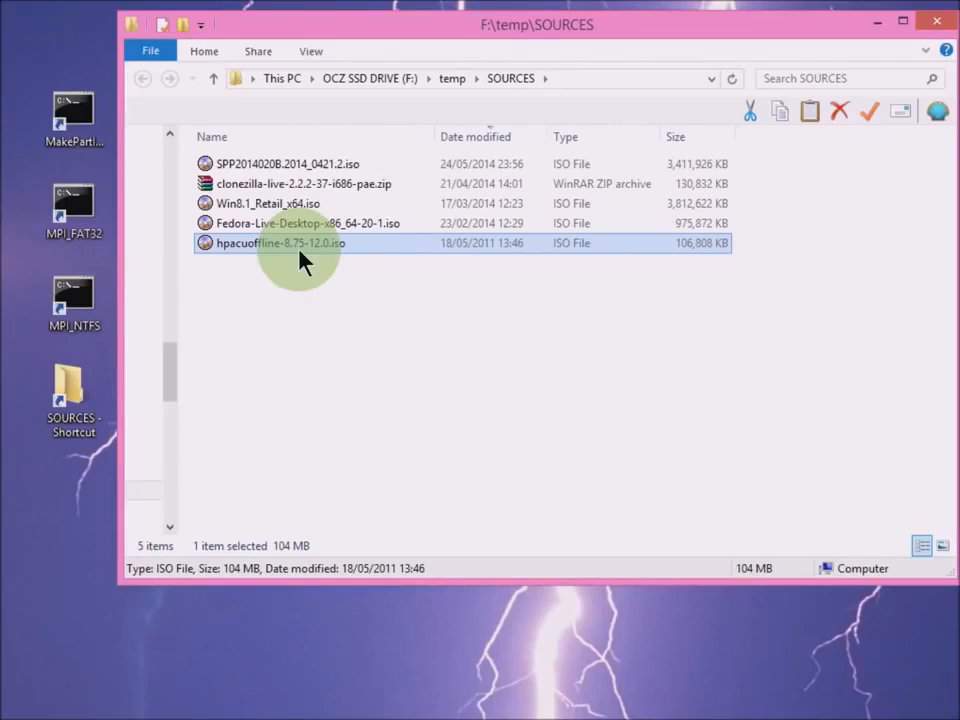
pyautogui.moveTo(308, 163)
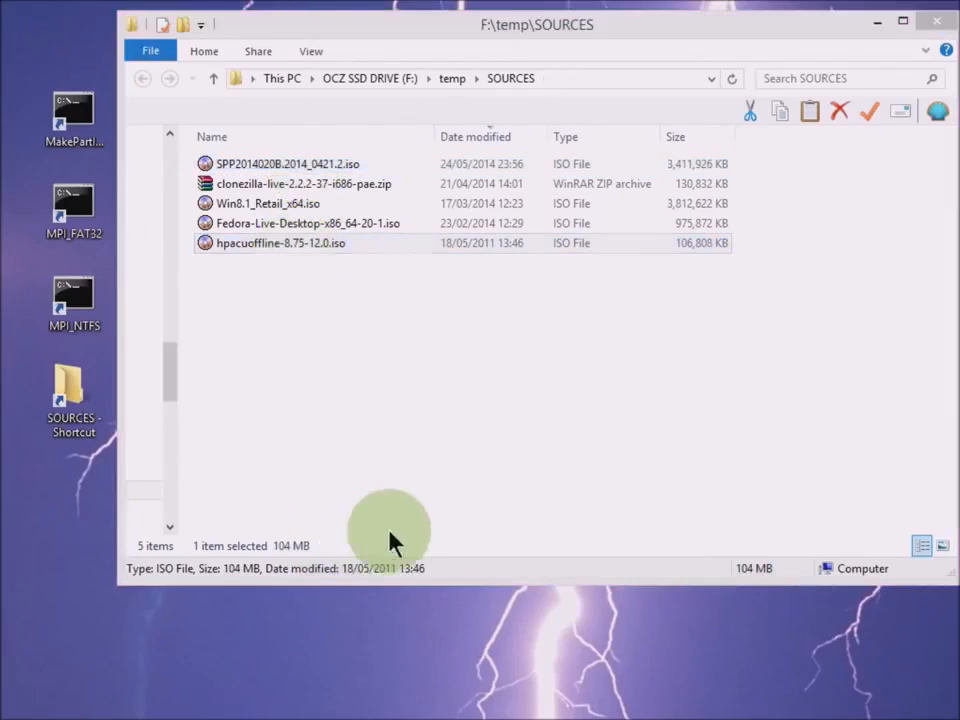
pyautogui.moveTo(190, 190)
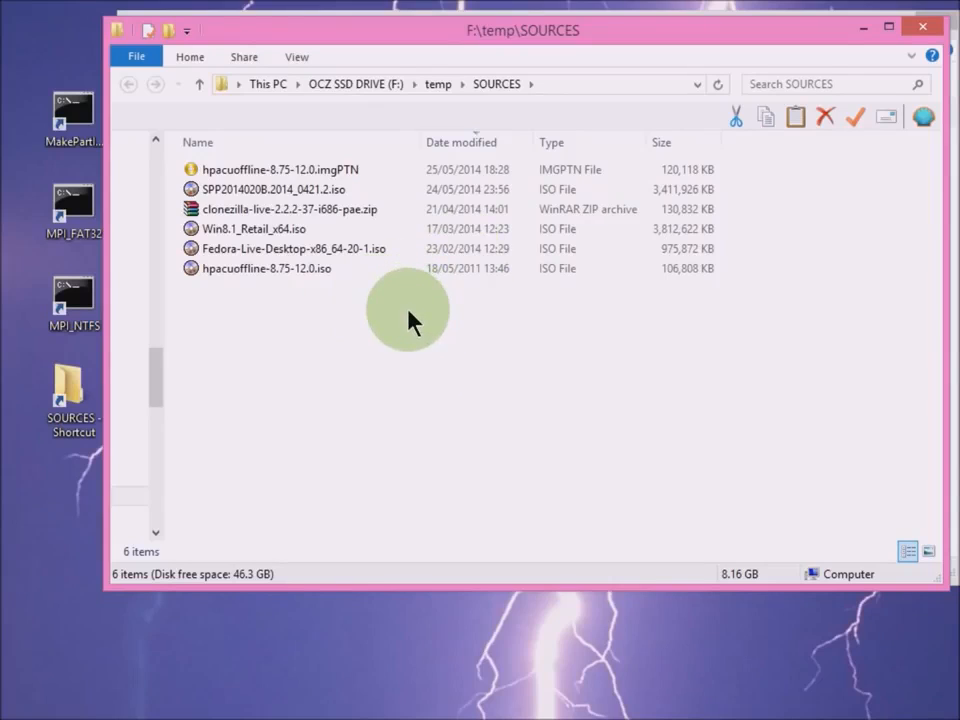
pyautogui.moveTo(428, 343)
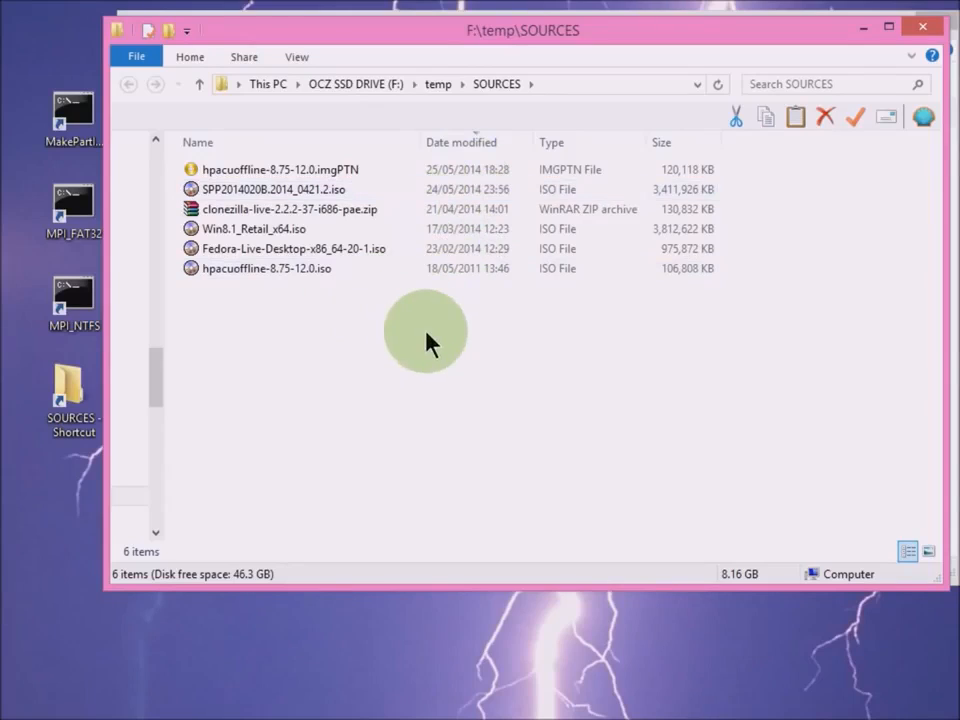
pyautogui.moveTo(408, 350)
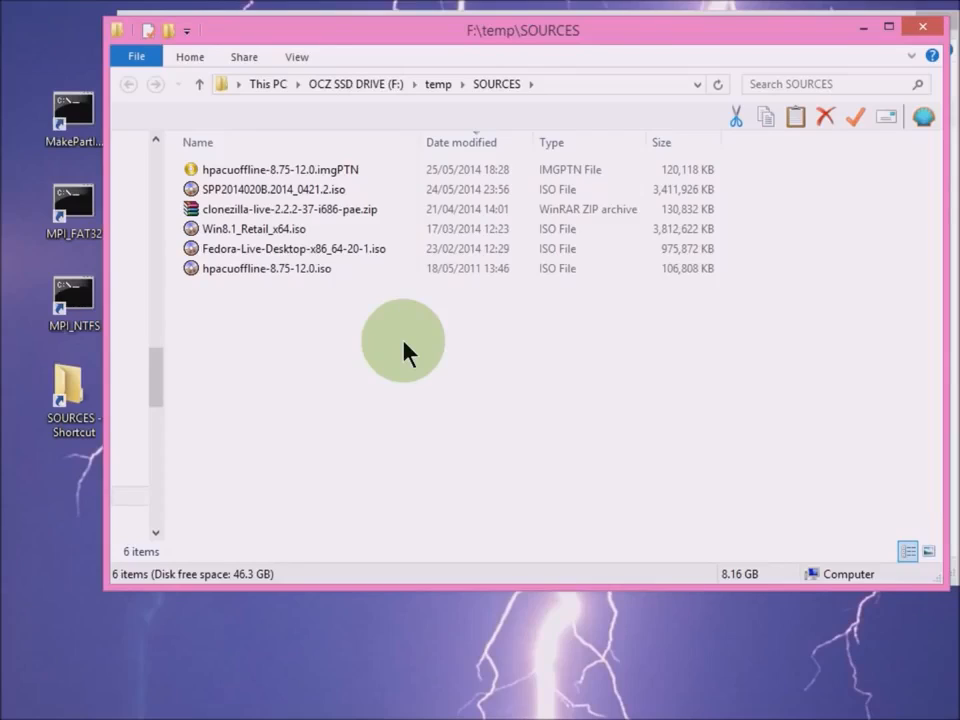
pyautogui.moveTo(320, 210)
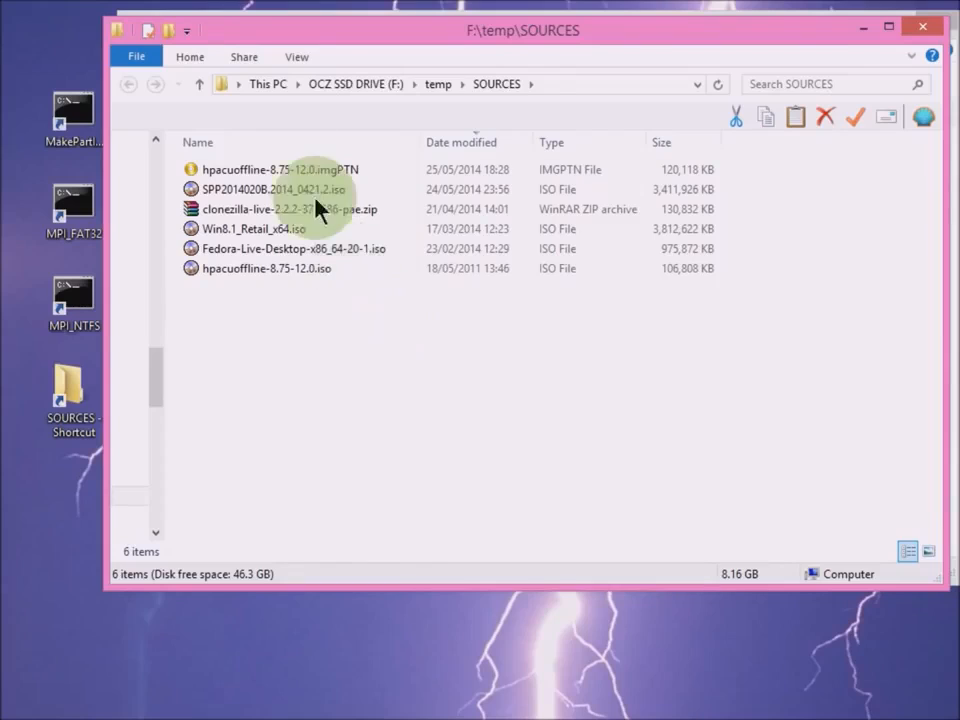
pyautogui.click(270, 169)
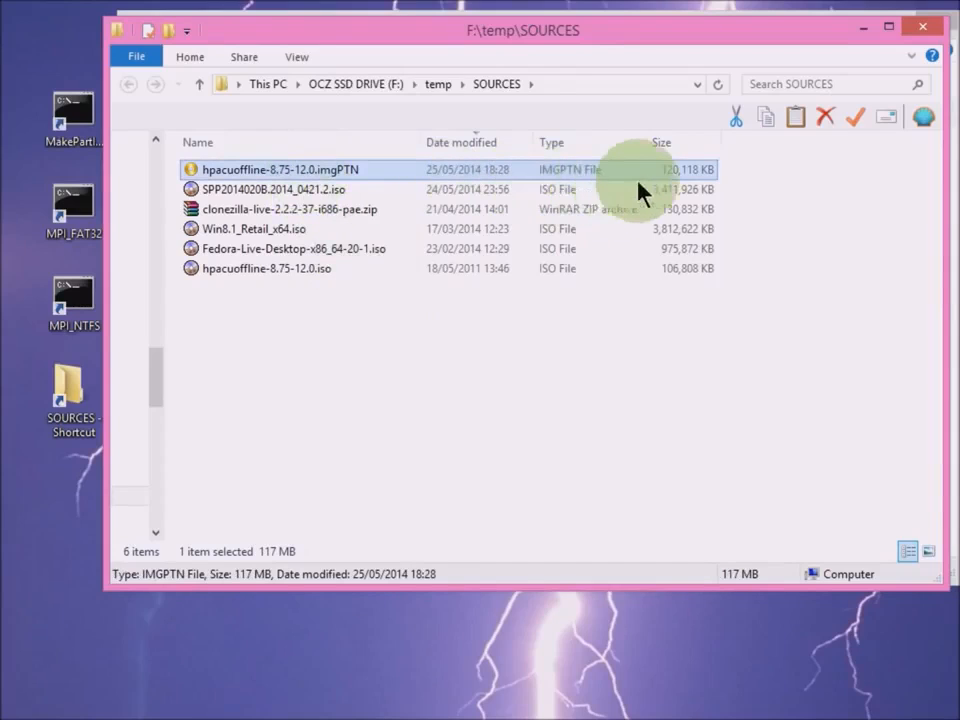
pyautogui.moveTo(740, 195)
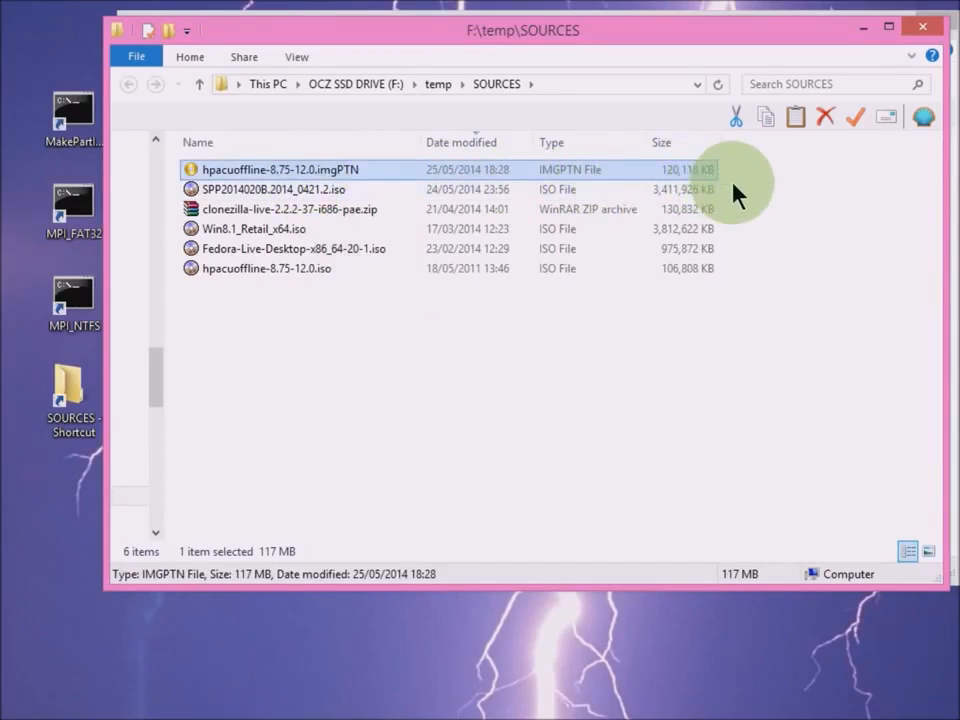
pyautogui.moveTo(710, 193)
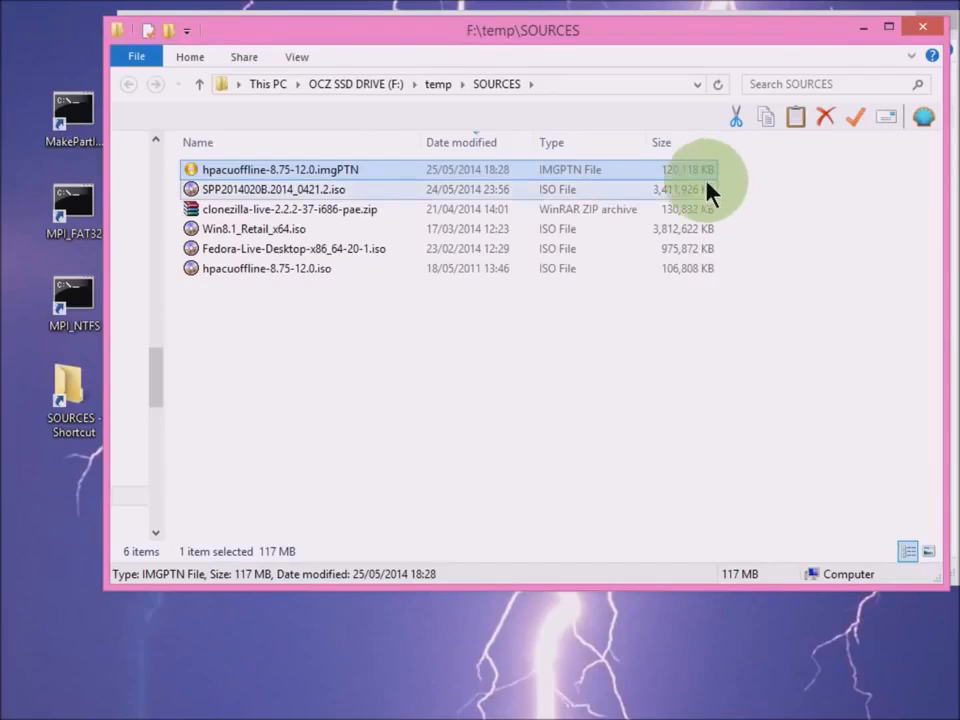
pyautogui.click(266, 268)
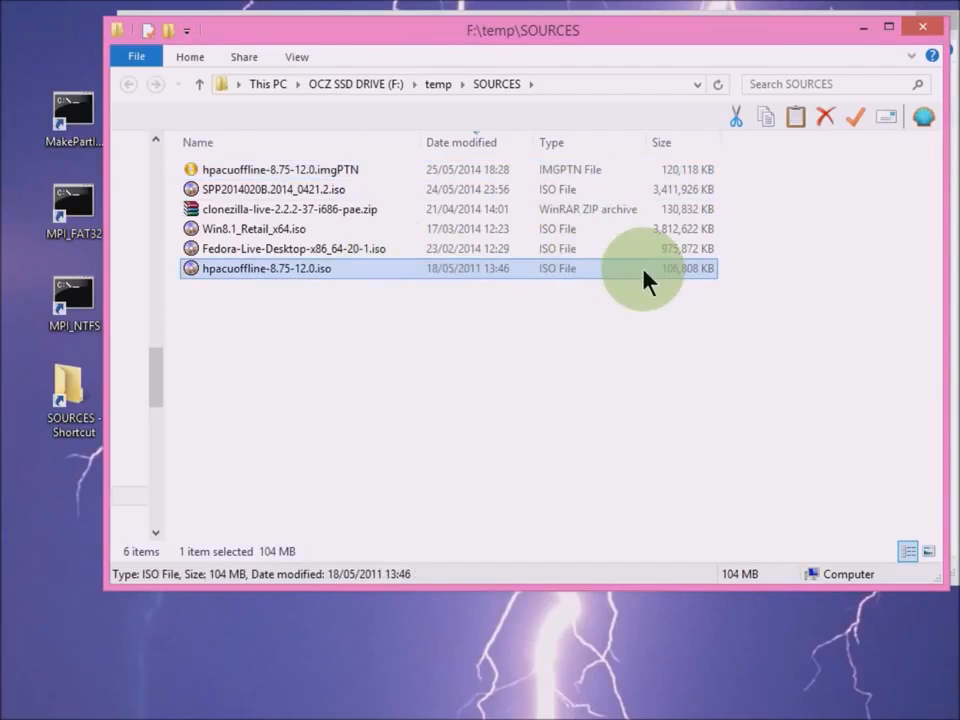
pyautogui.click(280, 169)
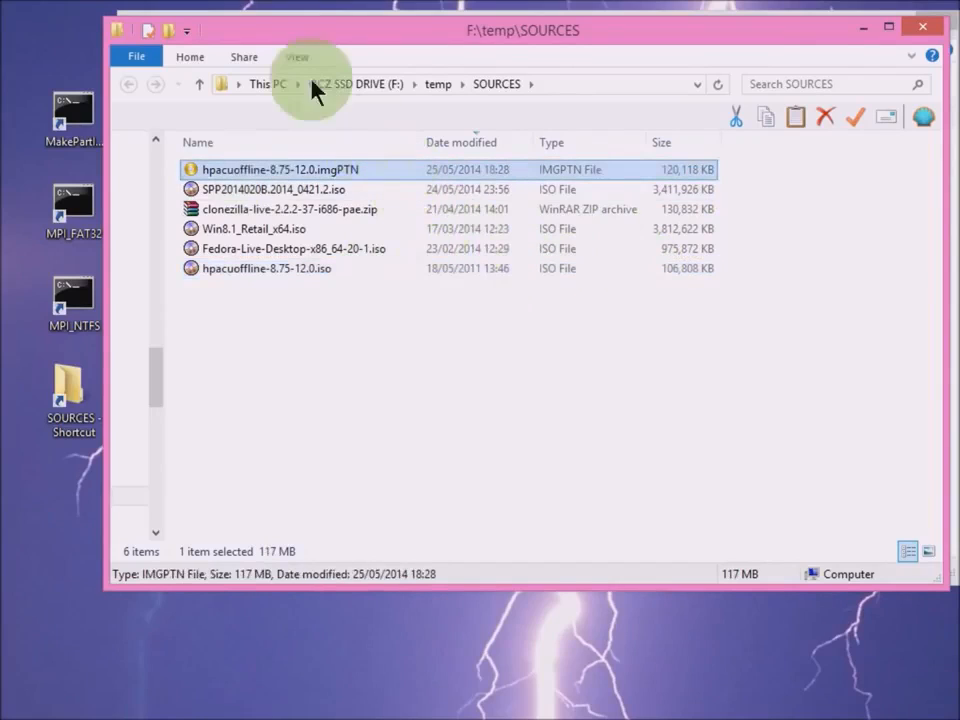
pyautogui.moveTo(290, 189)
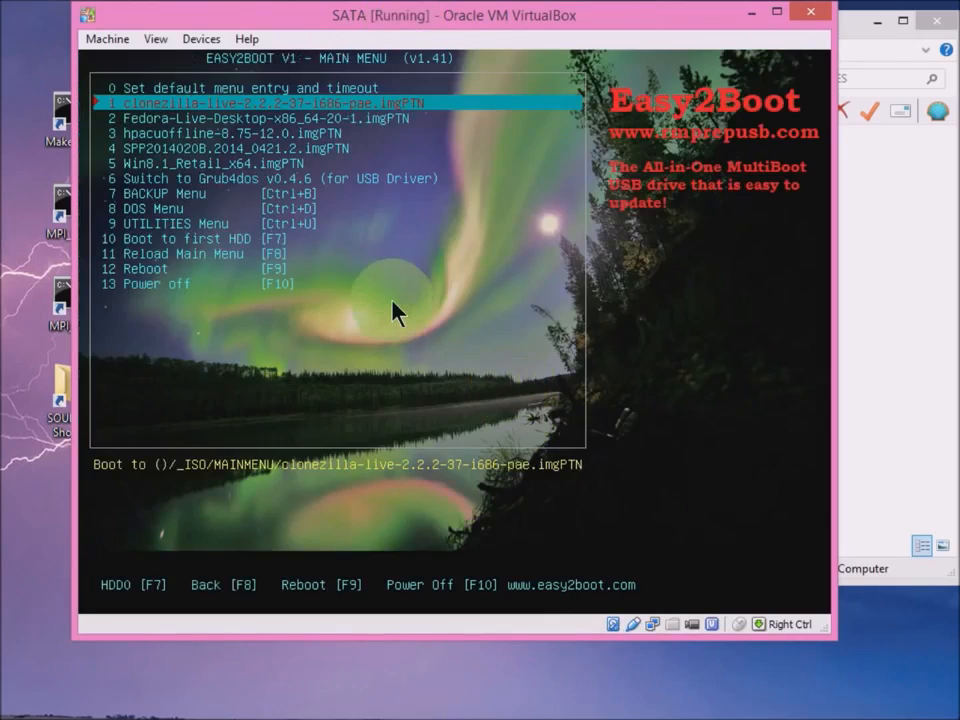
# Arrow through the Easy2Boot menu entries and settle on hpacuoffline-8.75-12.0.imgPTN.
pyautogui.press('Down')
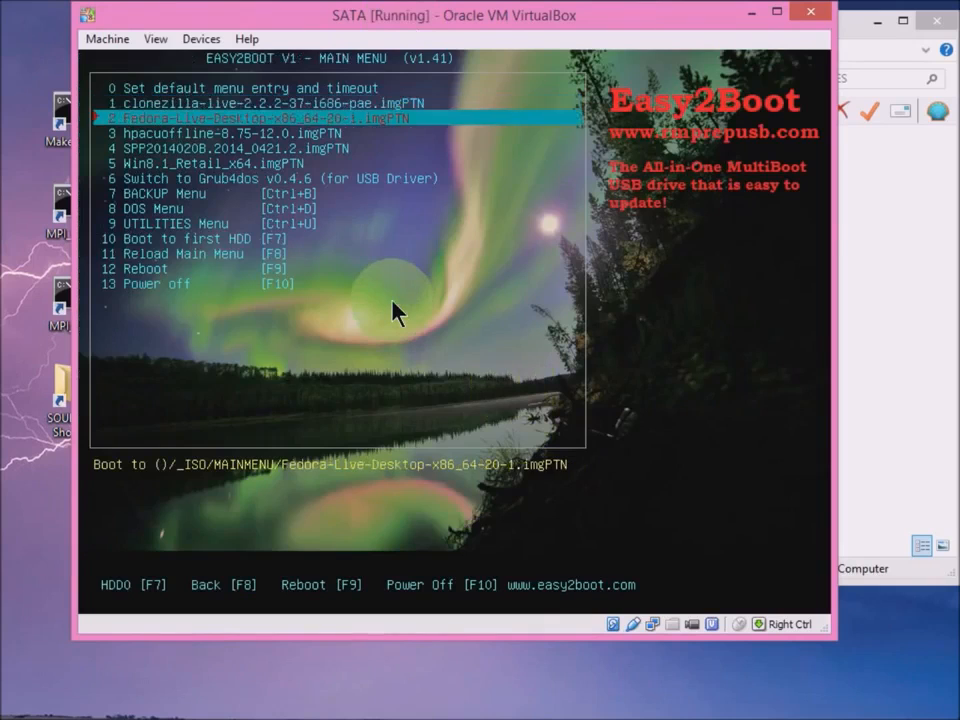
pyautogui.press('Down')
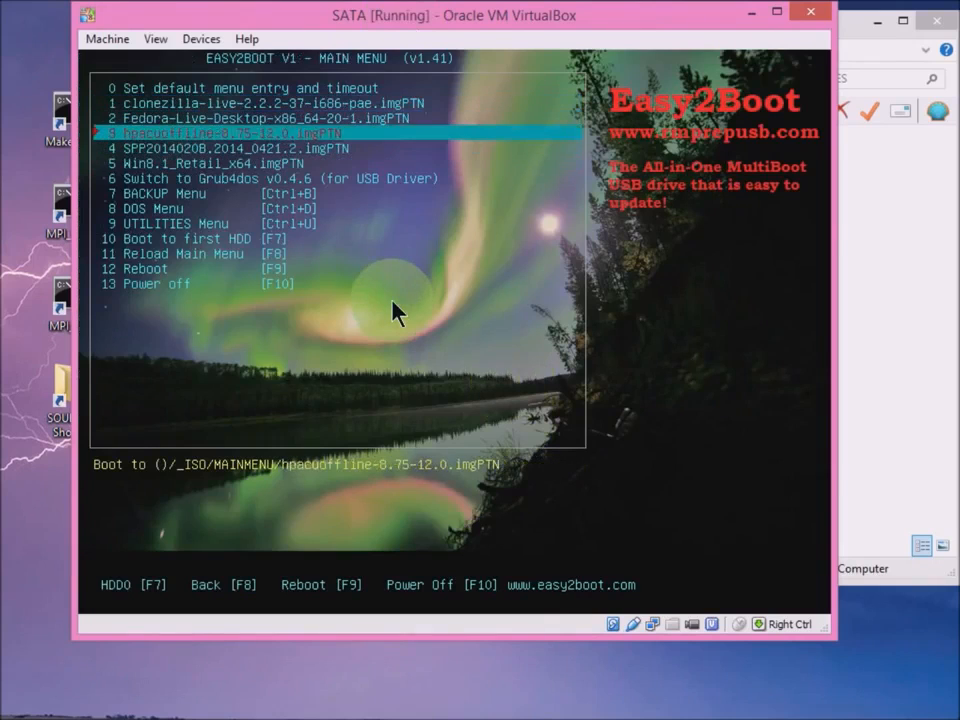
pyautogui.press('up')
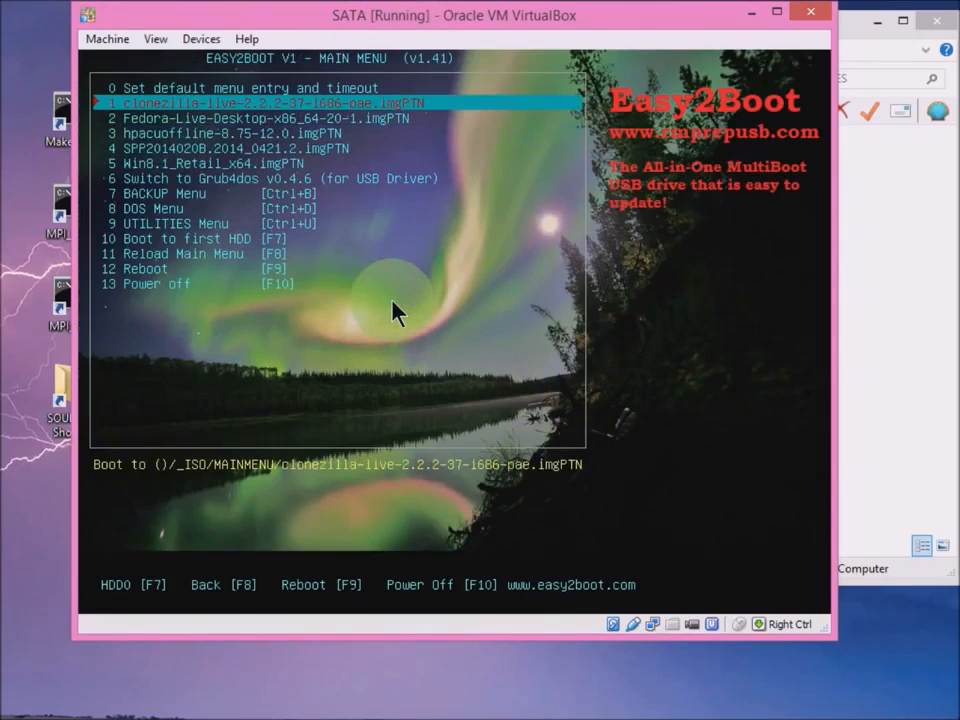
pyautogui.press('Down')
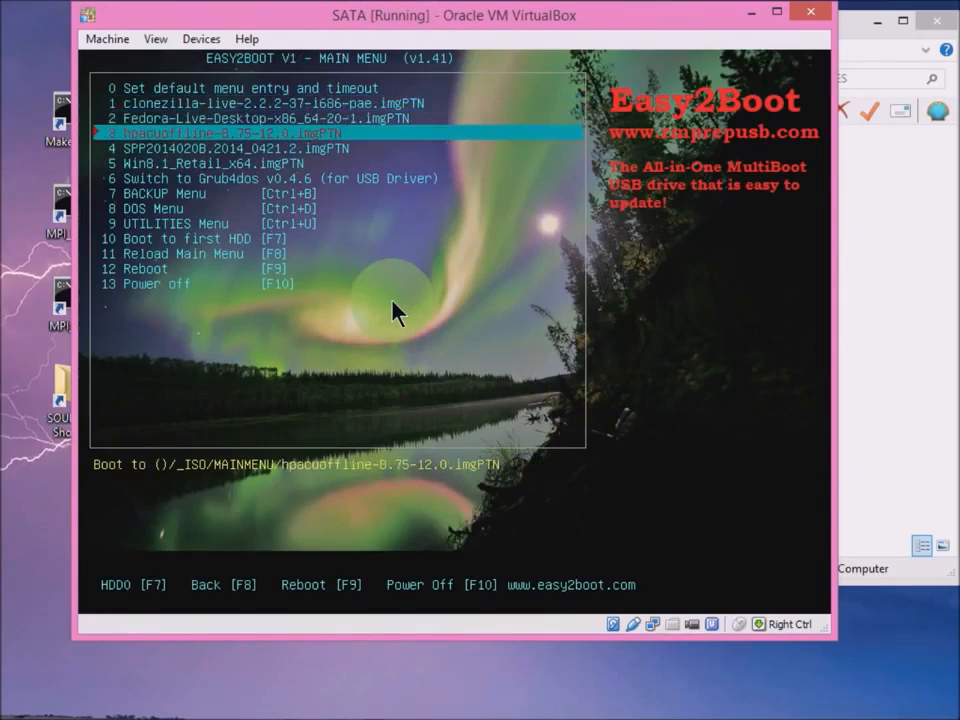
pyautogui.press('Down')
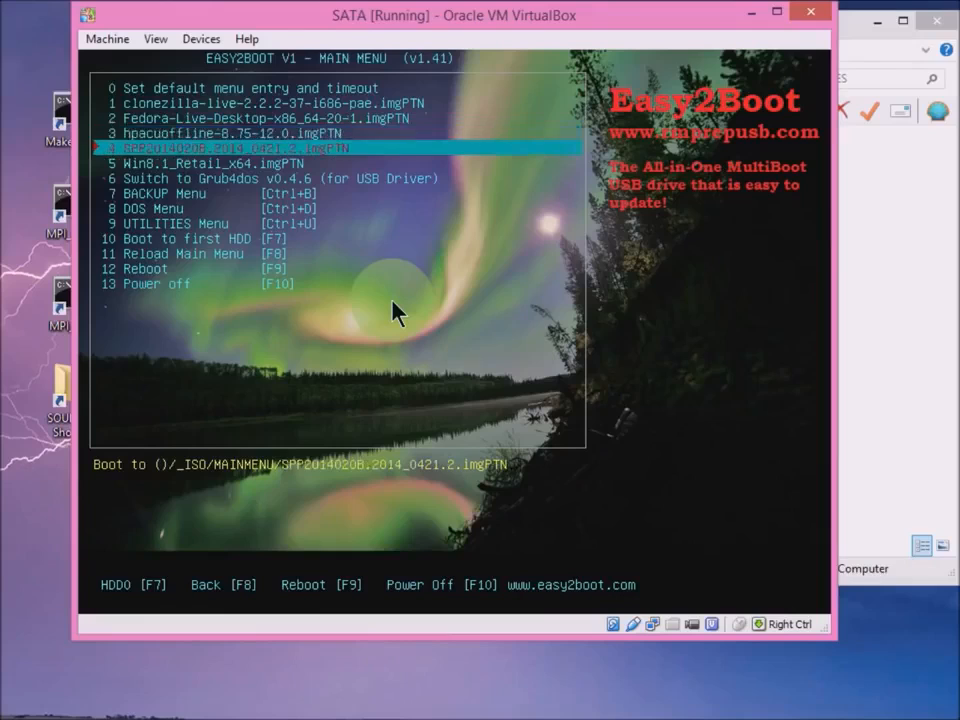
pyautogui.press('Up')
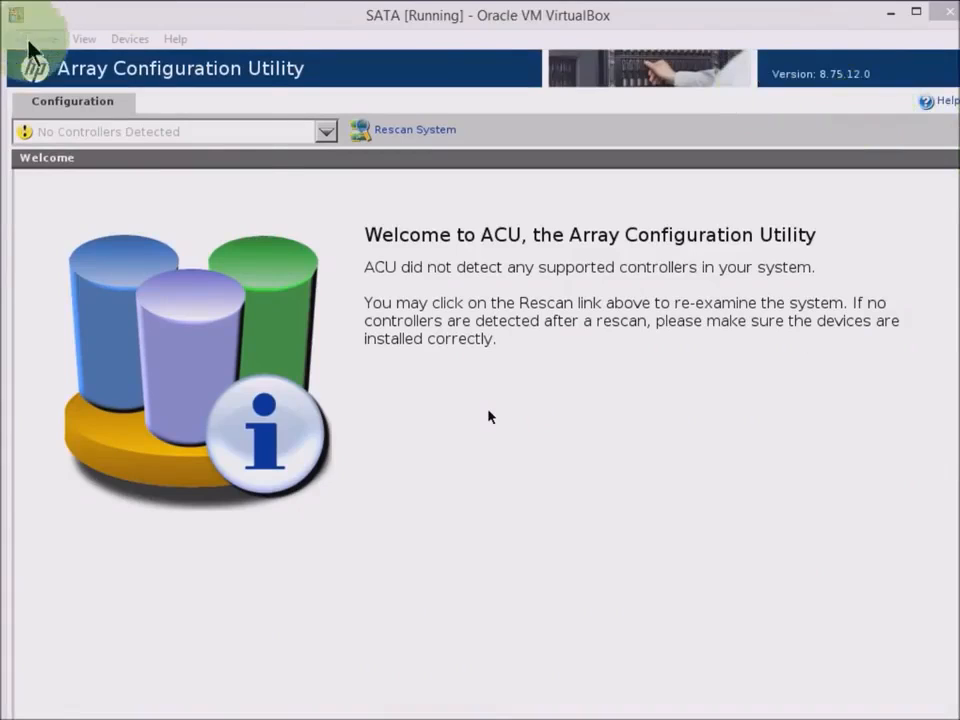
# Power off and restart the SATA VM, then choose SPP2014020B.2014_0421.2.imgPTN in Easy2Boot.
pyautogui.click(948, 11)
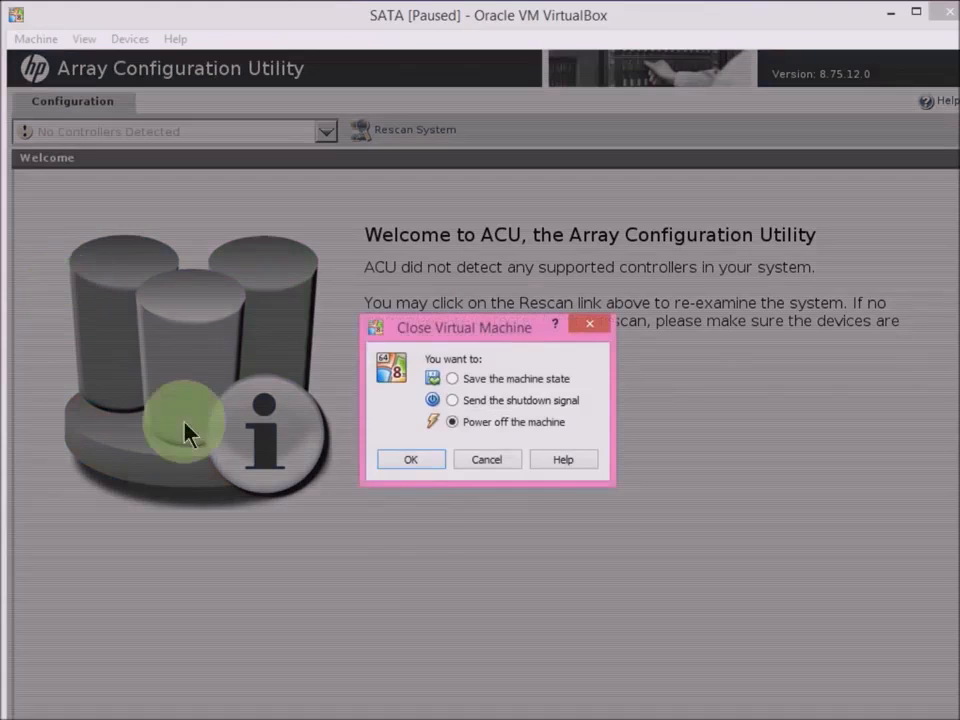
pyautogui.click(410, 459)
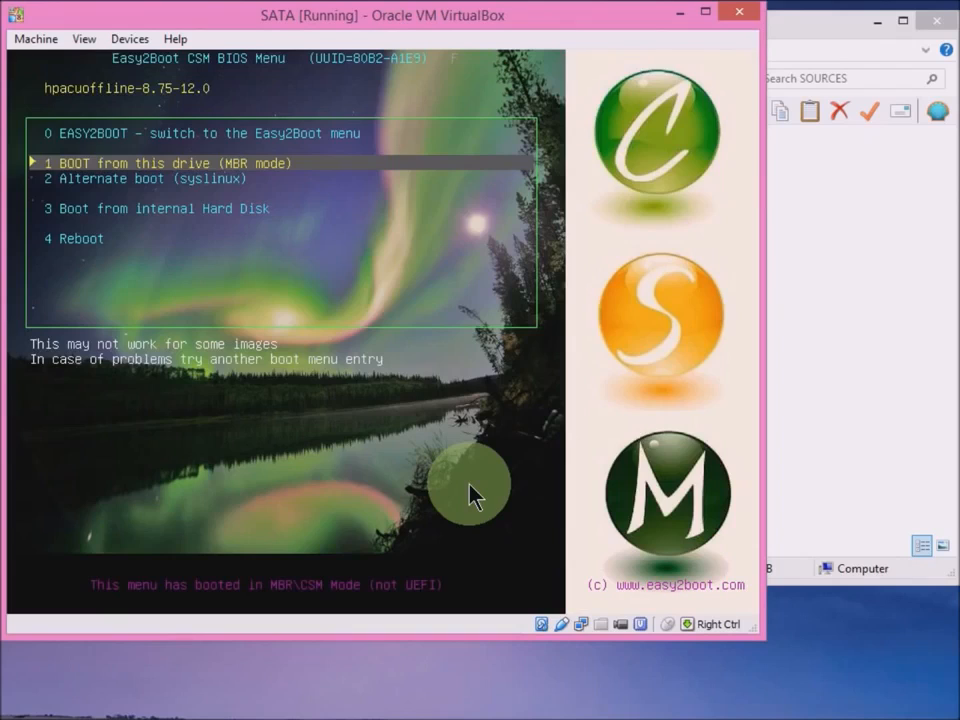
pyautogui.press('Return')
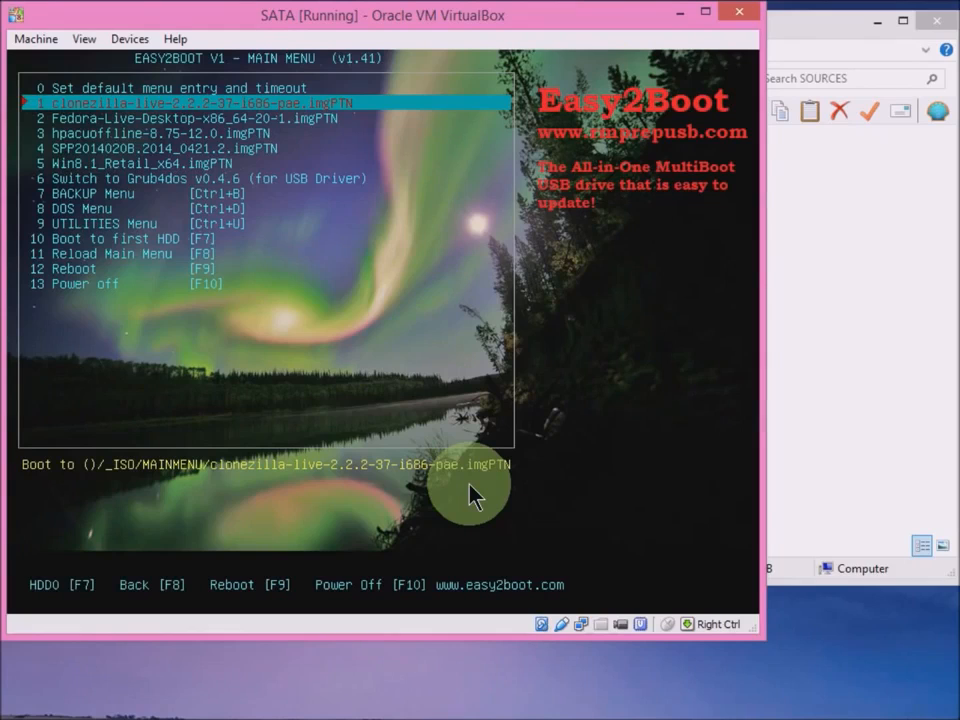
pyautogui.press('Down')
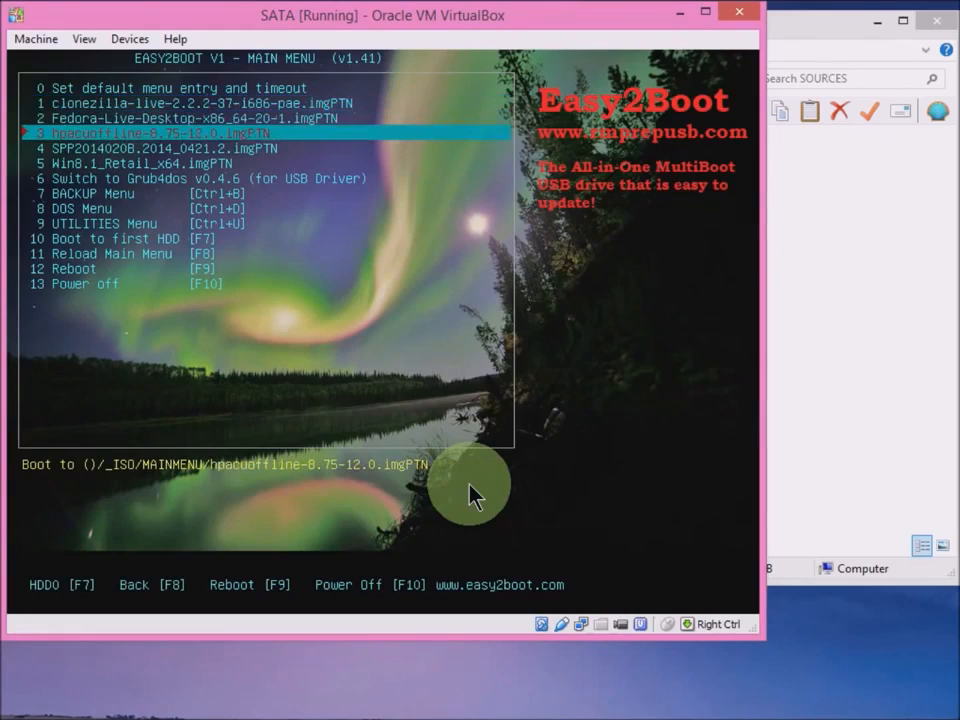
pyautogui.press('Down')
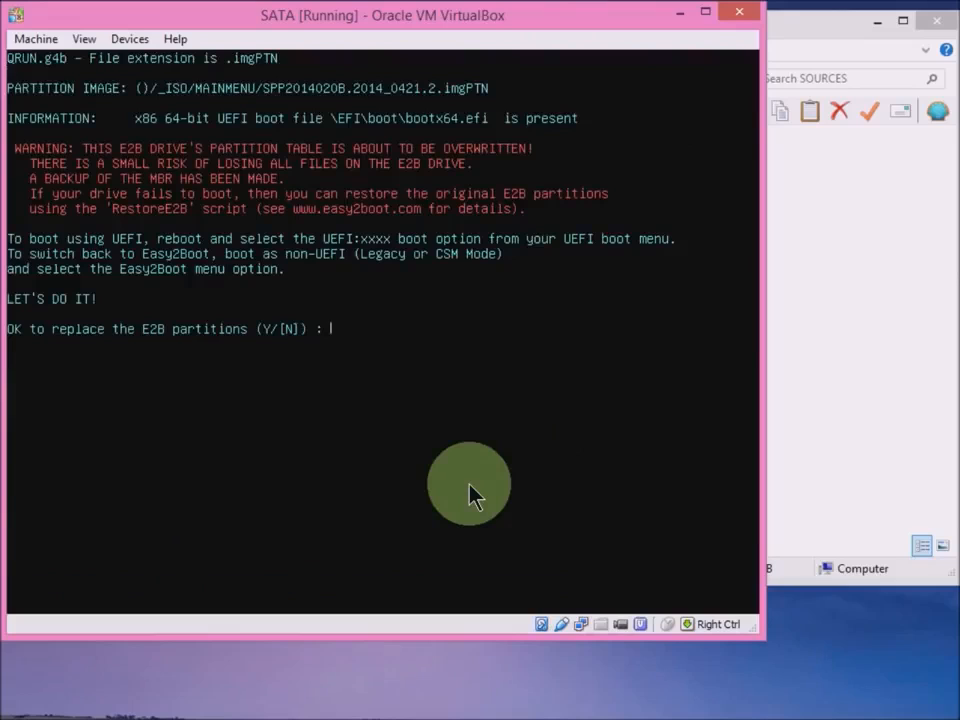
pyautogui.moveTo(150, 150)
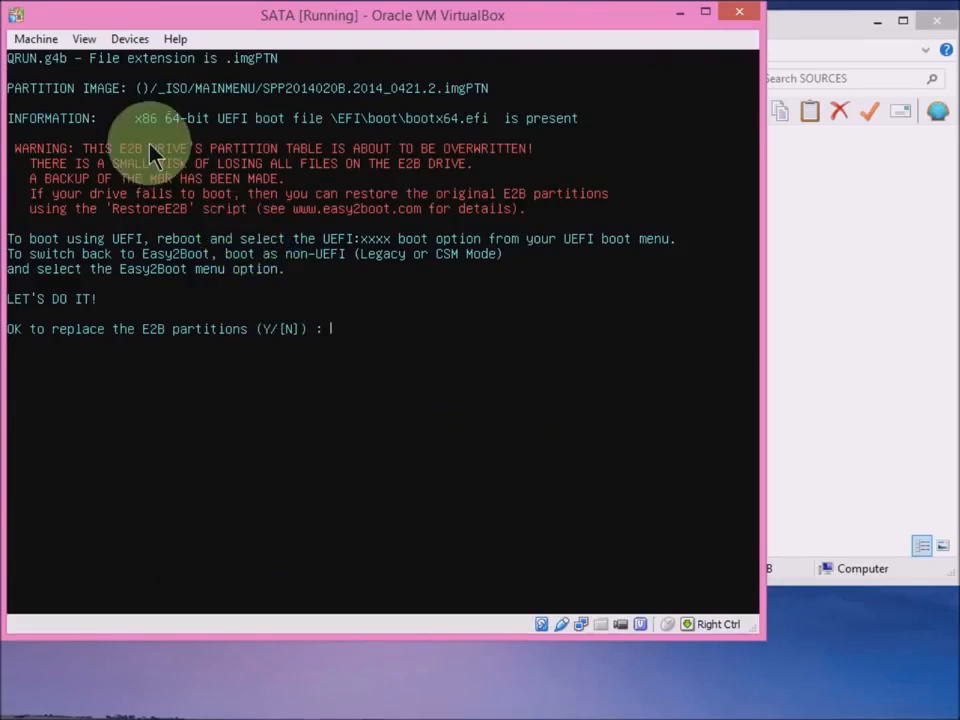
pyautogui.moveTo(293, 135)
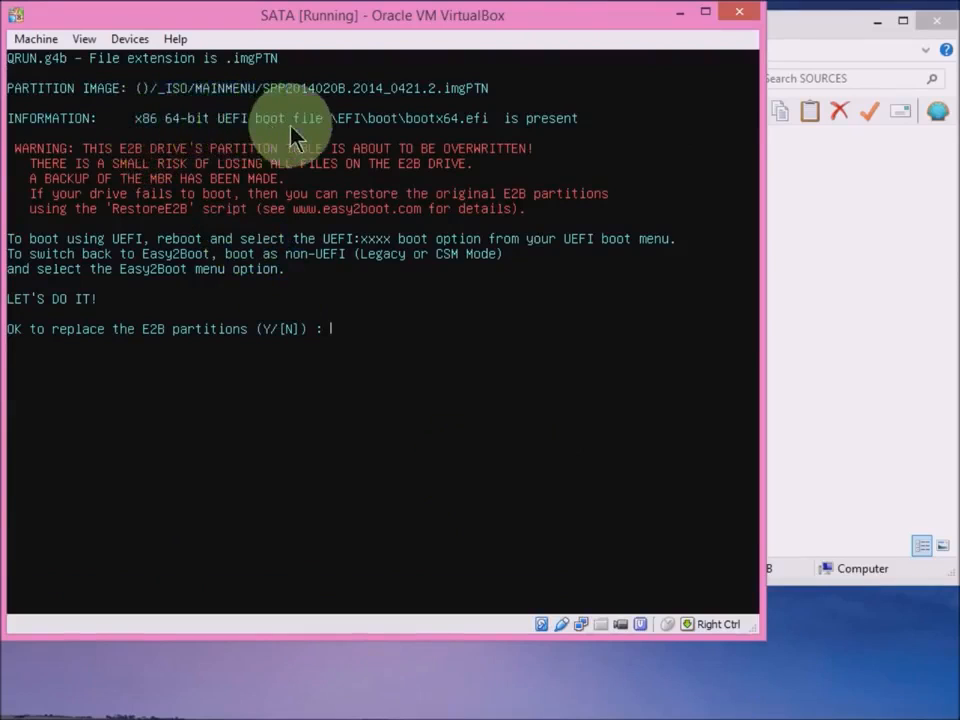
pyautogui.moveTo(422, 307)
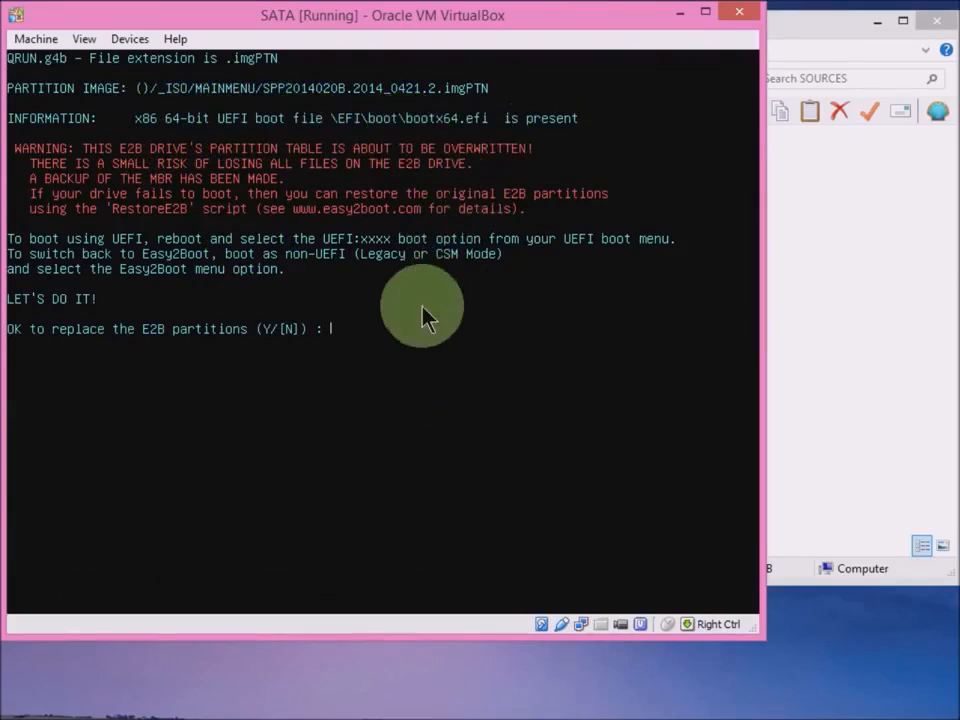
pyautogui.moveTo(418, 320)
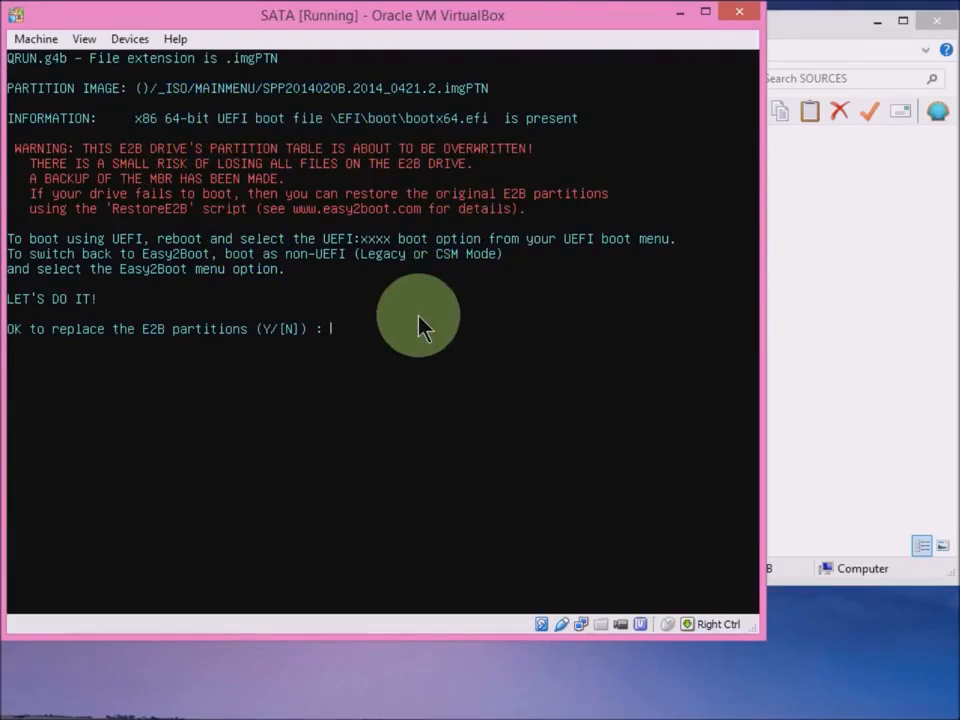
# Confirm replacing the E2B partitions with Y and boot the SPP image from the CSM menu.
pyautogui.write('y')
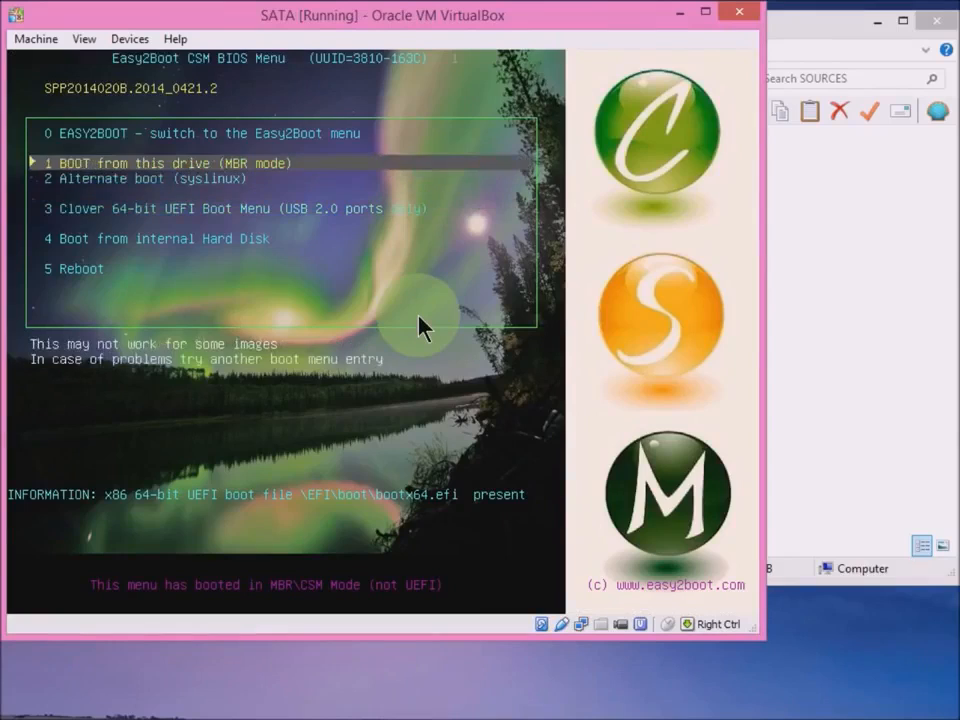
pyautogui.press('Down')
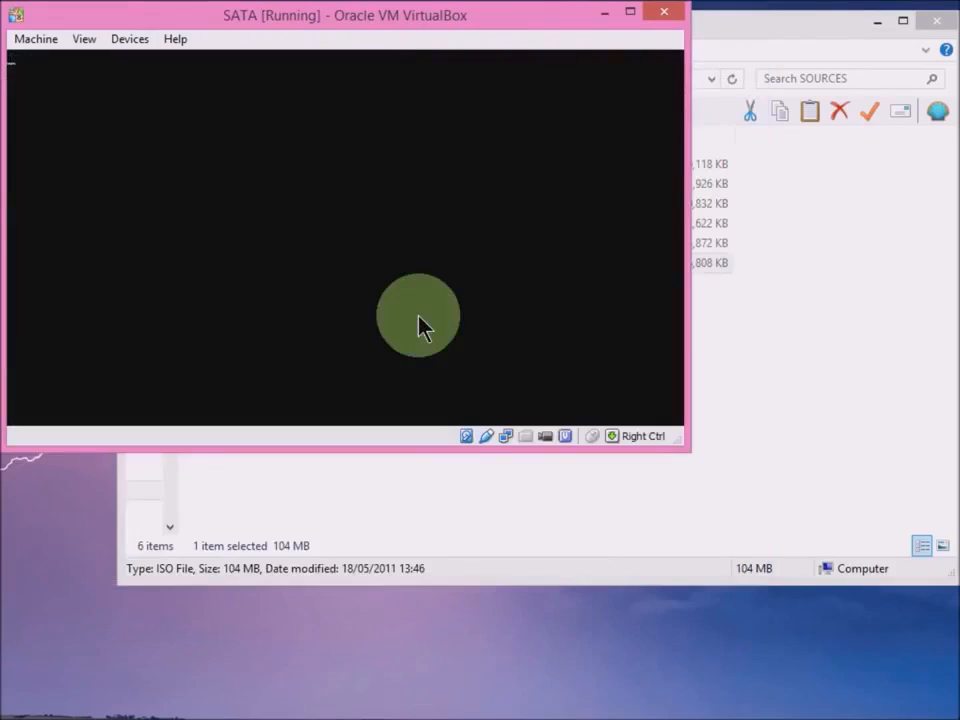
pyautogui.click(629, 11)
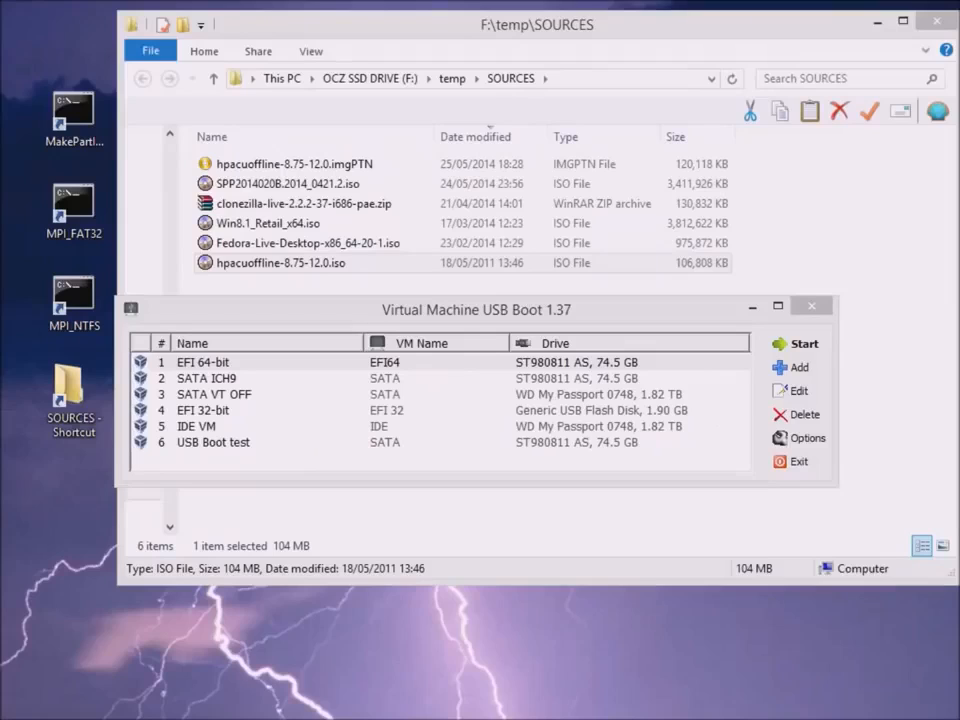
pyautogui.moveTo(578, 595)
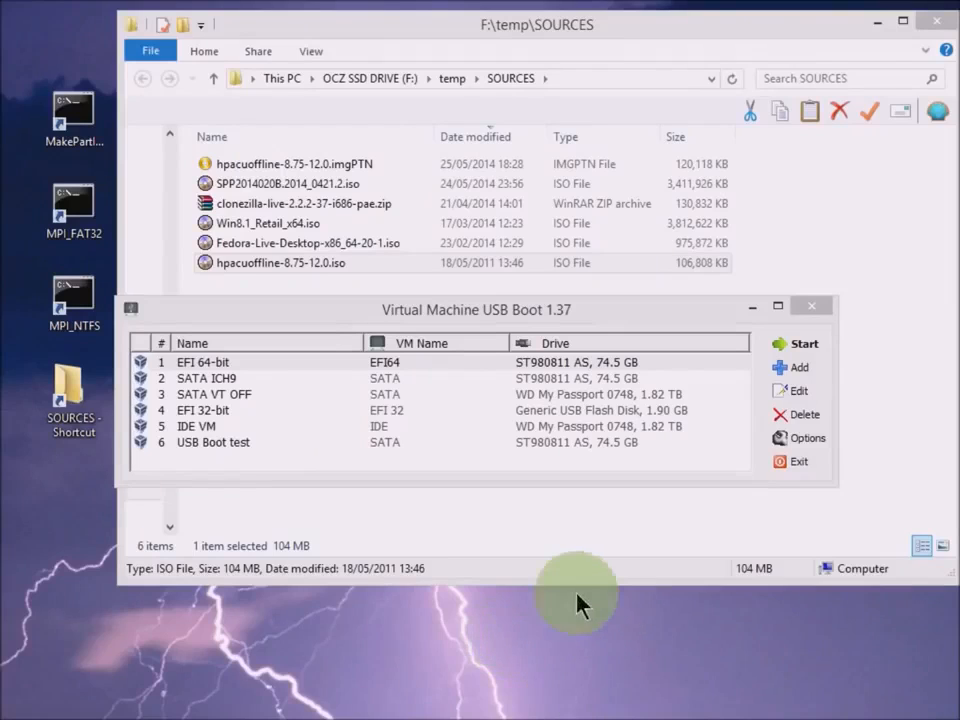
pyautogui.moveTo(440, 525)
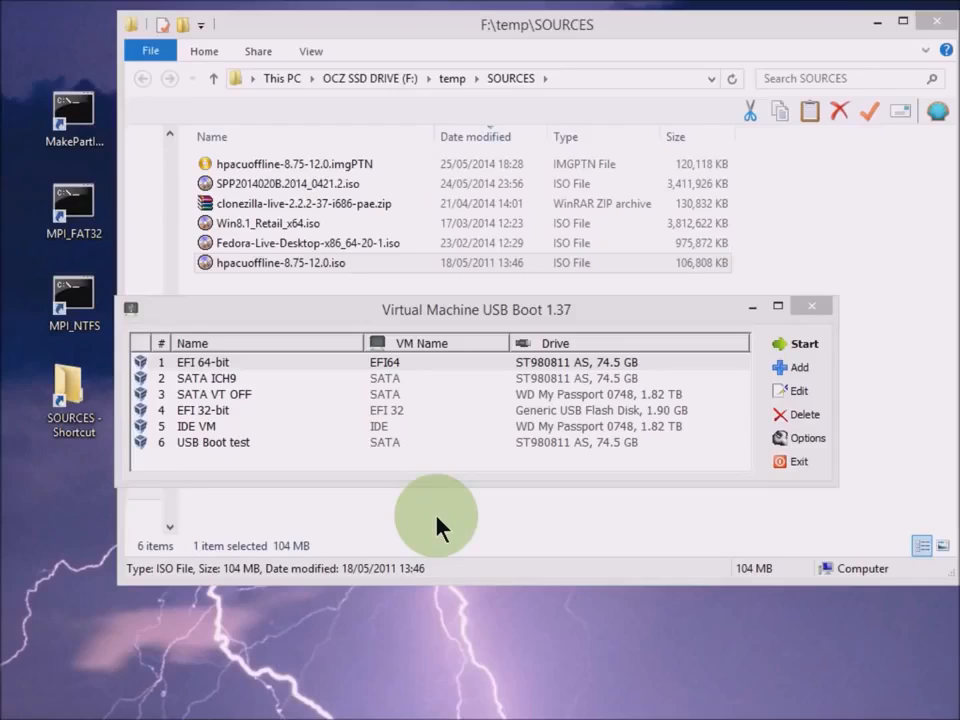
pyautogui.moveTo(437, 515)
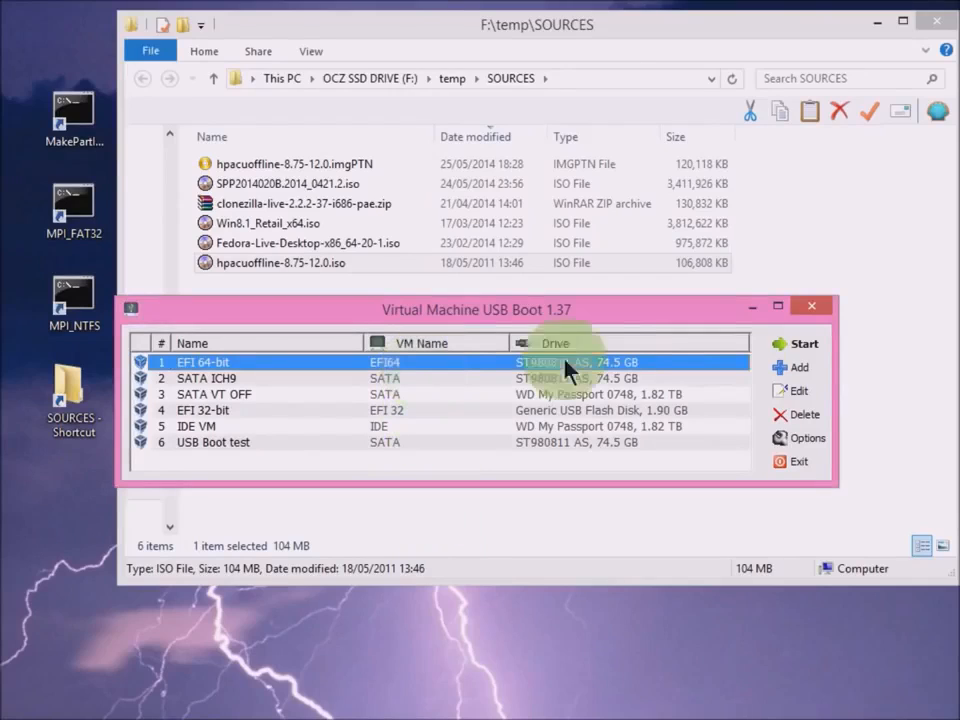
pyautogui.moveTo(720, 375)
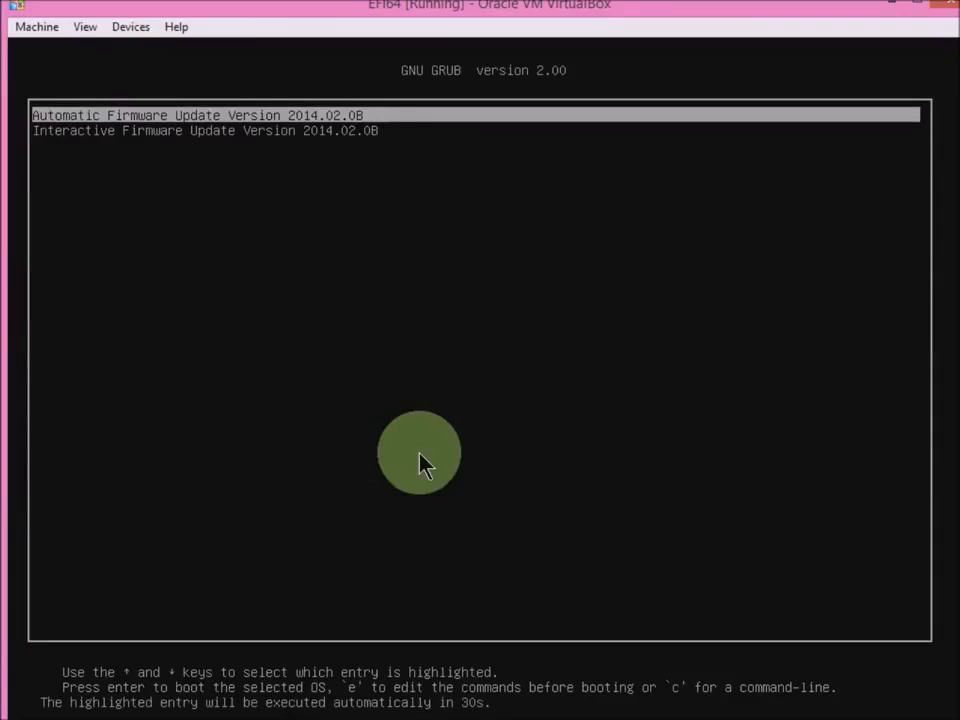
pyautogui.moveTo(345, 252)
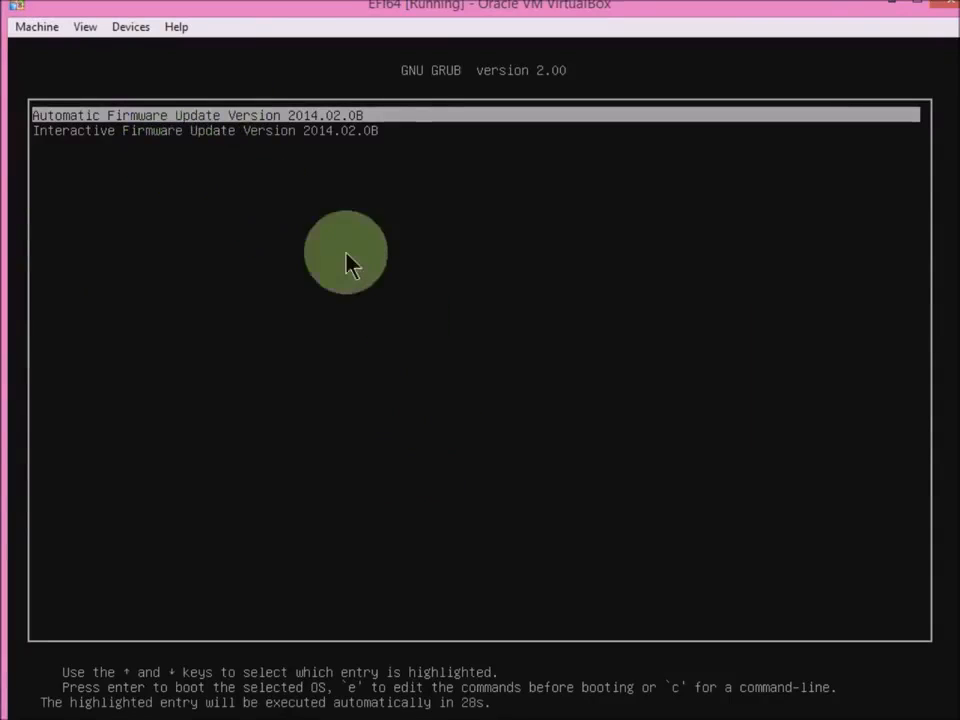
pyautogui.moveTo(547, 273)
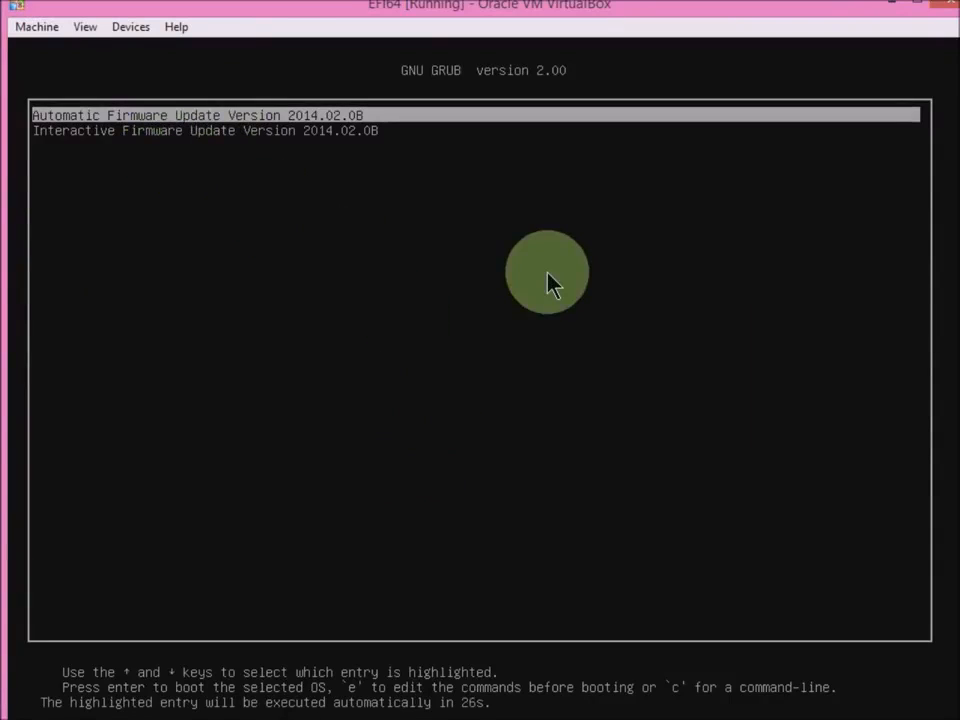
# Browse the Interactive and Automatic Firmware Update entries in the GRUB menu.
pyautogui.press('Down')
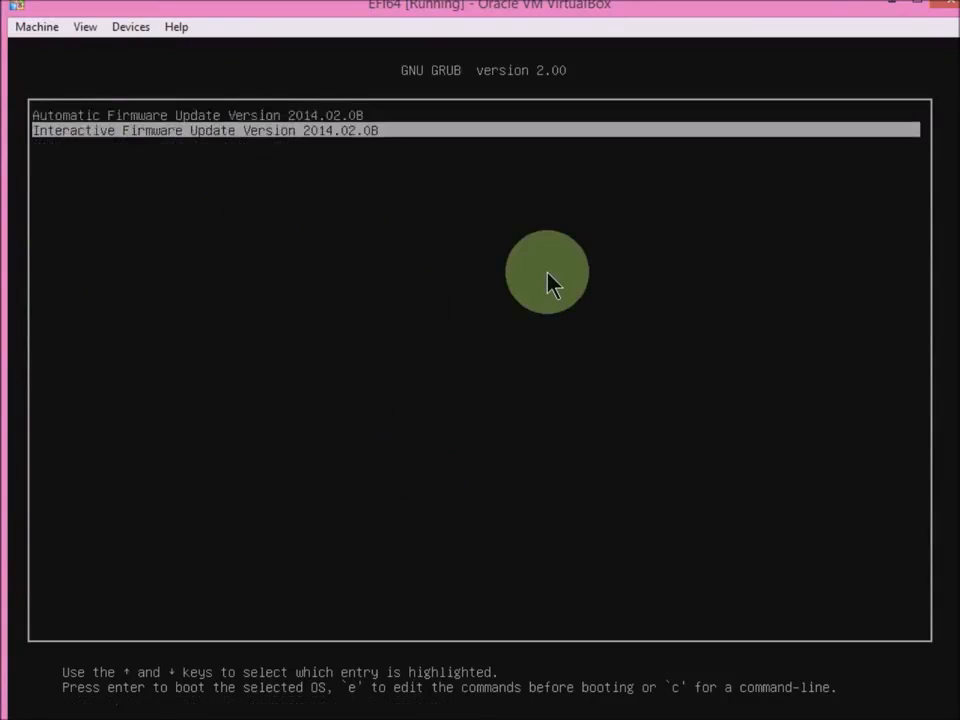
pyautogui.press('Up')
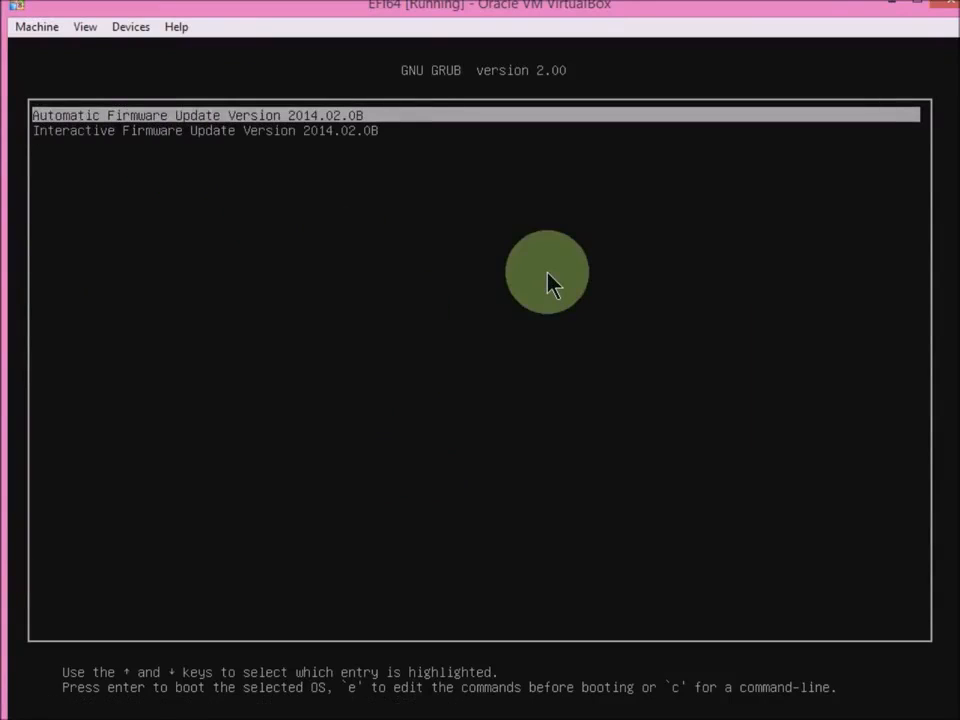
pyautogui.moveTo(483, 240)
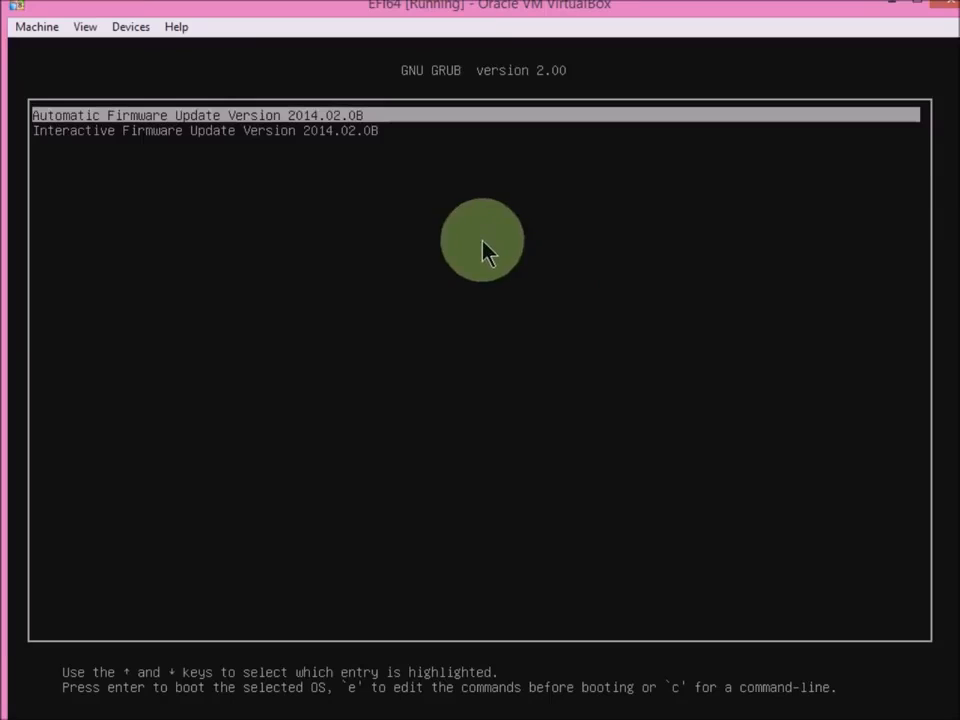
pyautogui.moveTo(485, 245)
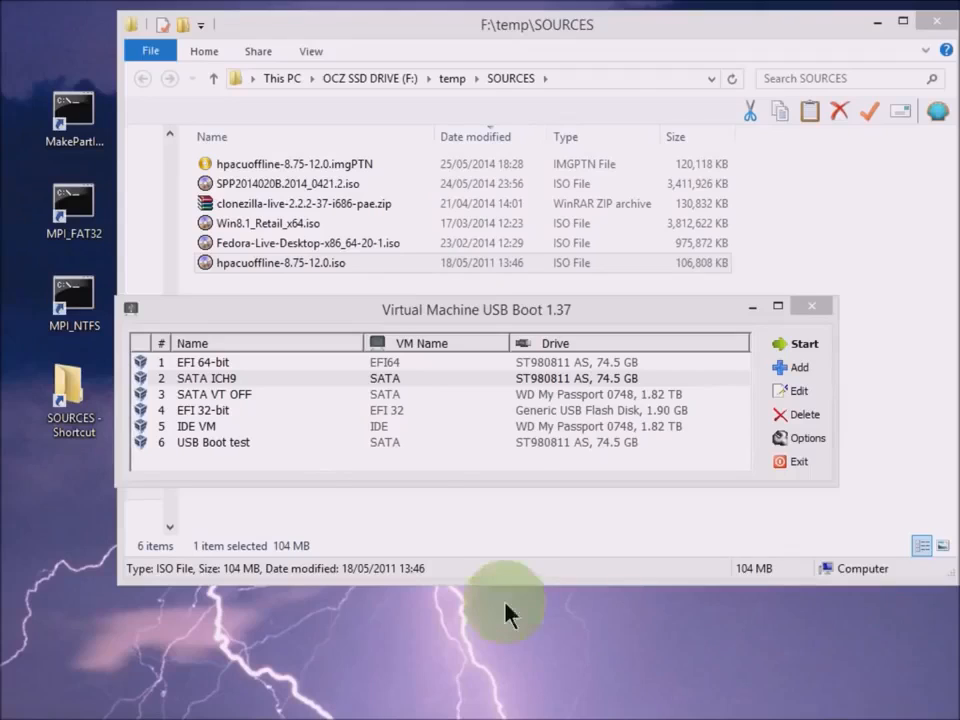
# Start the SATA ICH9 virtual machine, accepting the missing drive warning.
pyautogui.click(390, 378)
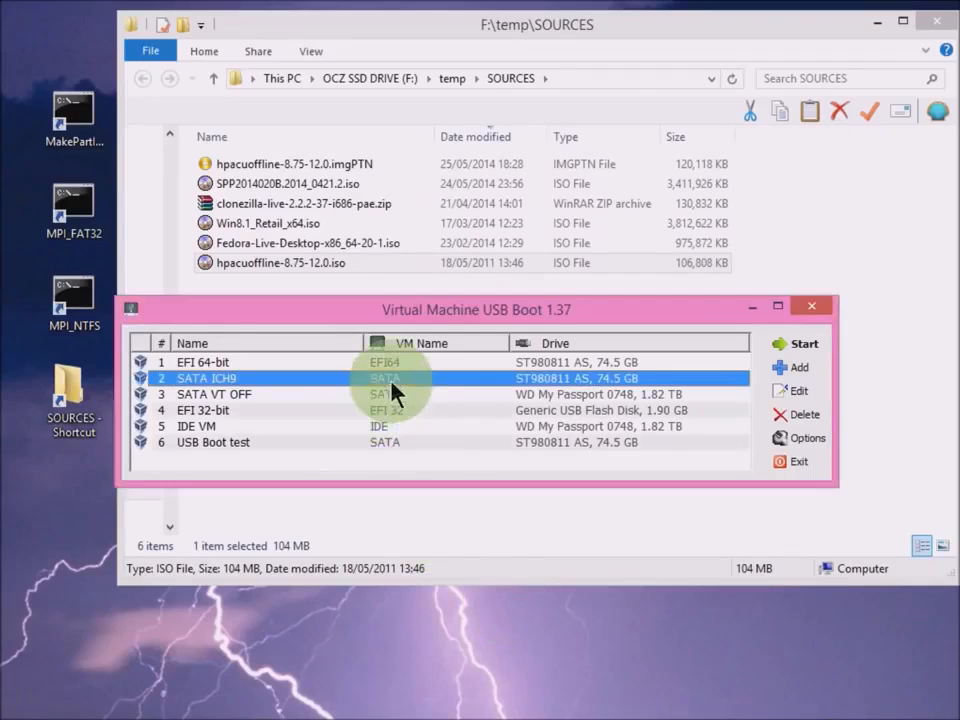
pyautogui.click(798, 343)
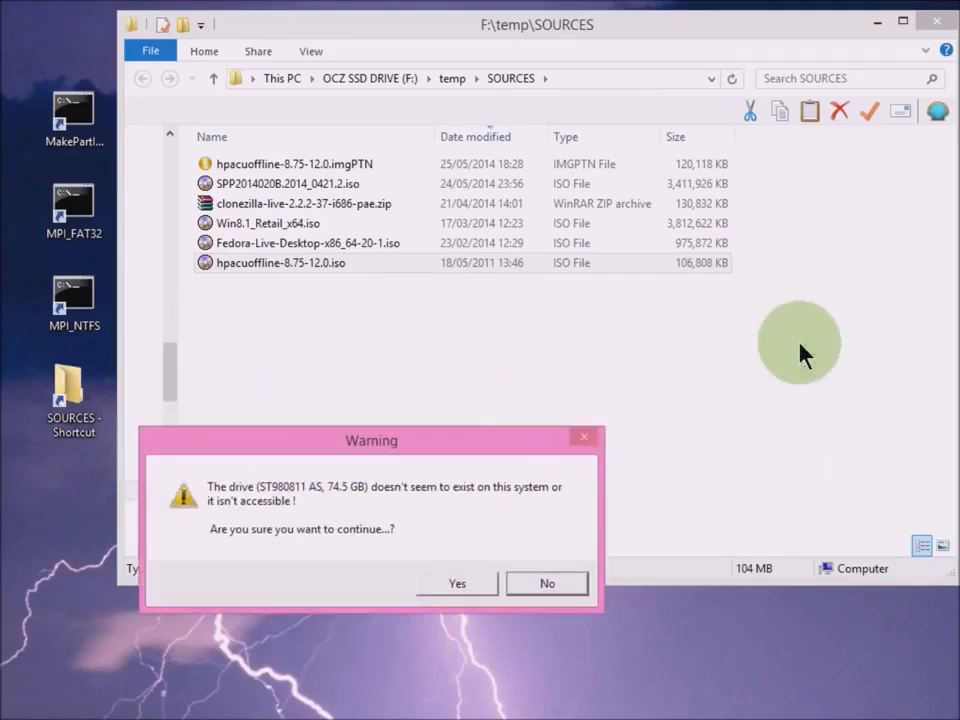
pyautogui.click(547, 583)
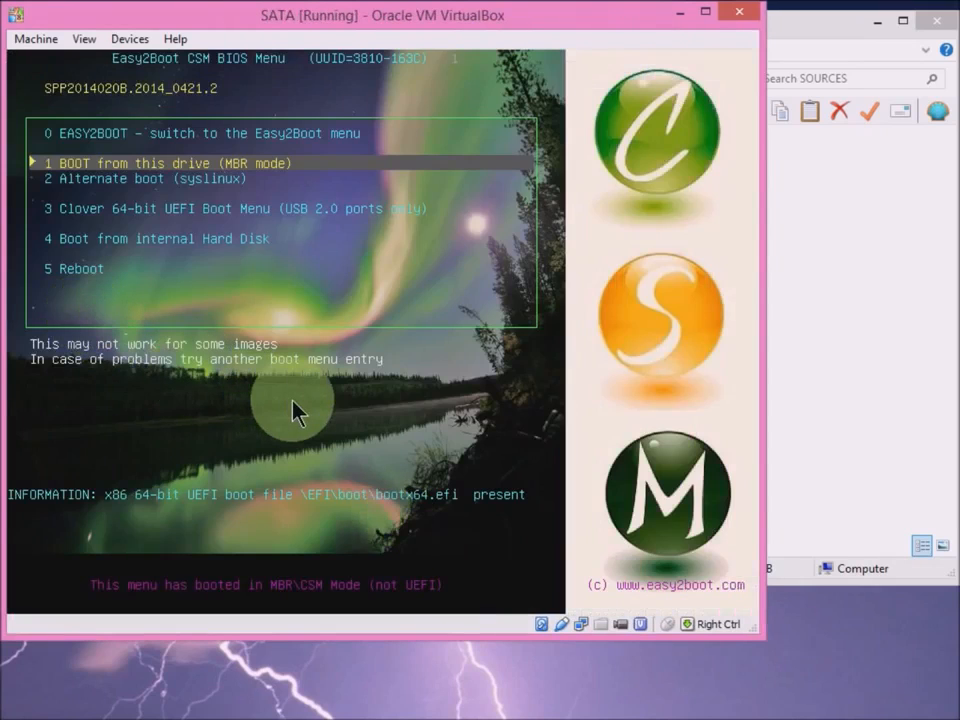
# Return to the Easy2Boot menu and switch the drive to Win8.1_Retail_x64.imgPTN, confirming with Y.
pyautogui.press('up')
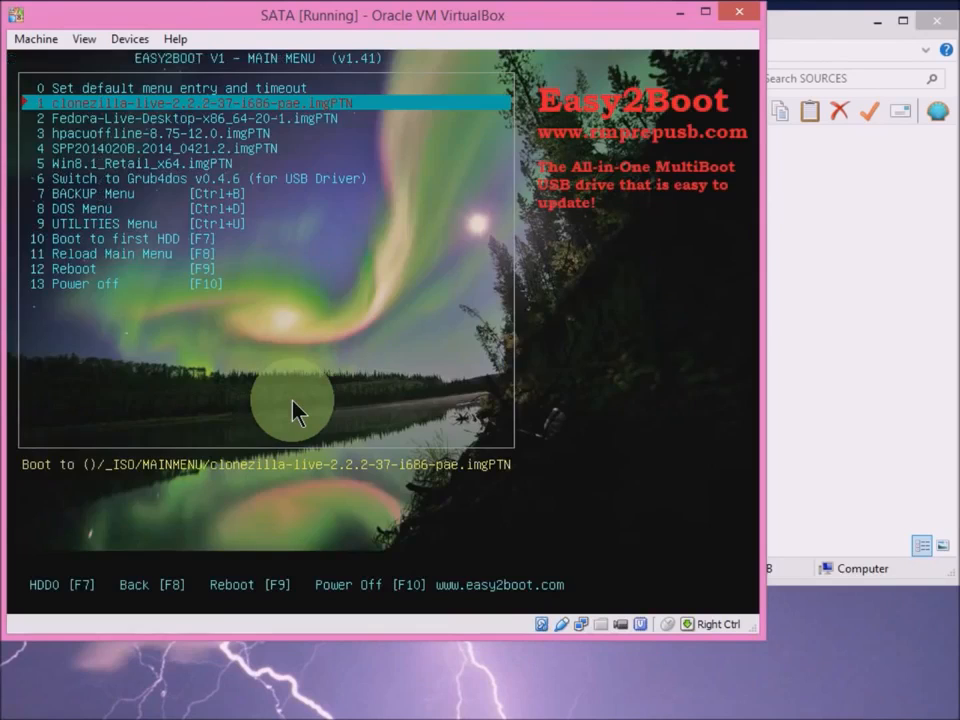
pyautogui.press('Down')
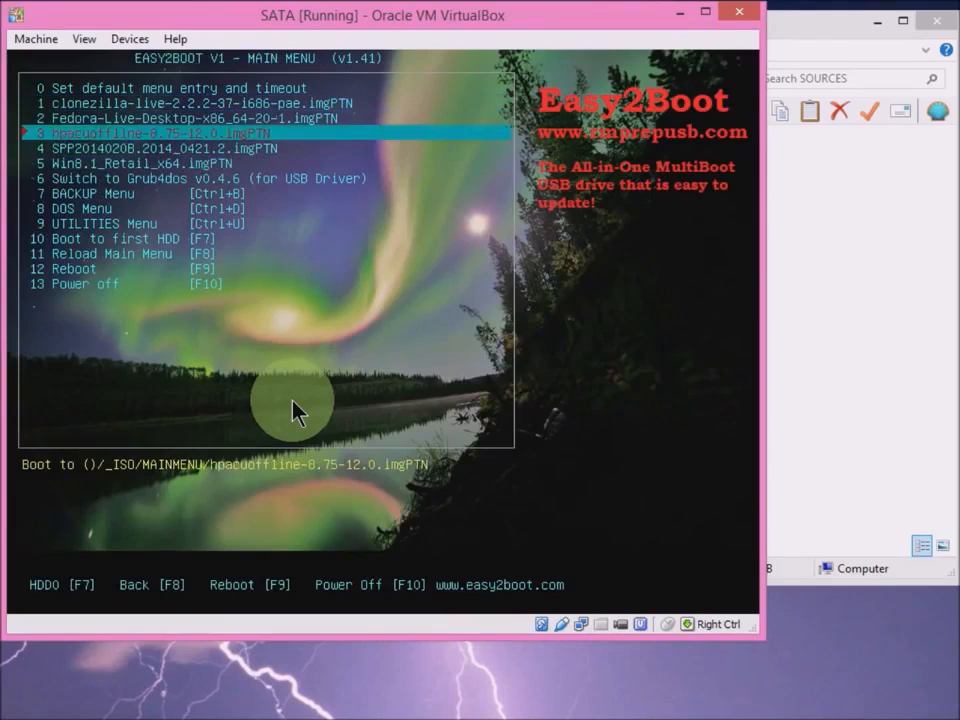
pyautogui.press('Up')
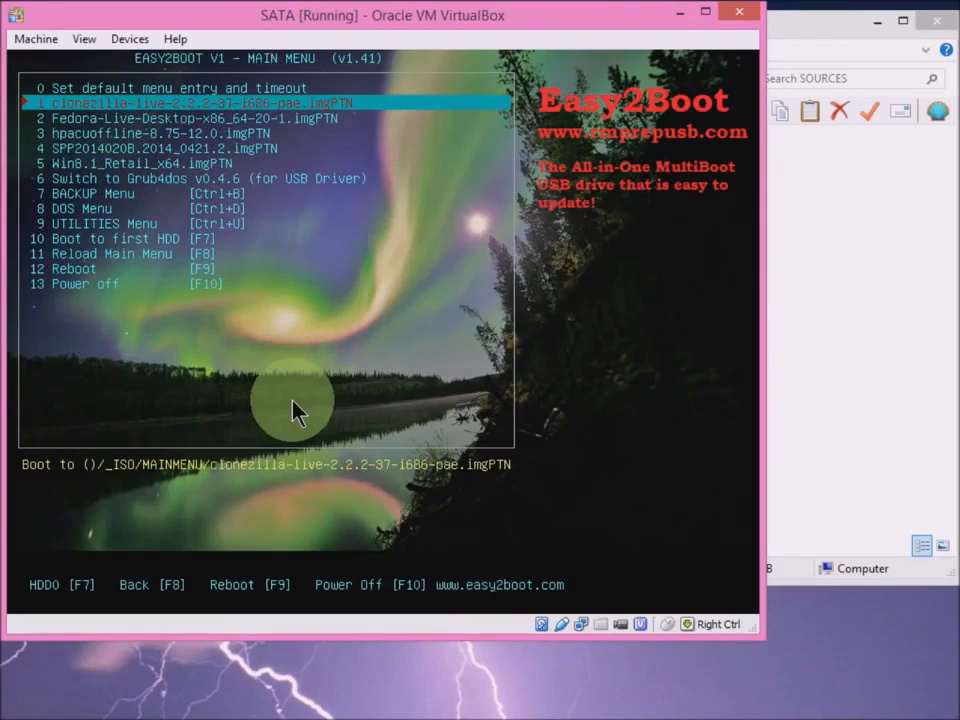
pyautogui.press('Down')
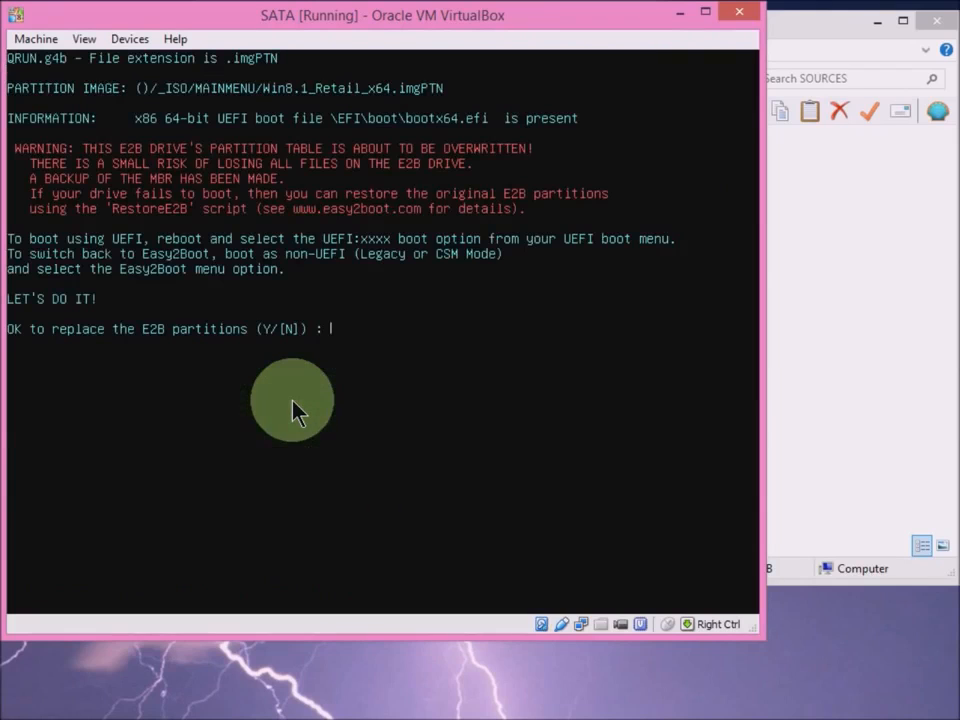
pyautogui.write('Y')
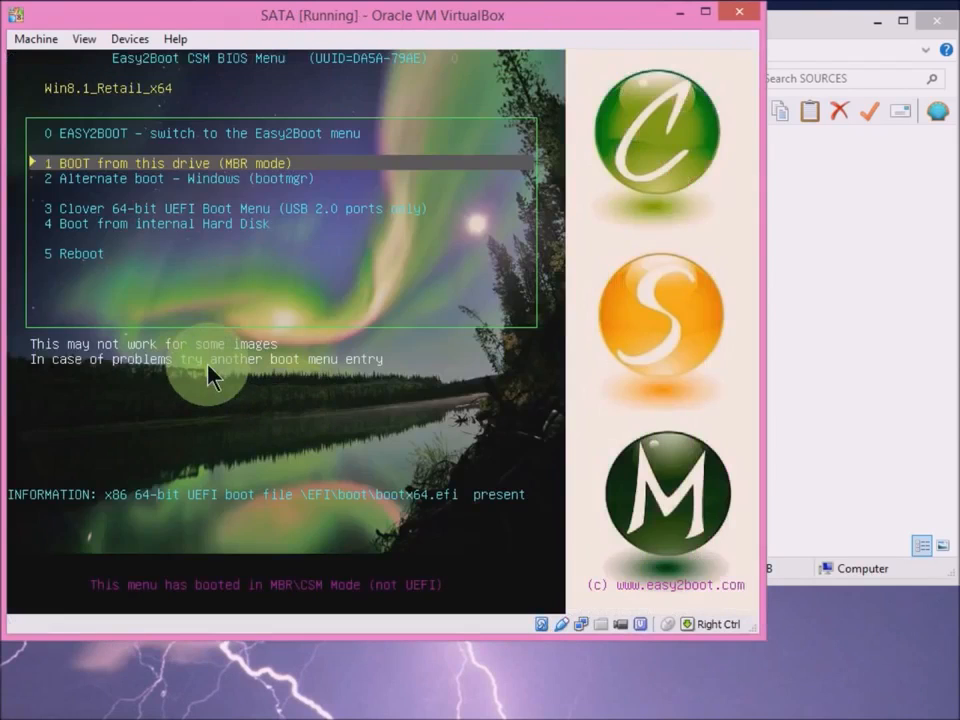